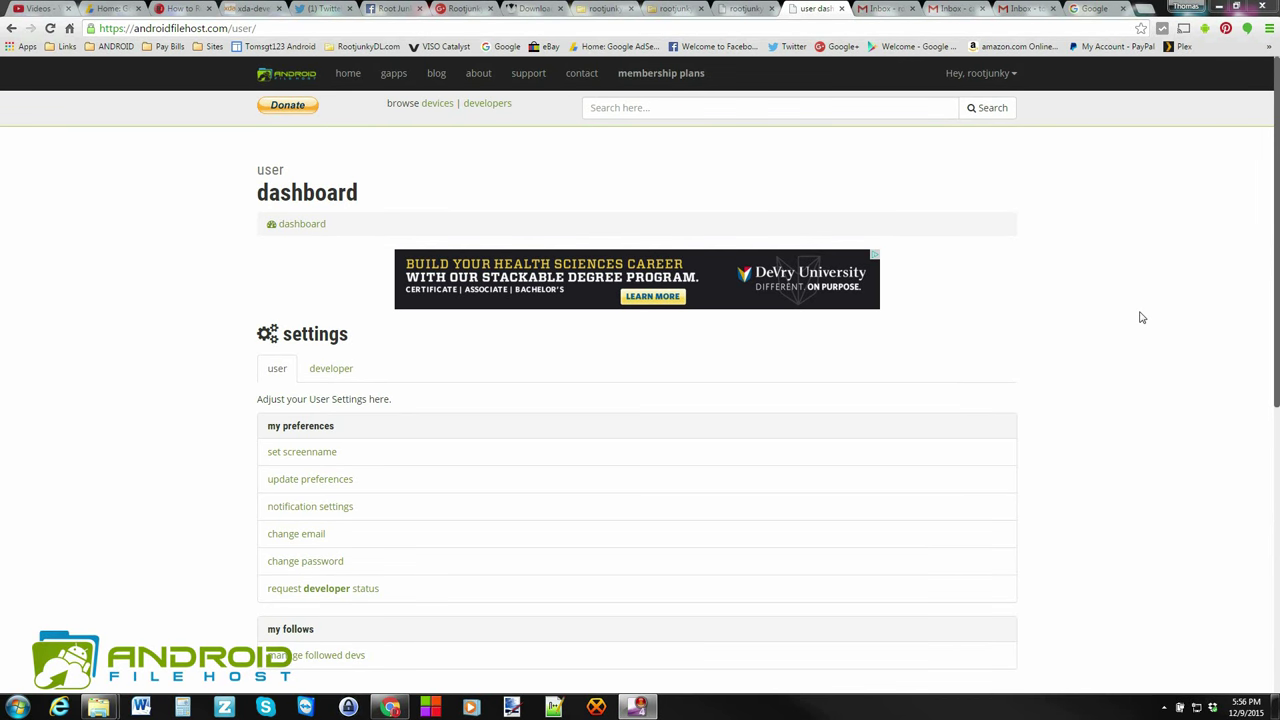
{"action": "mouse_move", "coordinate": [287, 75]}
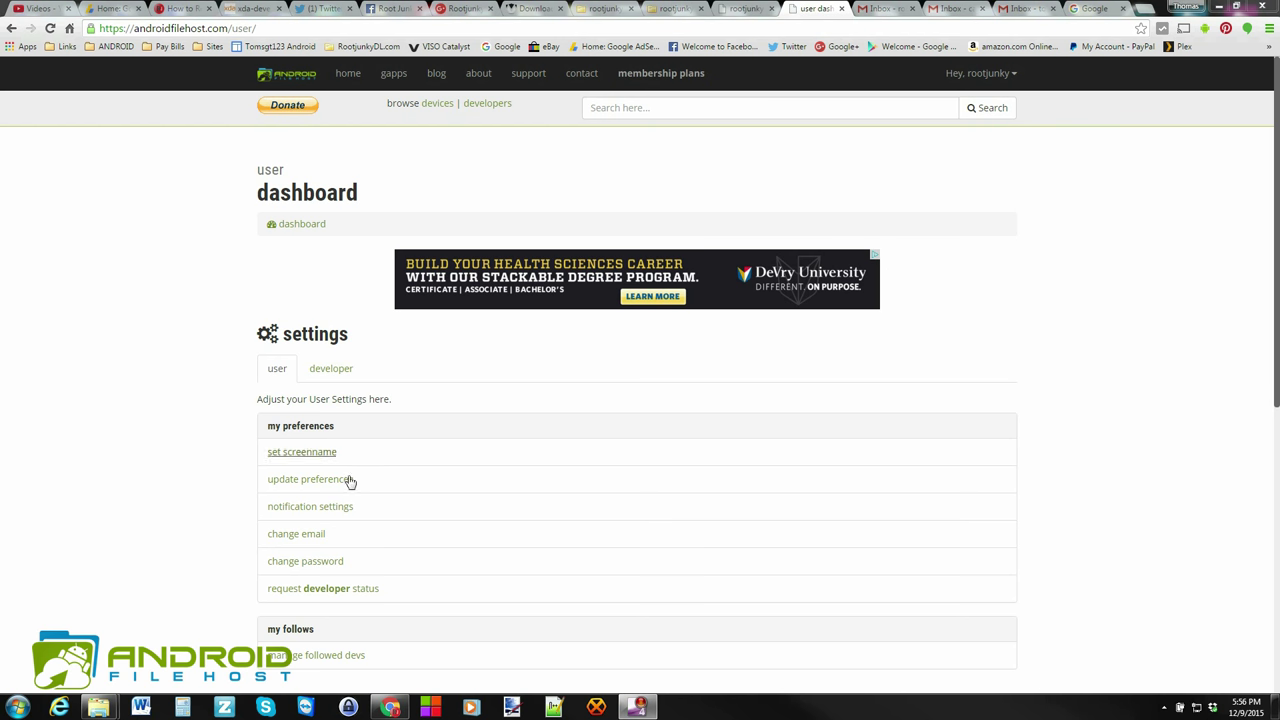
{"action": "mouse_move", "coordinate": [238, 594]}
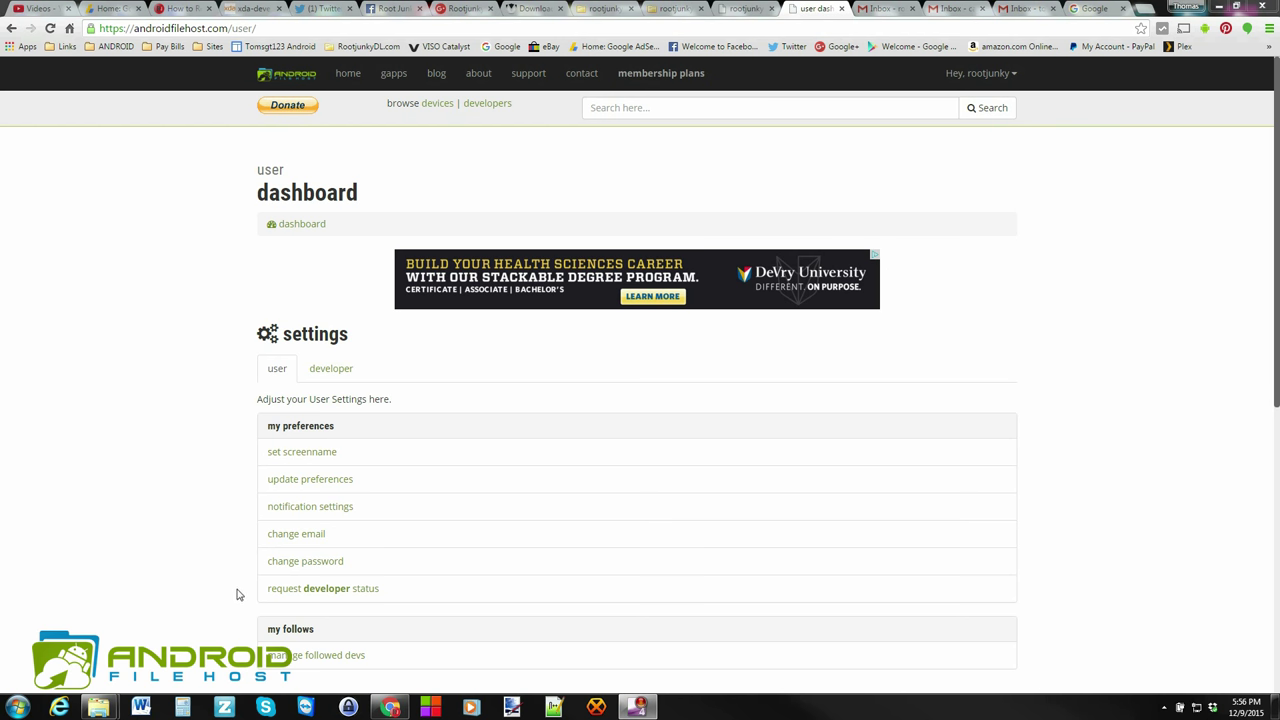
{"action": "mouse_move", "coordinate": [323, 588]}
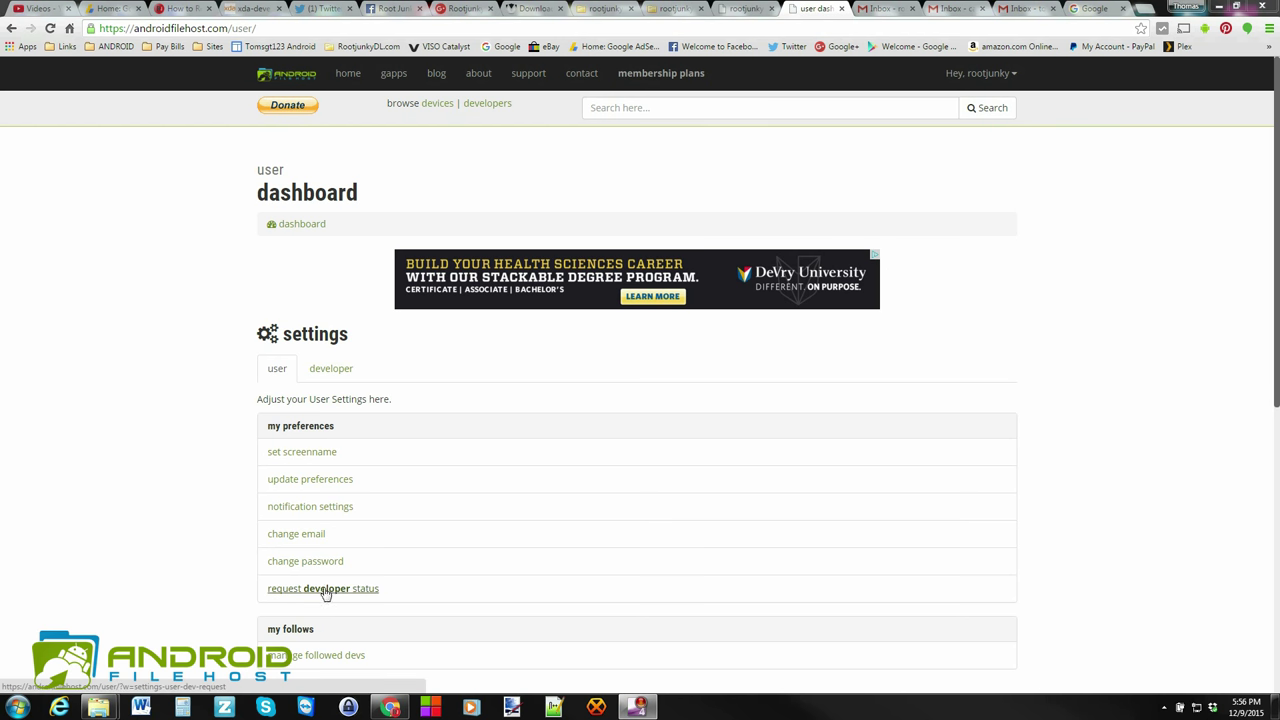
{"action": "mouse_move", "coordinate": [374, 596]}
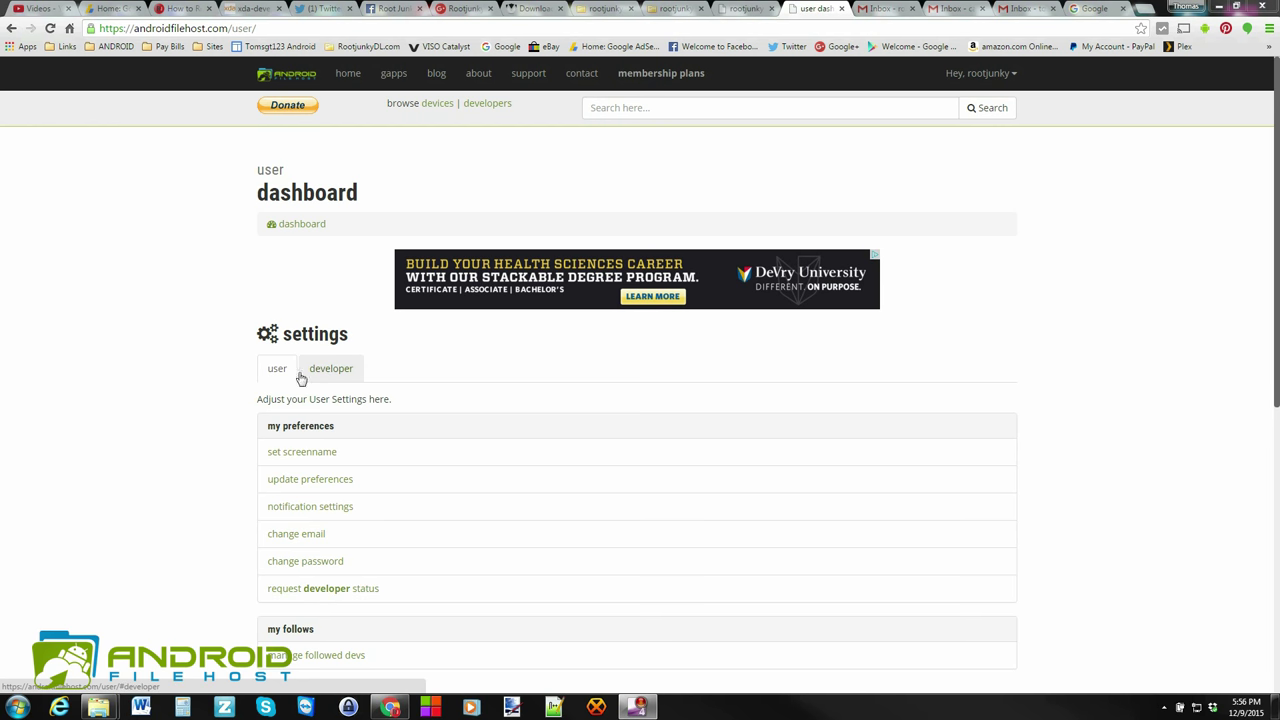
Show the developer settings tab with API key and Twitter authorization options.
{"action": "left_click", "coordinate": [331, 368]}
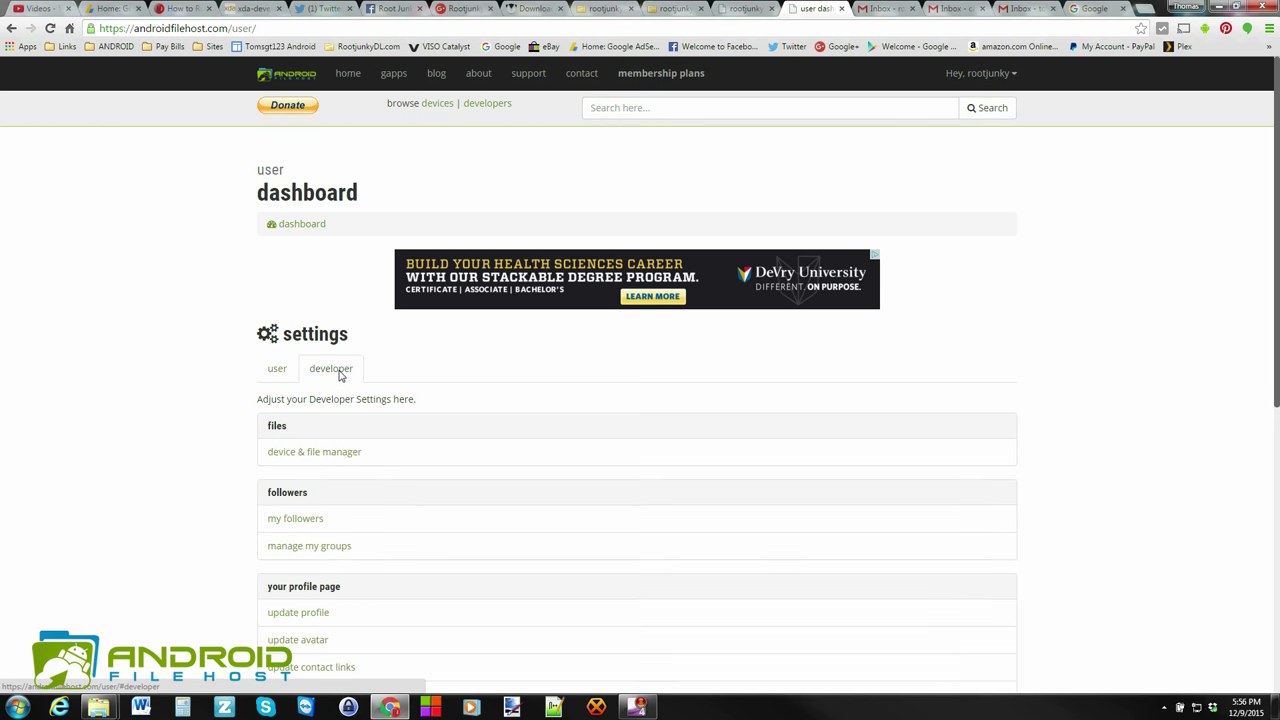
{"action": "mouse_move", "coordinate": [470, 445]}
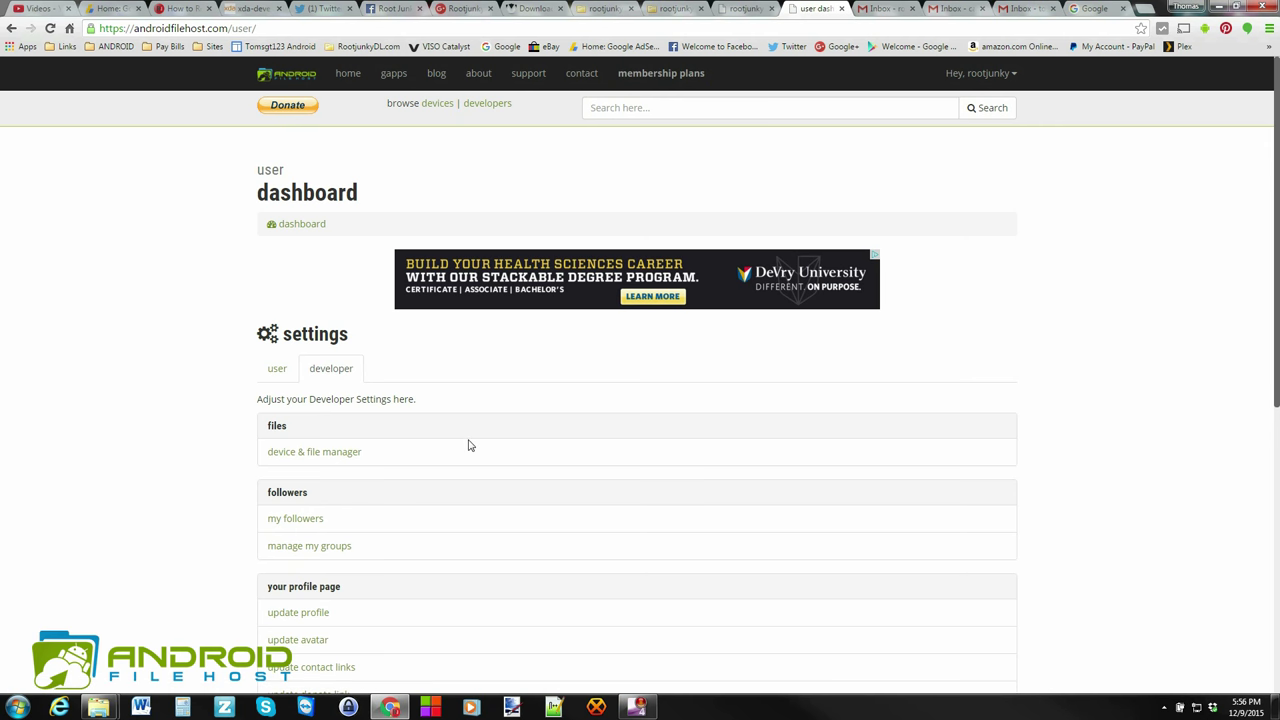
{"action": "mouse_move", "coordinate": [458, 454]}
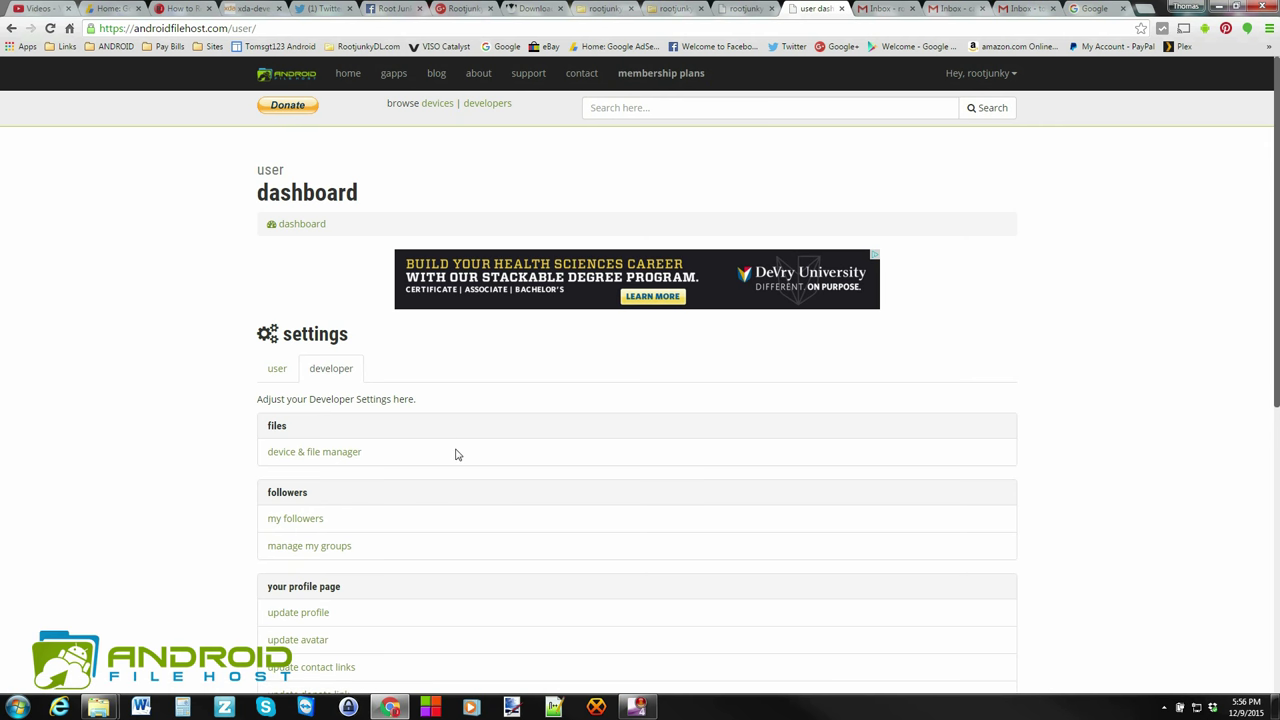
{"action": "scroll", "scroll_direction": "down", "scroll_amount": 3}
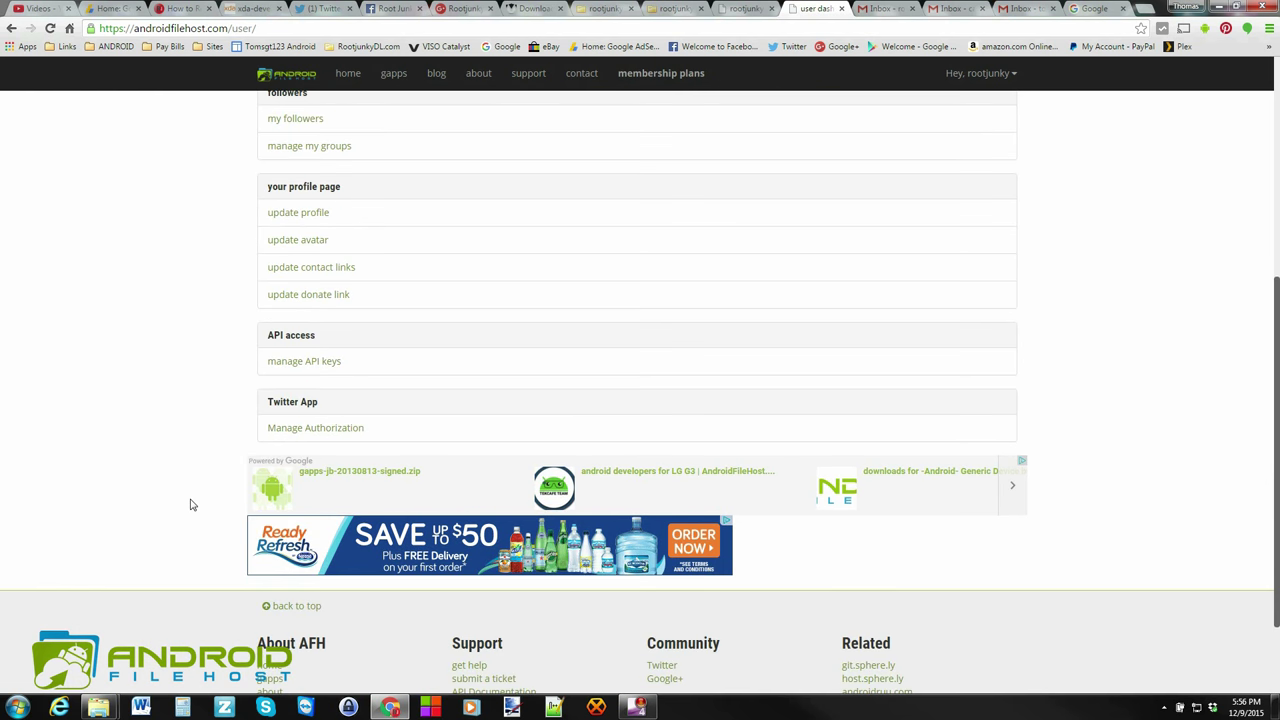
{"action": "scroll", "scroll_direction": "up", "scroll_amount": 3}
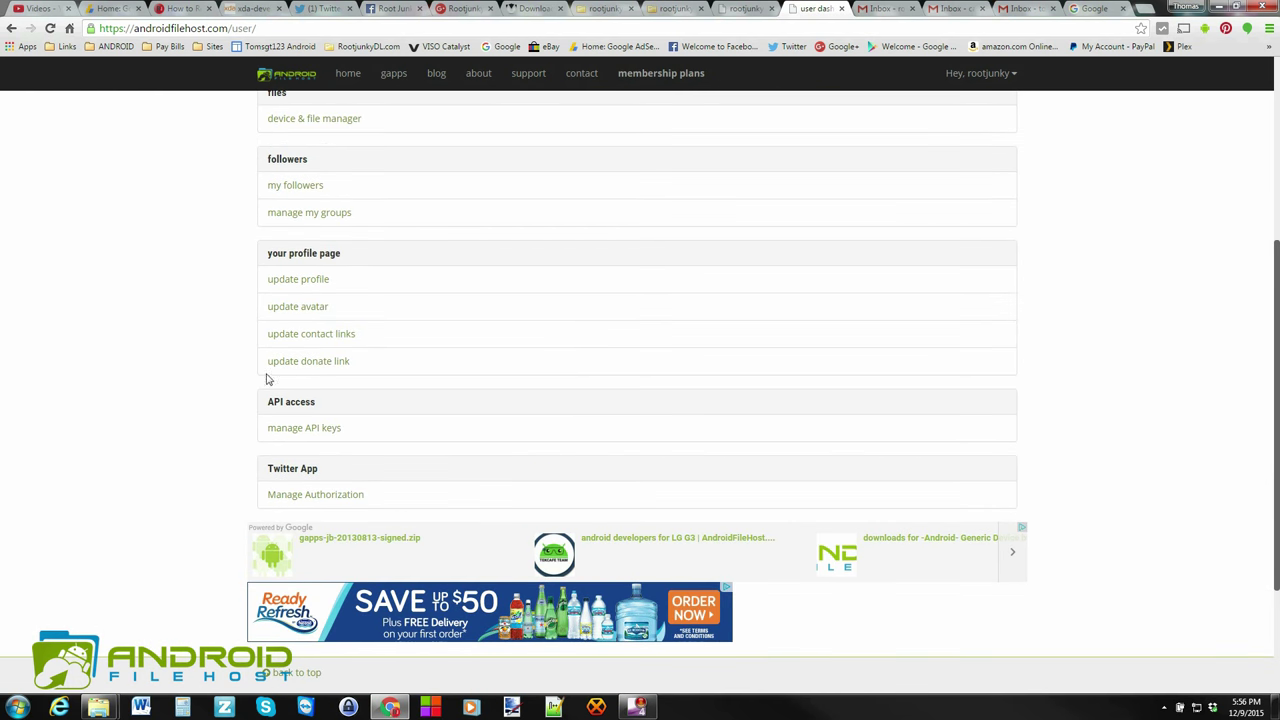
{"action": "mouse_move", "coordinate": [298, 279]}
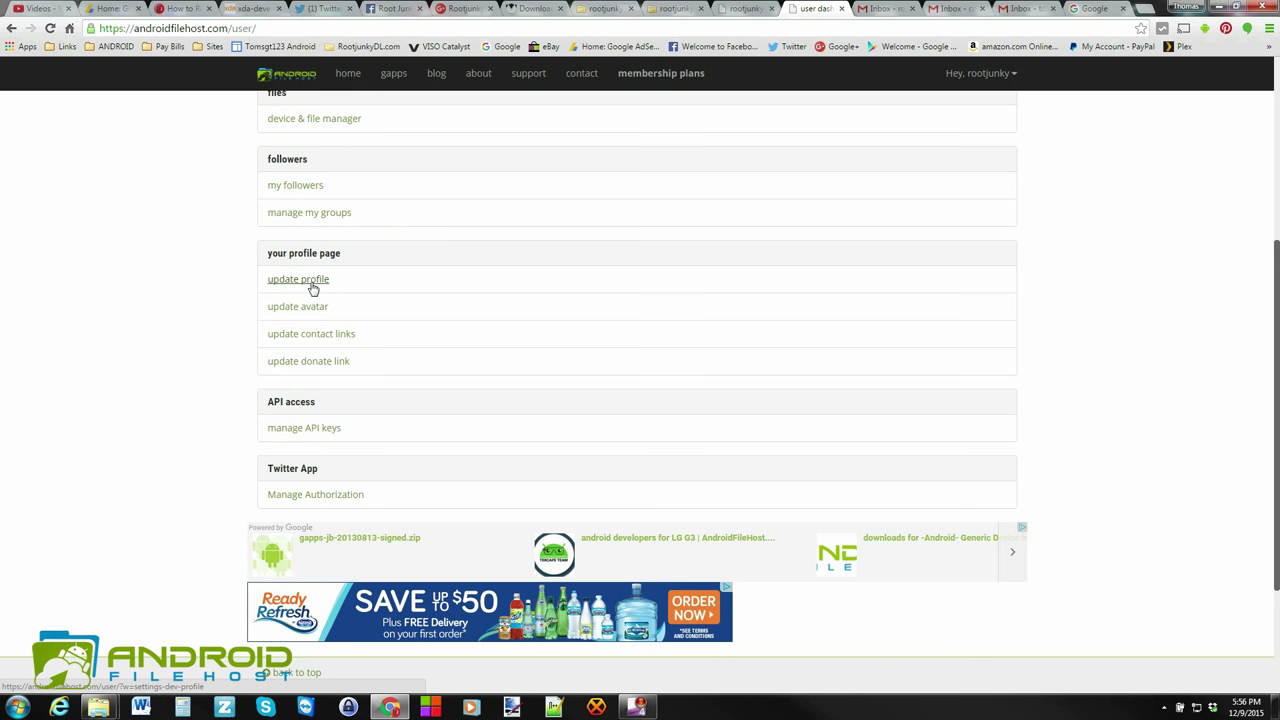
{"action": "mouse_move", "coordinate": [297, 306]}
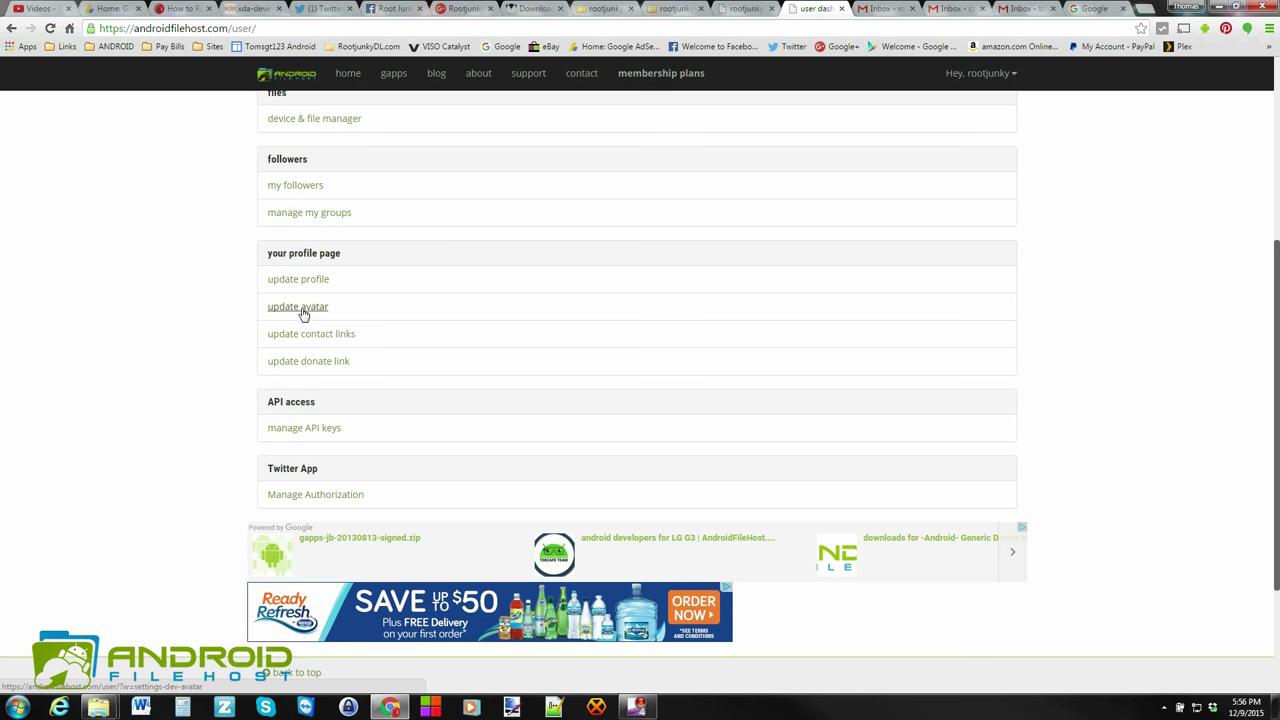
{"action": "mouse_move", "coordinate": [318, 315]}
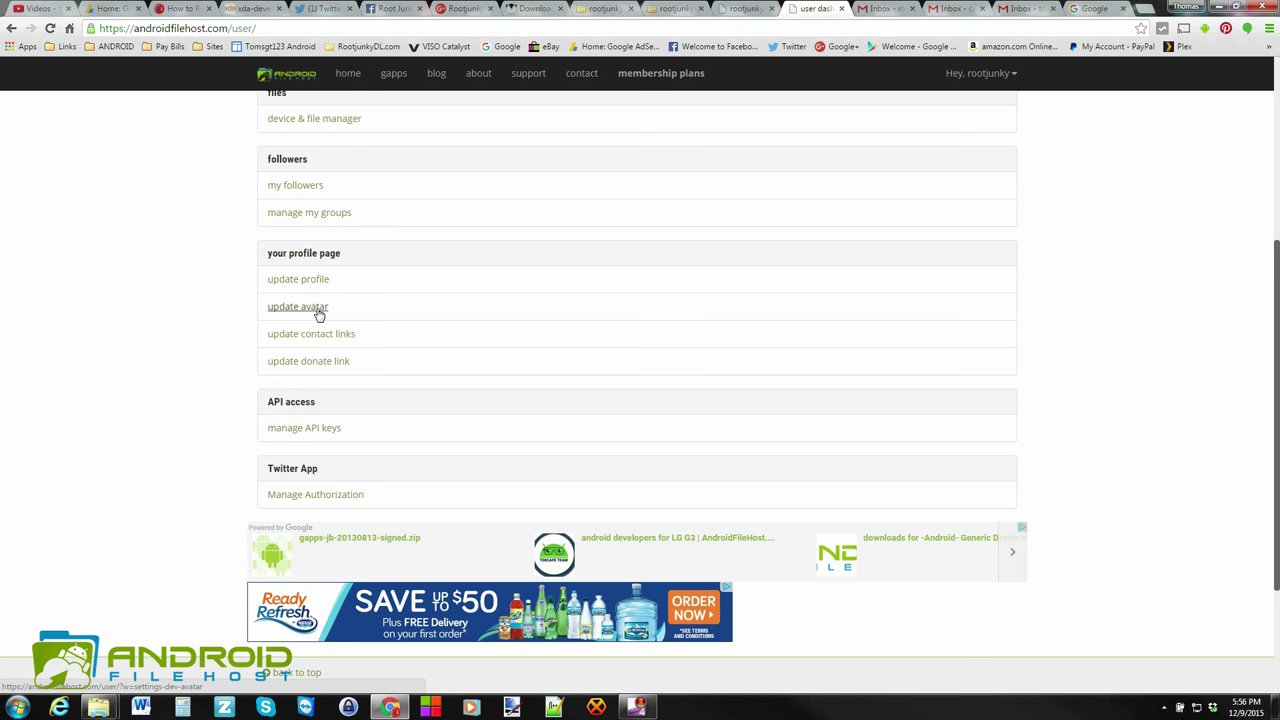
{"action": "mouse_move", "coordinate": [311, 333]}
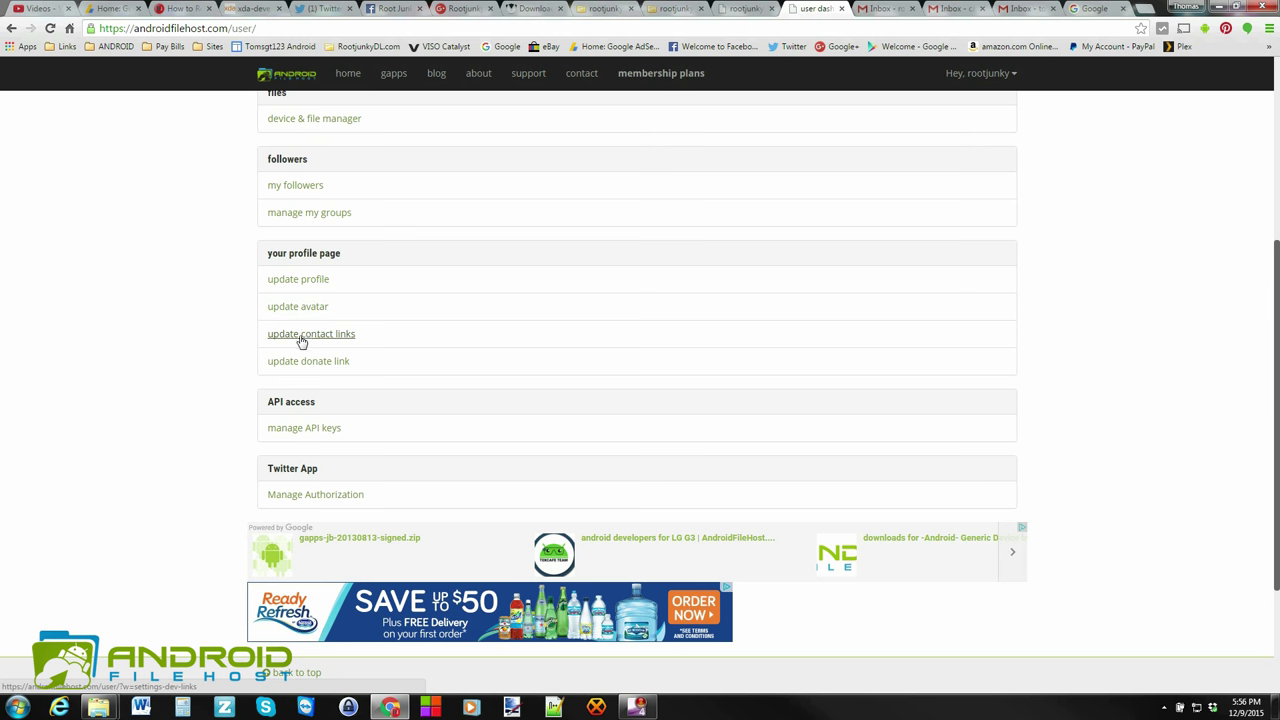
{"action": "mouse_move", "coordinate": [312, 338]}
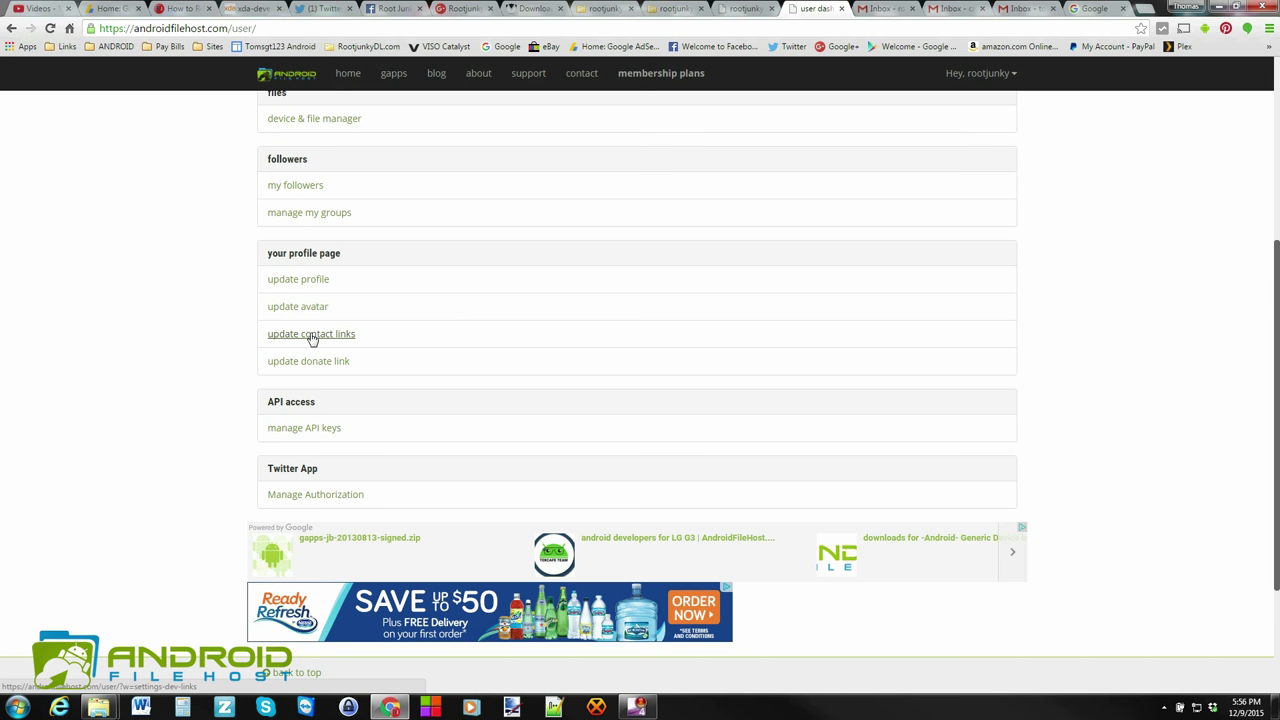
{"action": "mouse_move", "coordinate": [325, 368]}
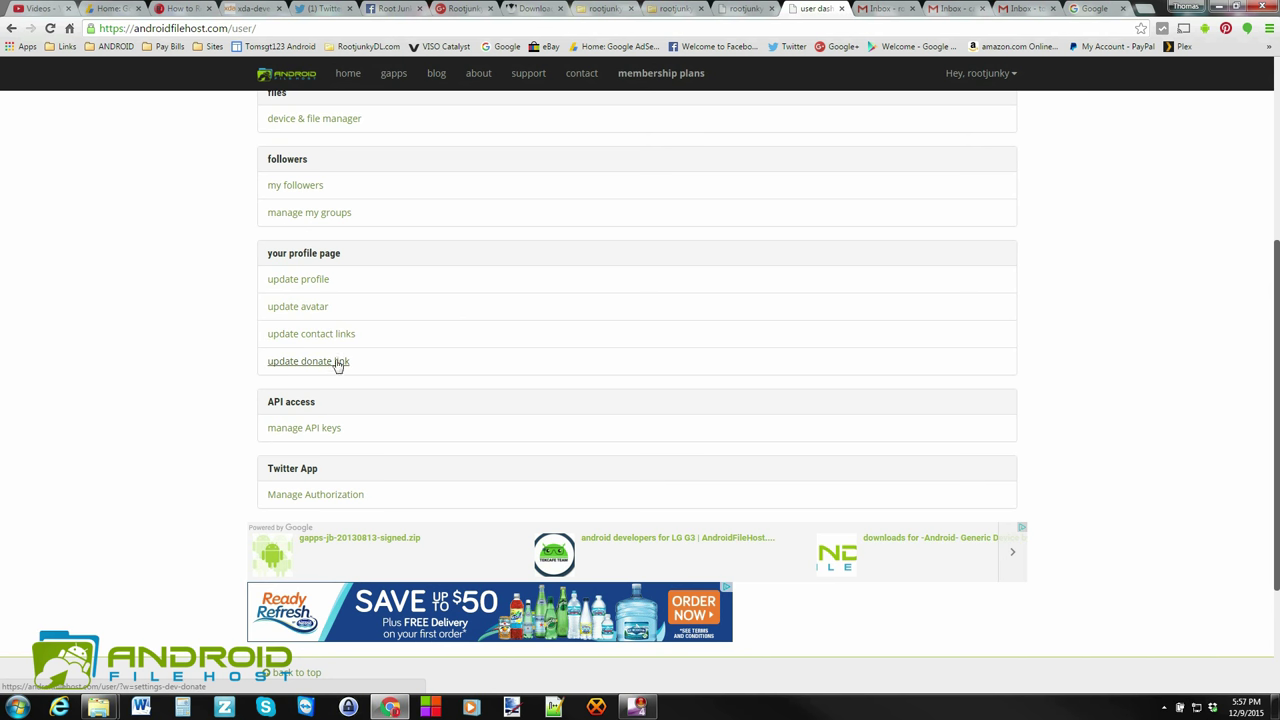
{"action": "mouse_move", "coordinate": [358, 367]}
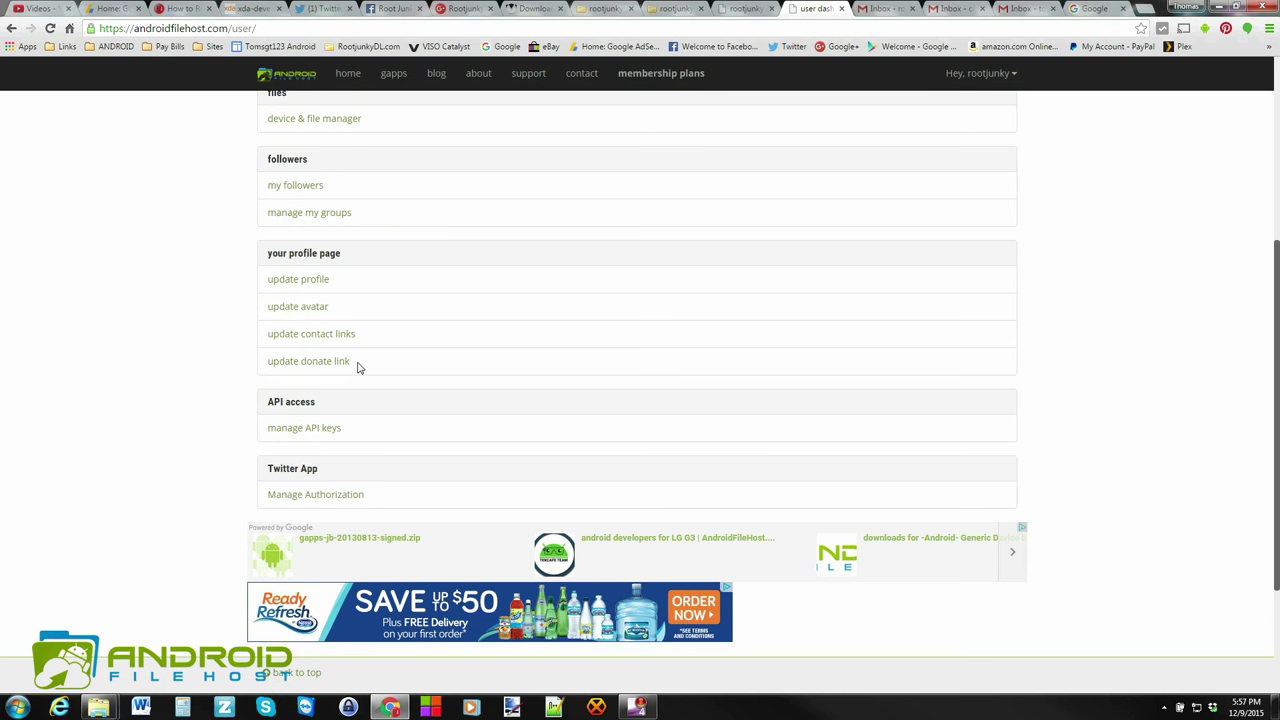
{"action": "mouse_move", "coordinate": [315, 494]}
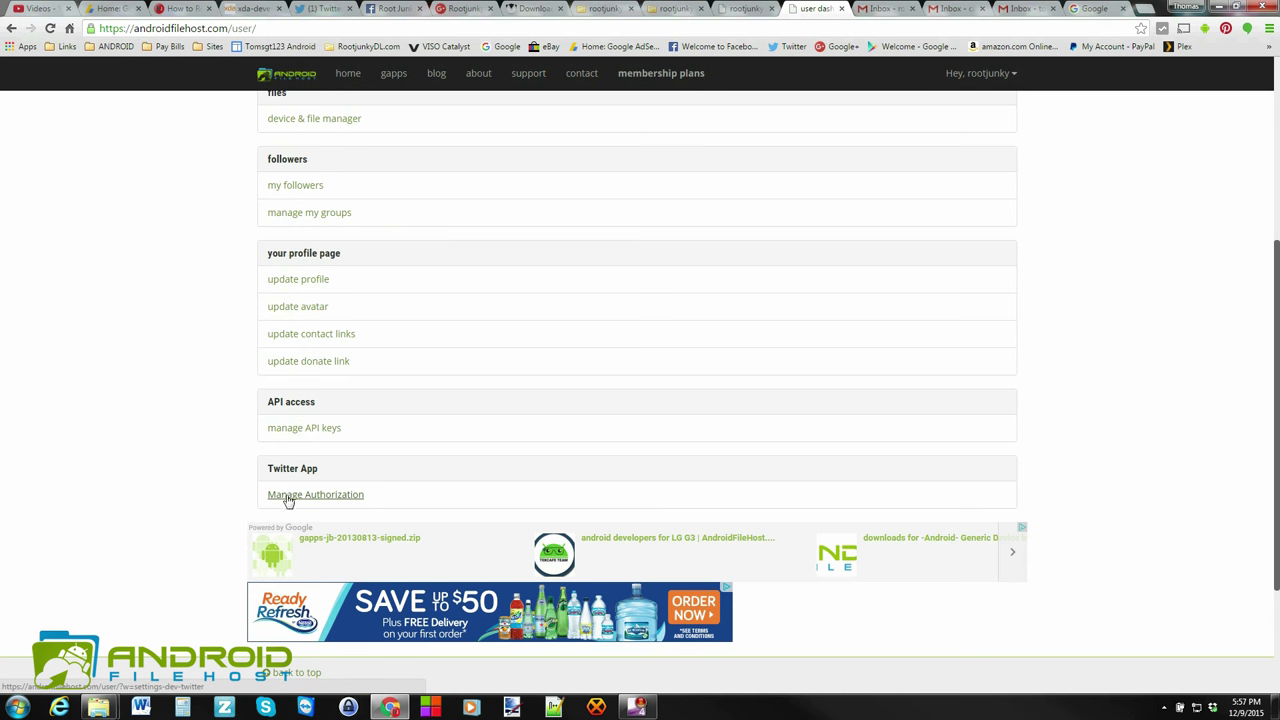
{"action": "mouse_move", "coordinate": [340, 500]}
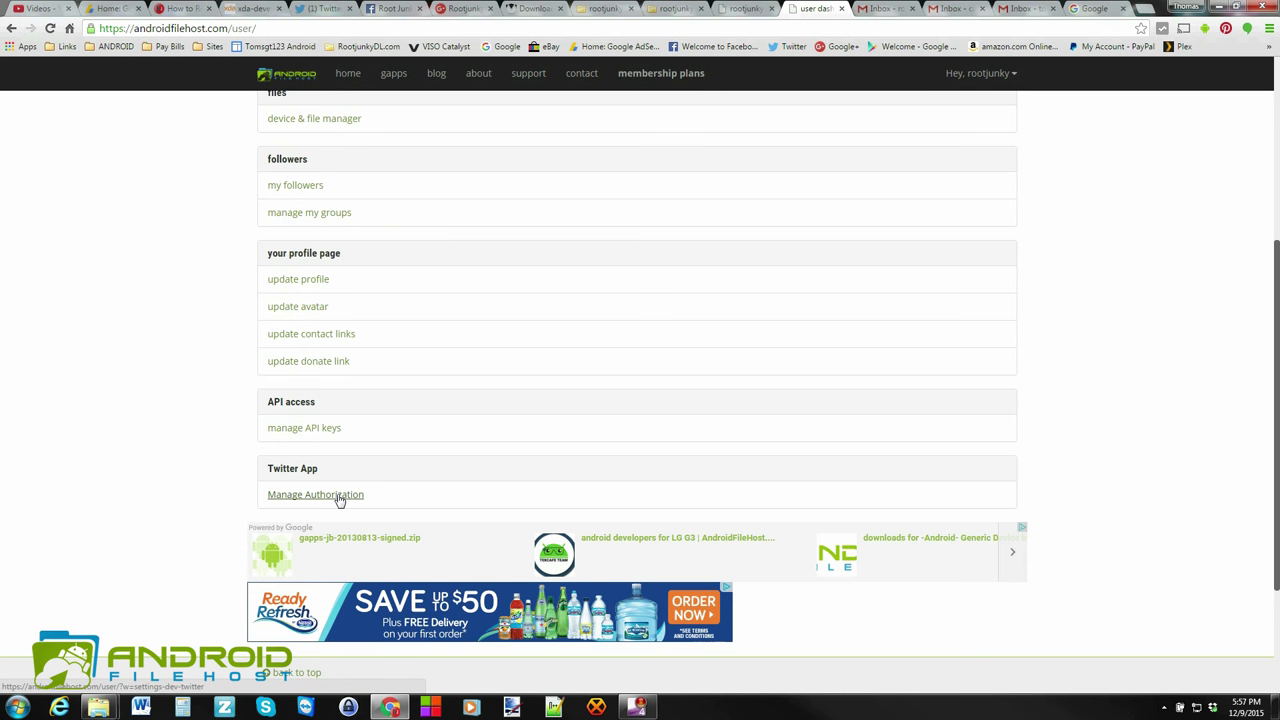
{"action": "mouse_move", "coordinate": [394, 500]}
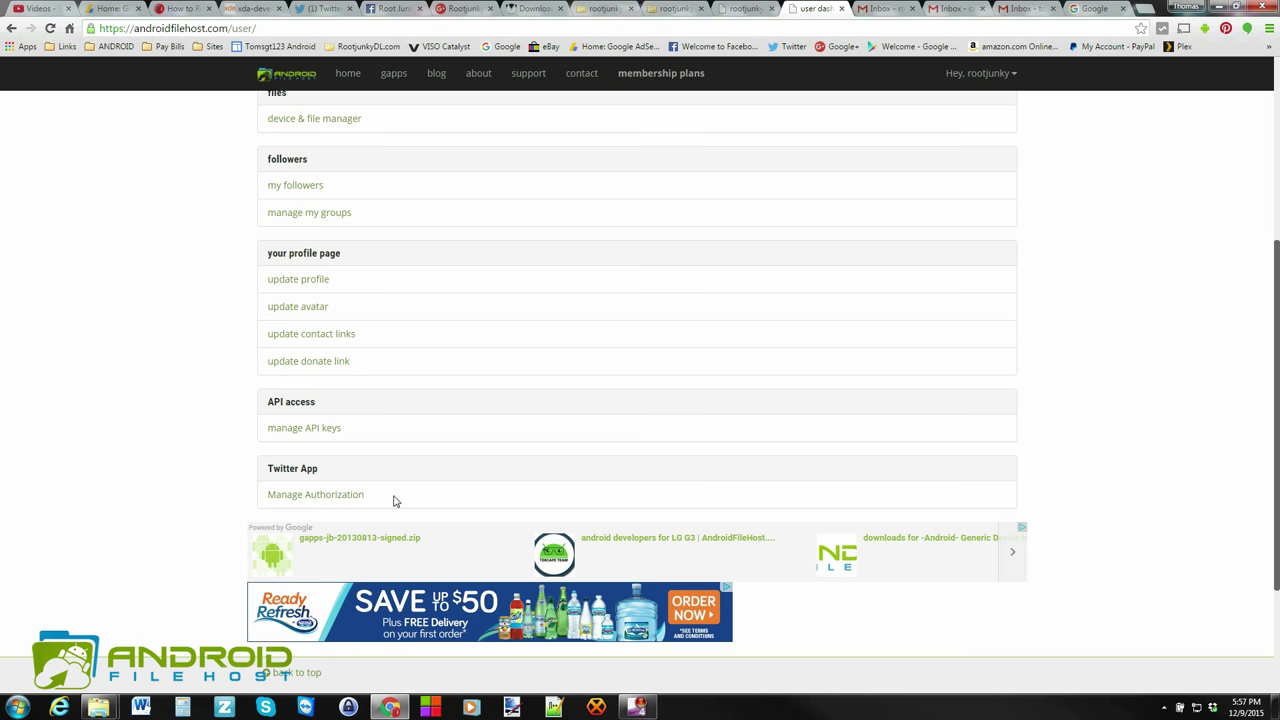
{"action": "mouse_move", "coordinate": [378, 497]}
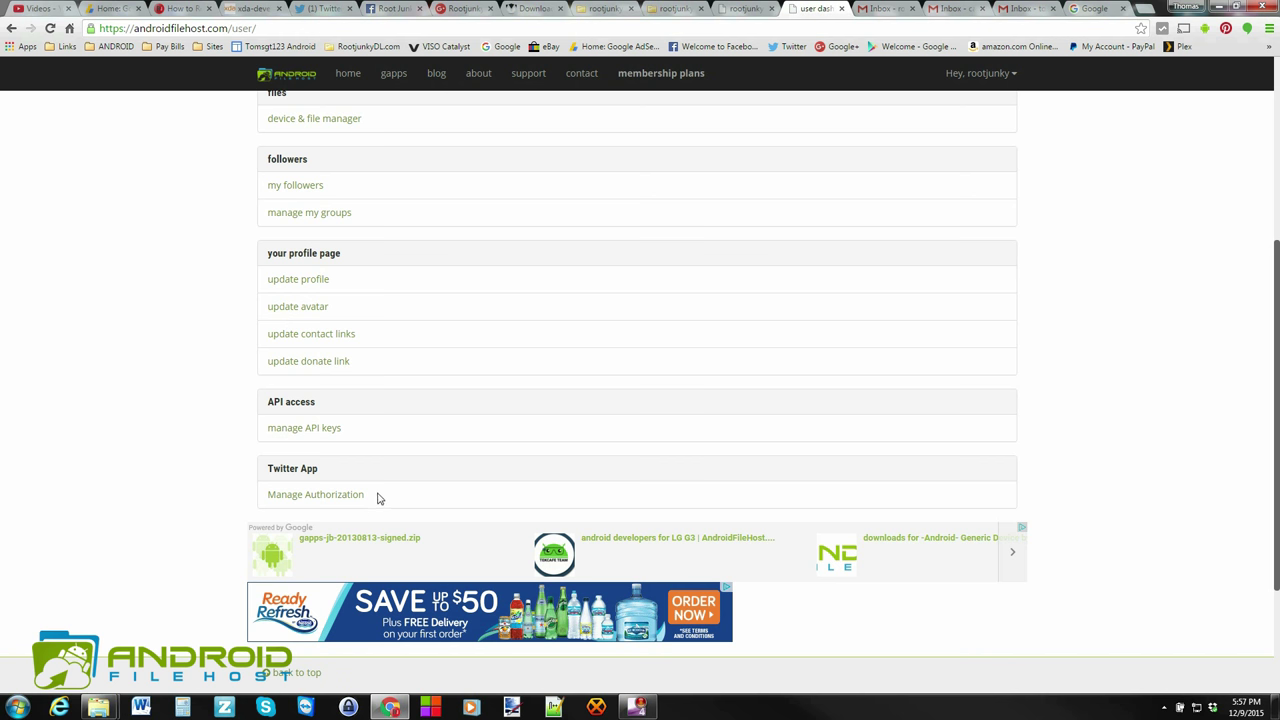
{"action": "scroll", "scroll_direction": "up", "scroll_amount": 3}
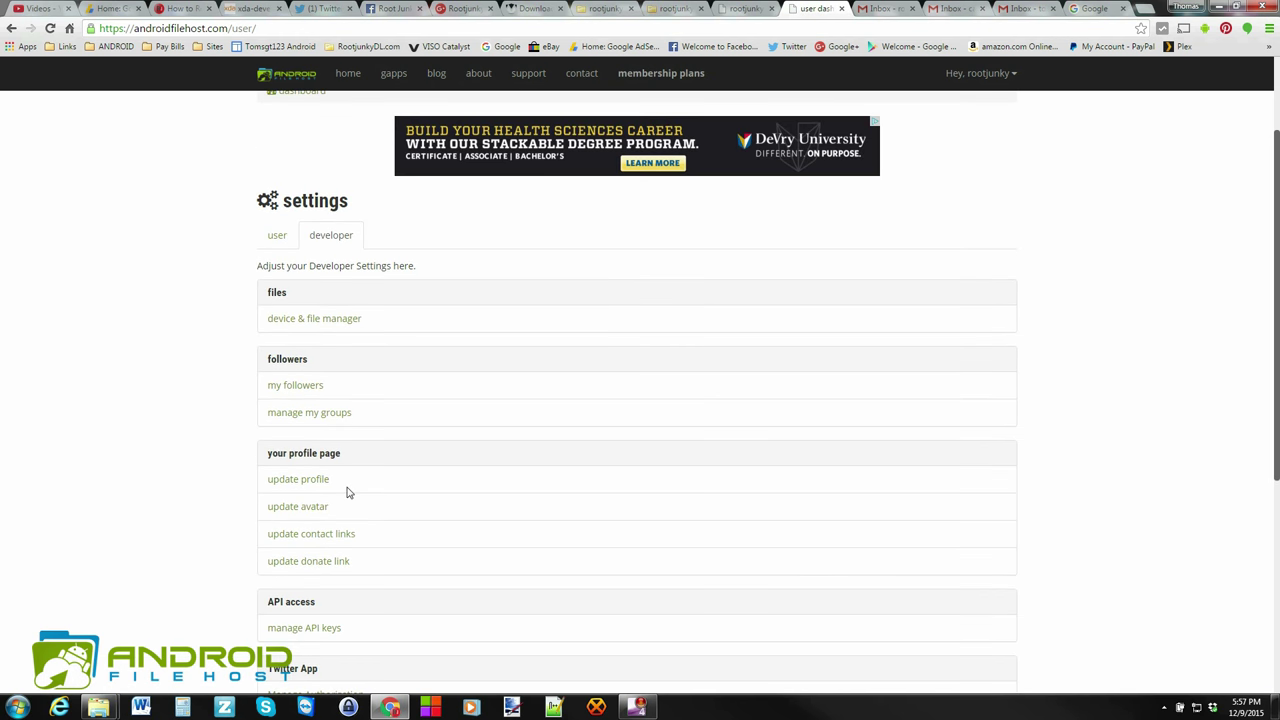
{"action": "mouse_move", "coordinate": [295, 385]}
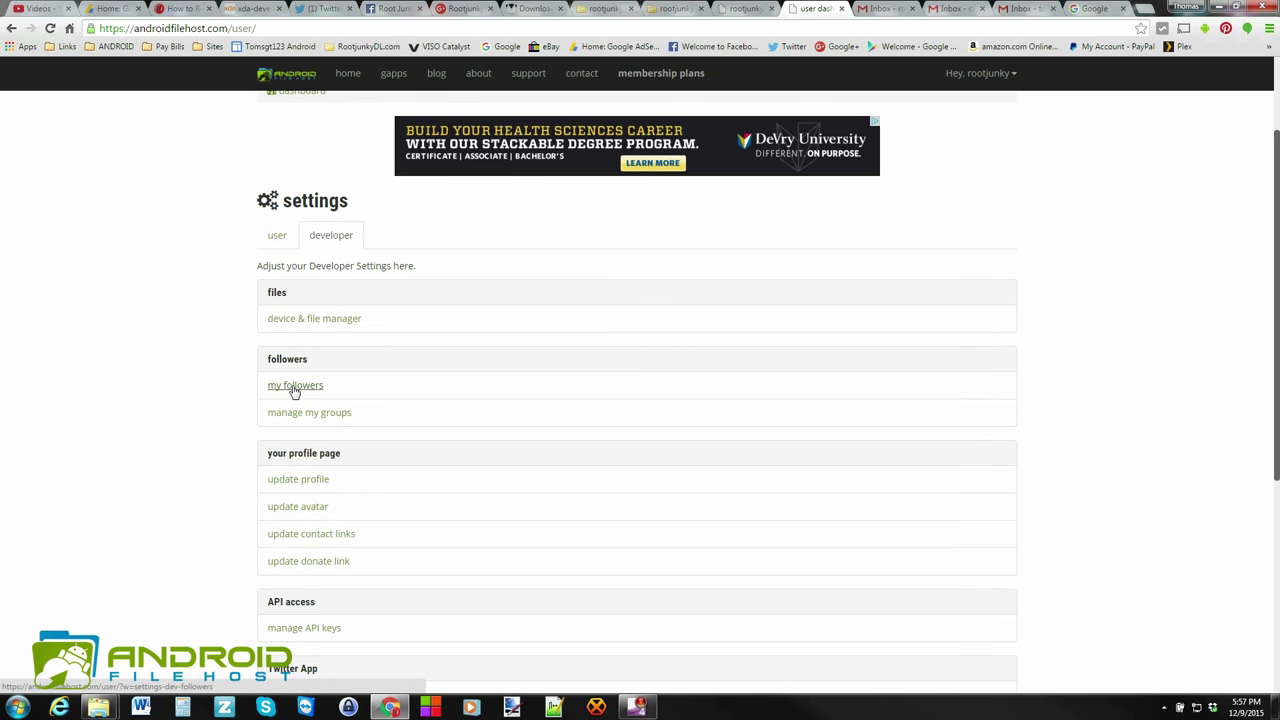
{"action": "mouse_move", "coordinate": [304, 390]}
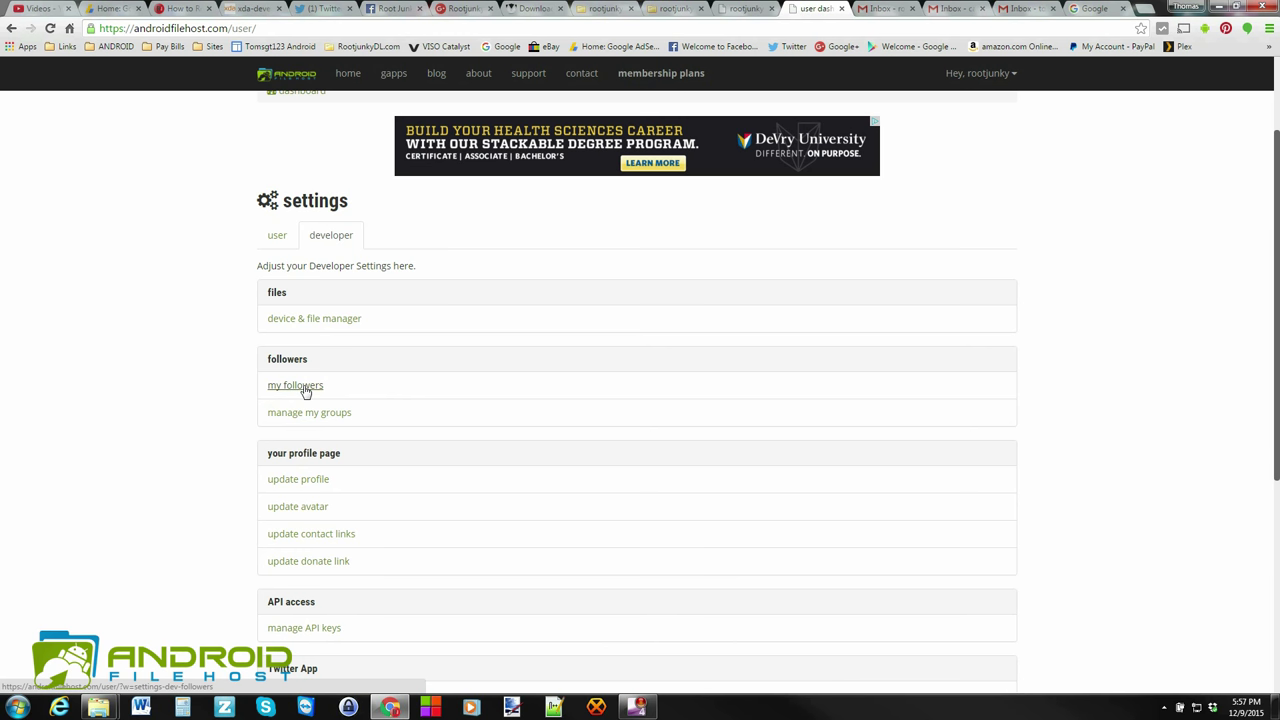
{"action": "mouse_move", "coordinate": [352, 398]}
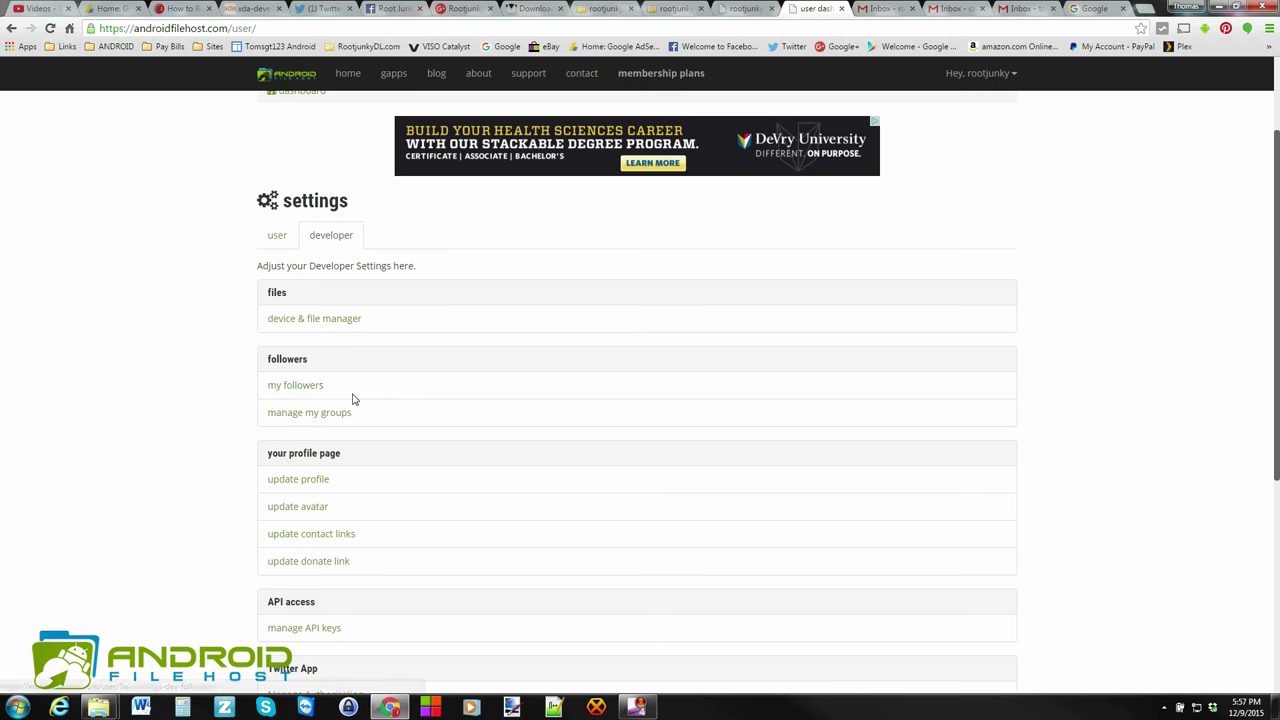
{"action": "mouse_move", "coordinate": [336, 540]}
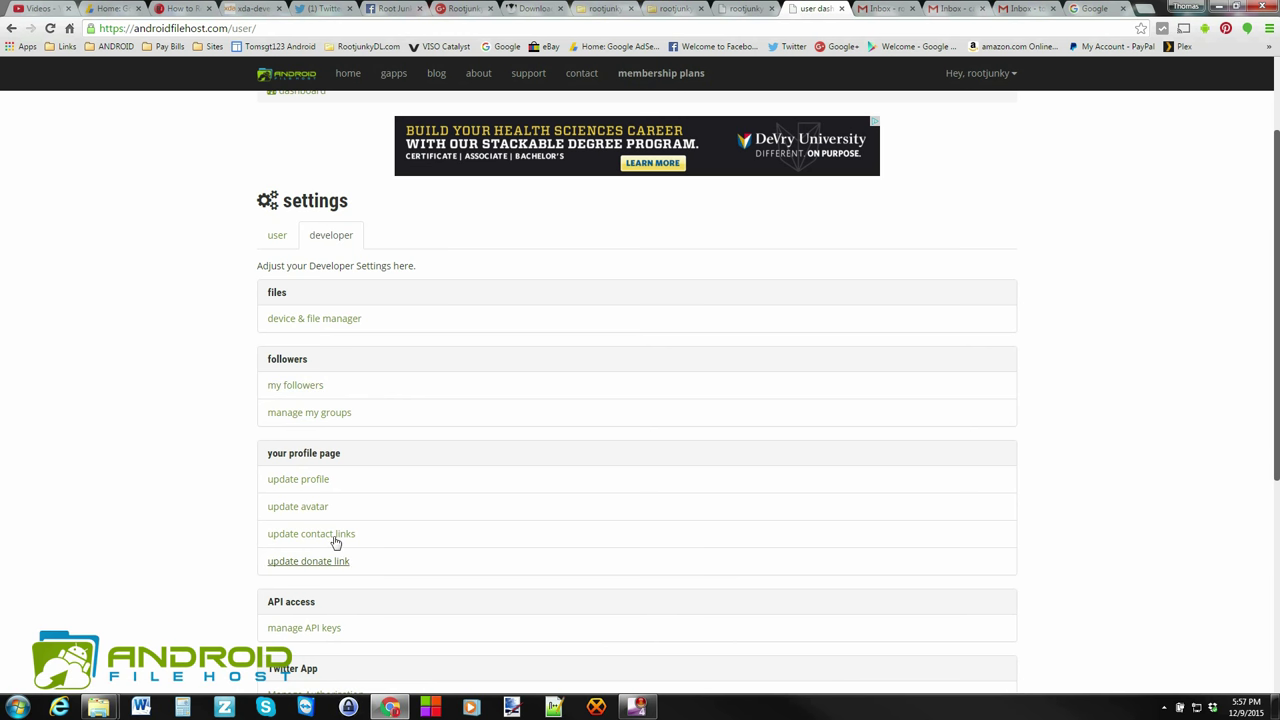
{"action": "mouse_move", "coordinate": [314, 318]}
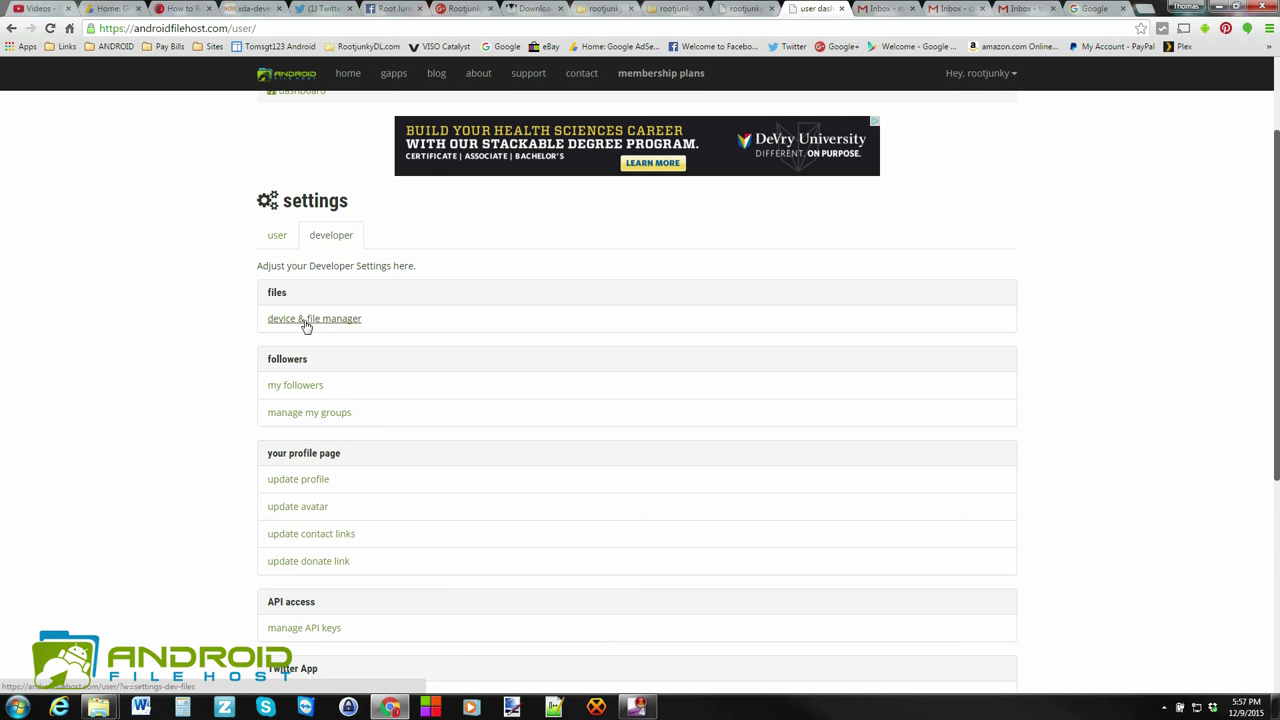
{"action": "mouse_move", "coordinate": [291, 327]}
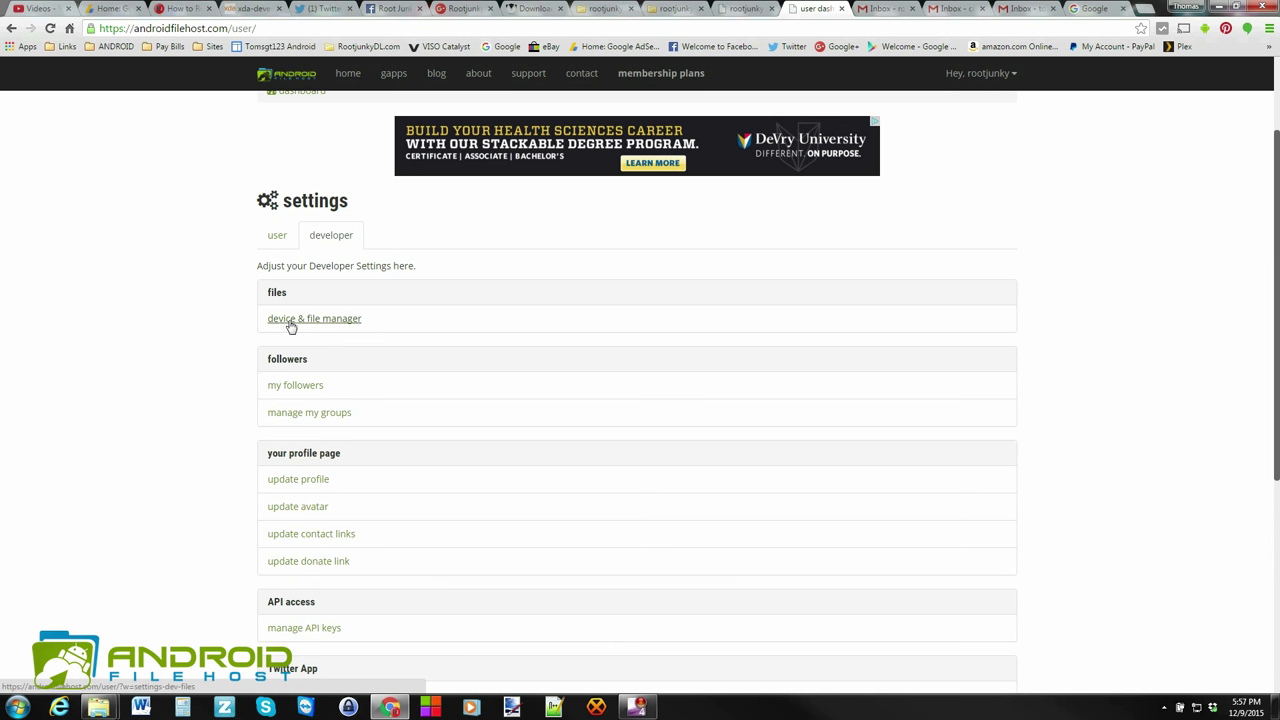
{"action": "mouse_move", "coordinate": [330, 322]}
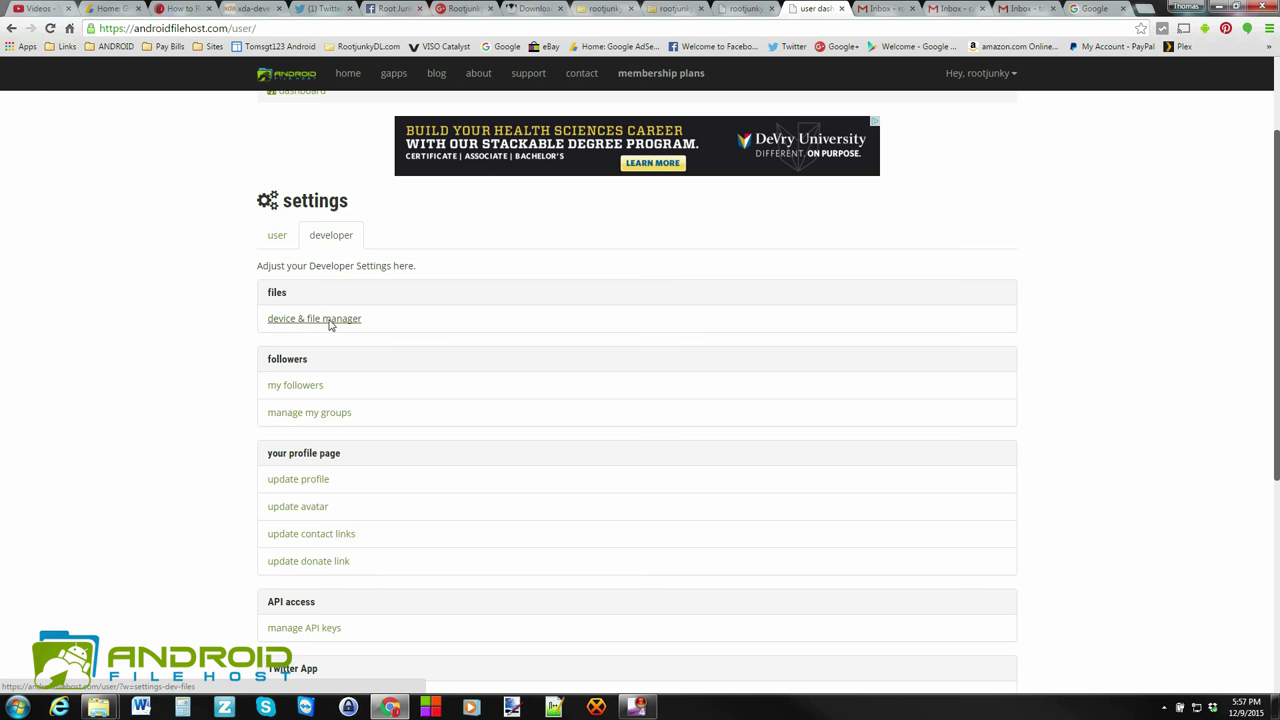
Search supported devices for 'amazon' and browse the Fire and Kindle results.
{"action": "left_click", "coordinate": [314, 318]}
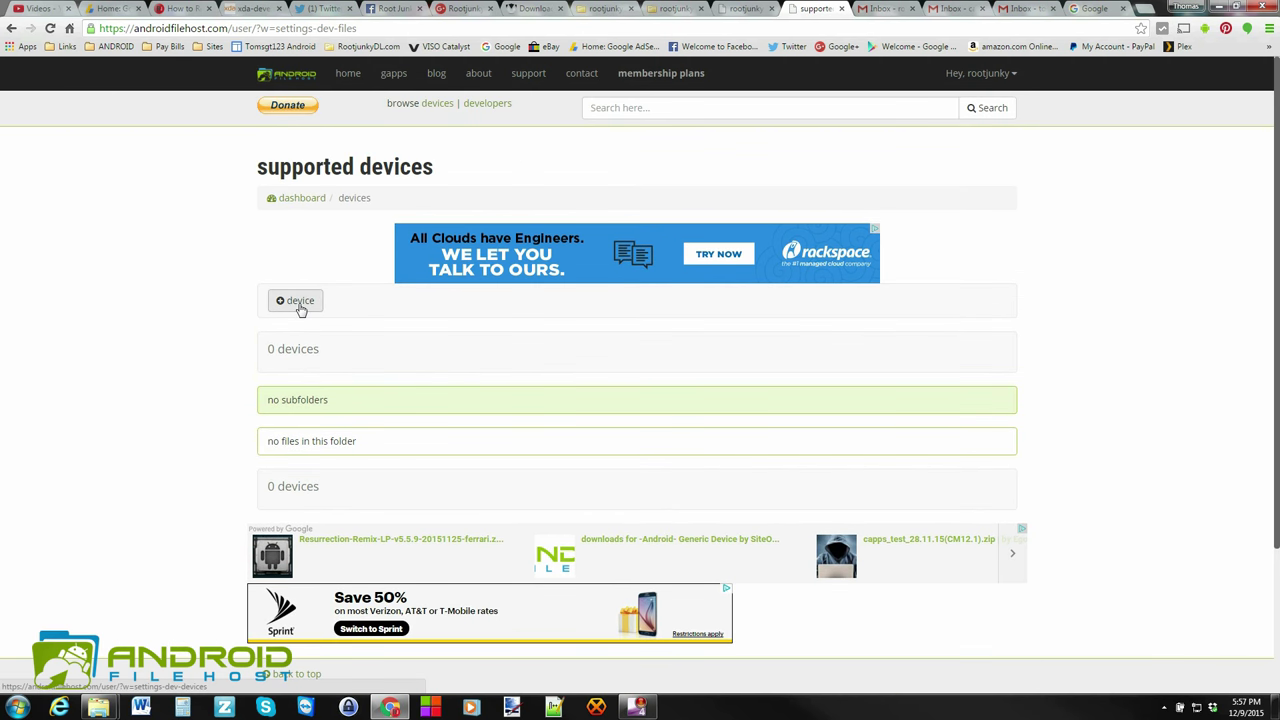
{"action": "left_click", "coordinate": [295, 300]}
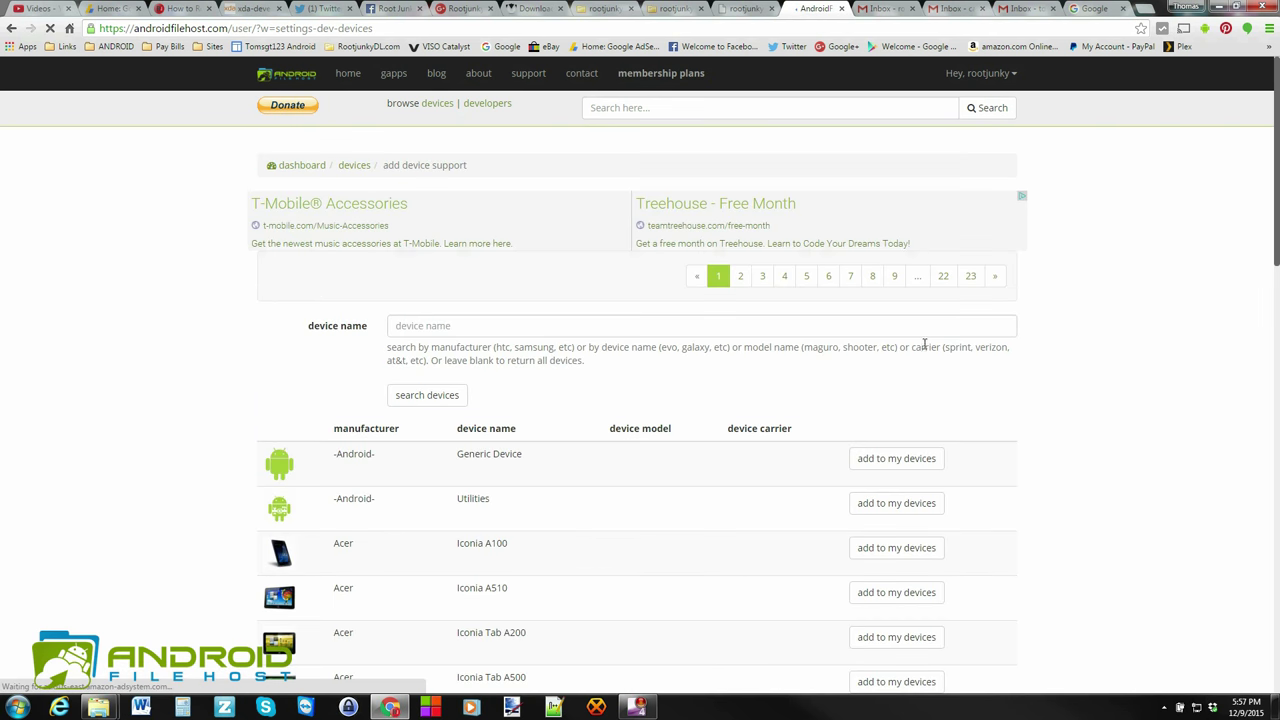
{"action": "left_click", "coordinate": [700, 325]}
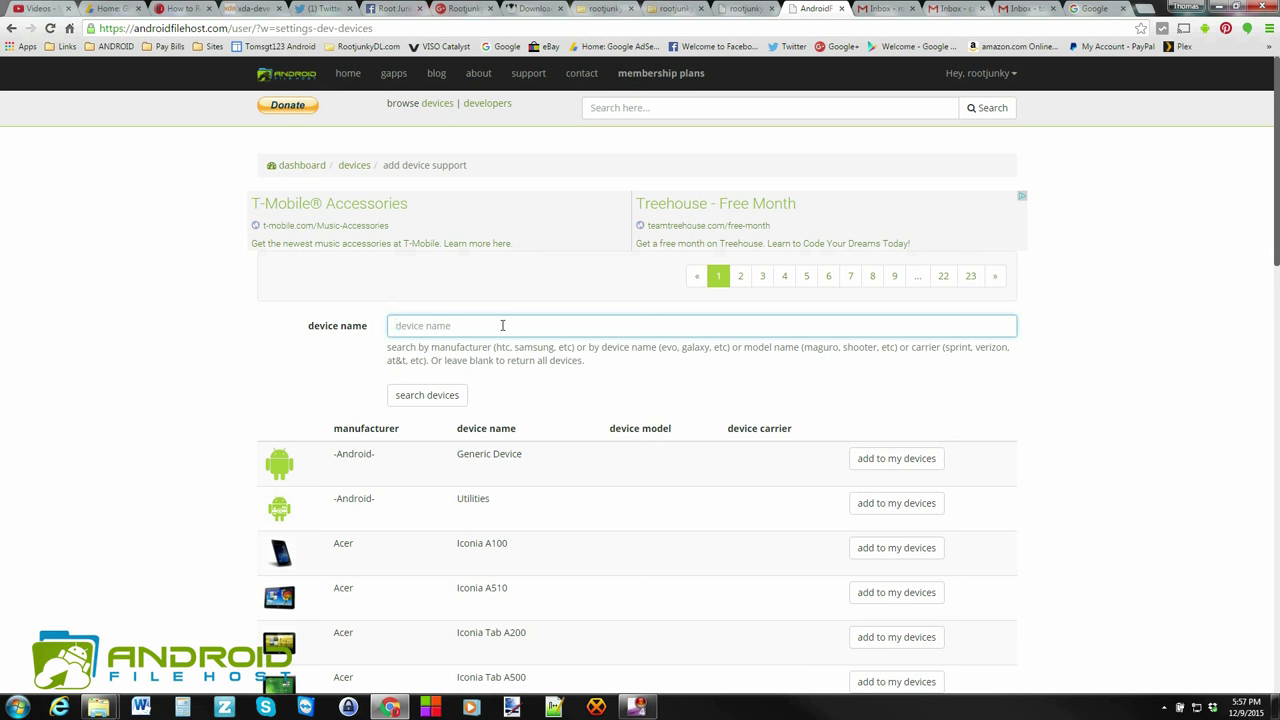
{"action": "type", "text": "am"}
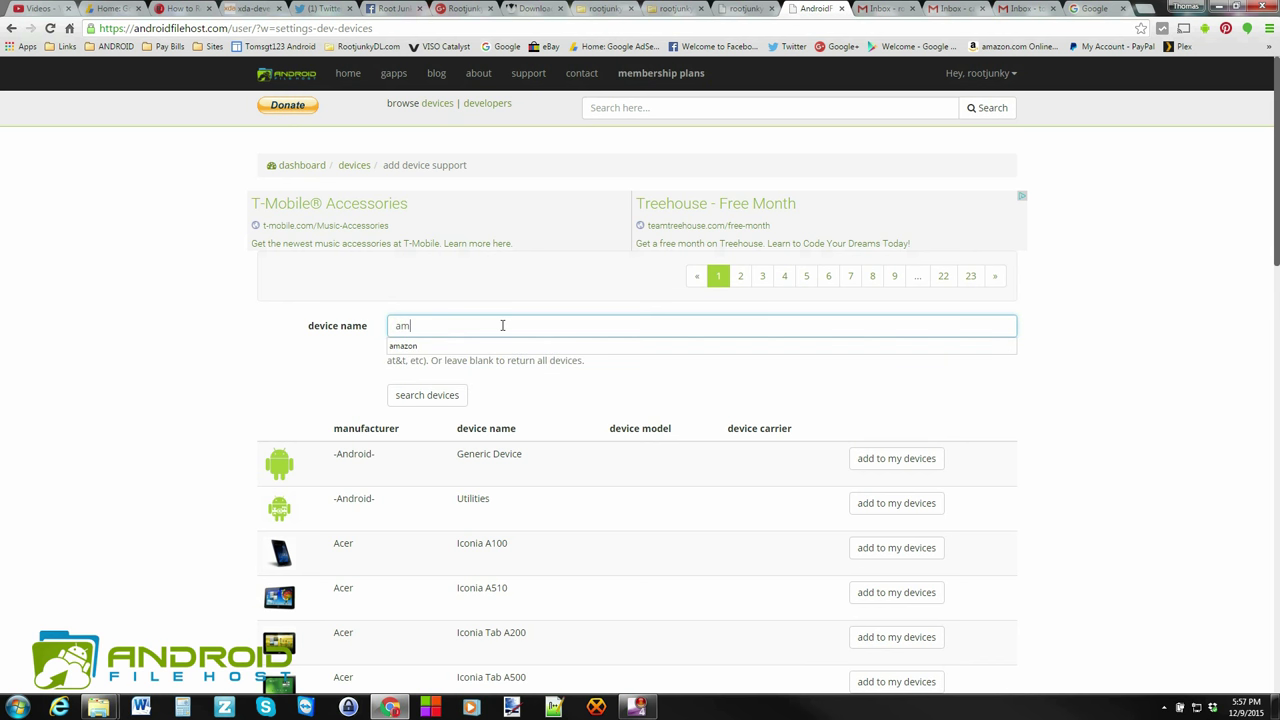
{"action": "type", "text": "azon"}
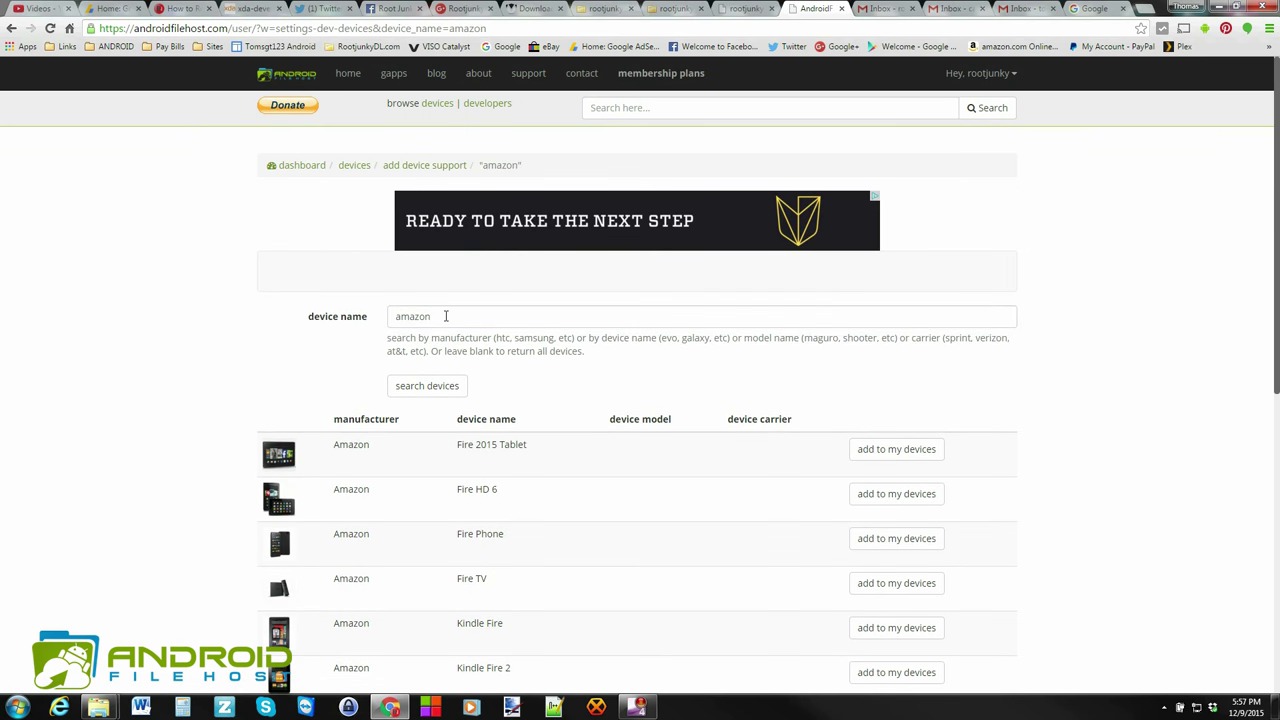
{"action": "mouse_move", "coordinate": [705, 502]}
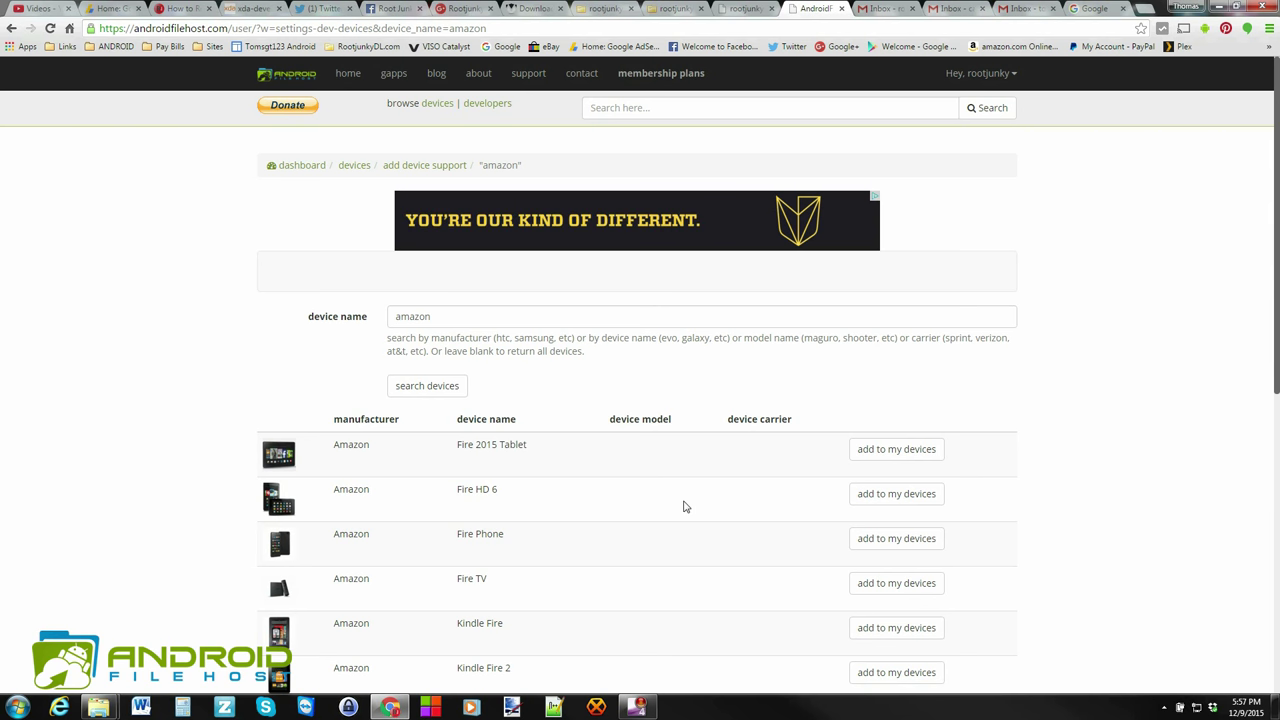
{"action": "scroll", "scroll_direction": "down", "scroll_amount": 3}
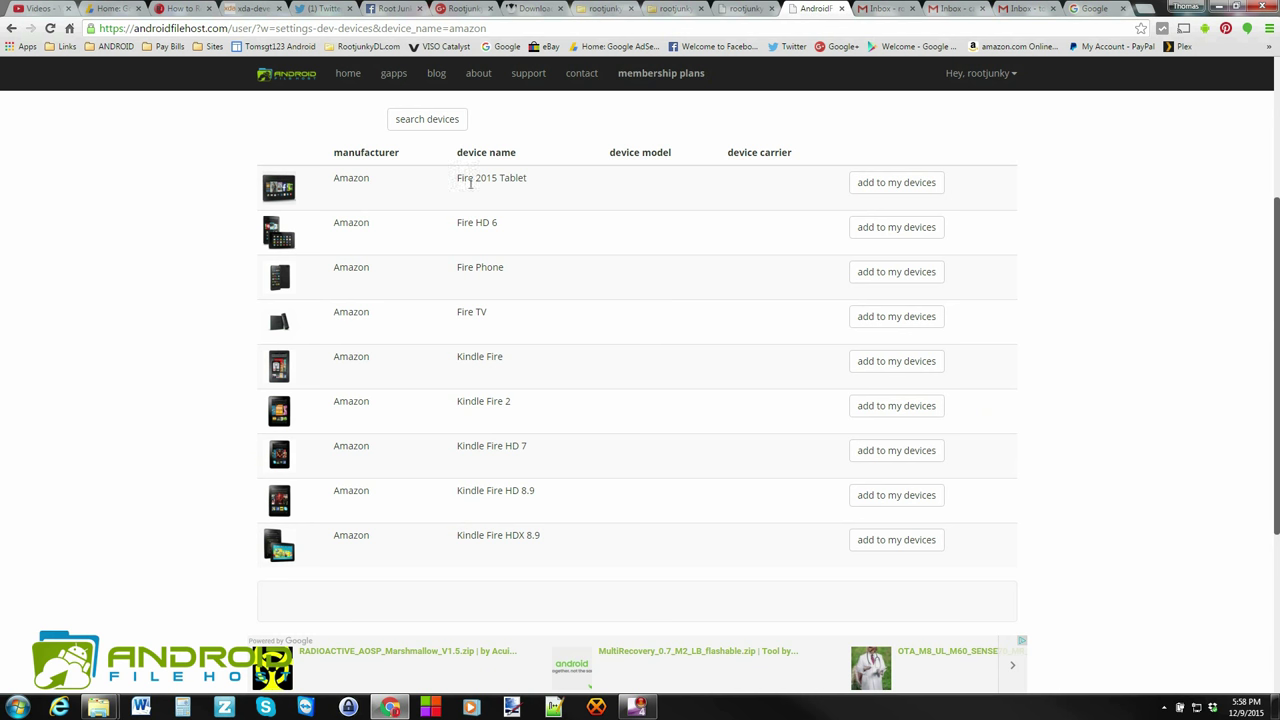
{"action": "mouse_move", "coordinate": [535, 192]}
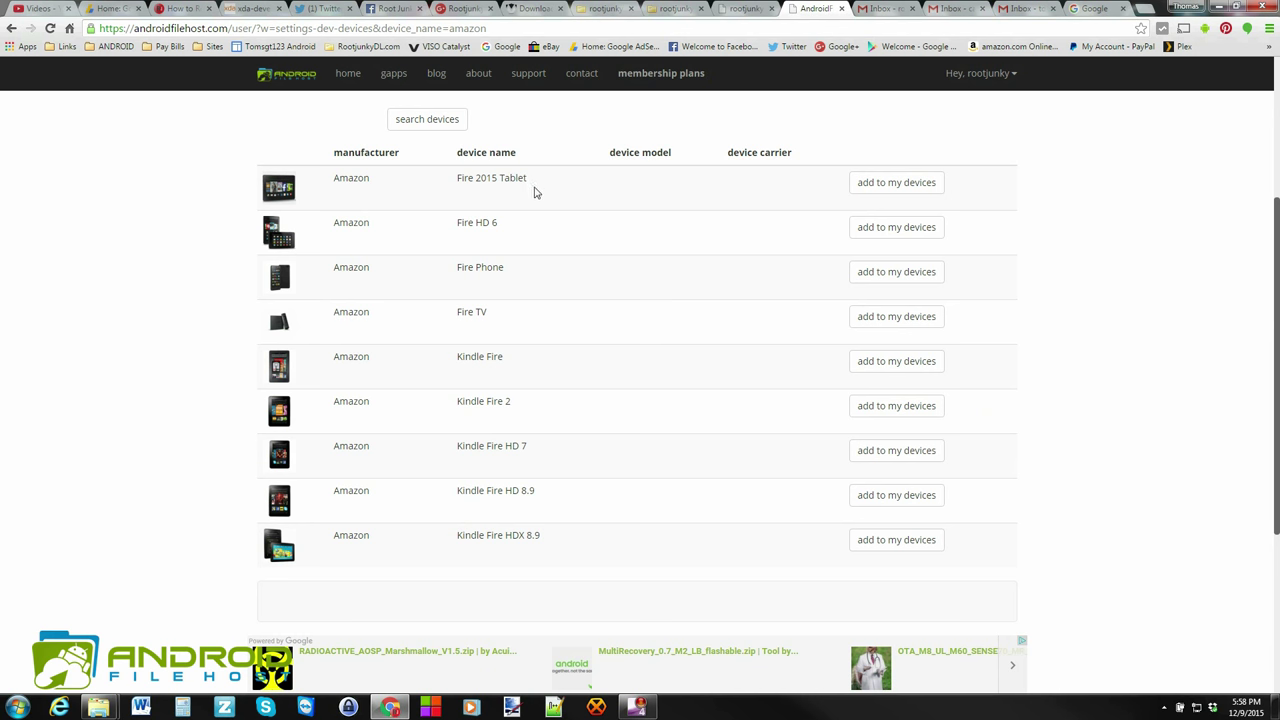
{"action": "mouse_move", "coordinate": [413, 194]}
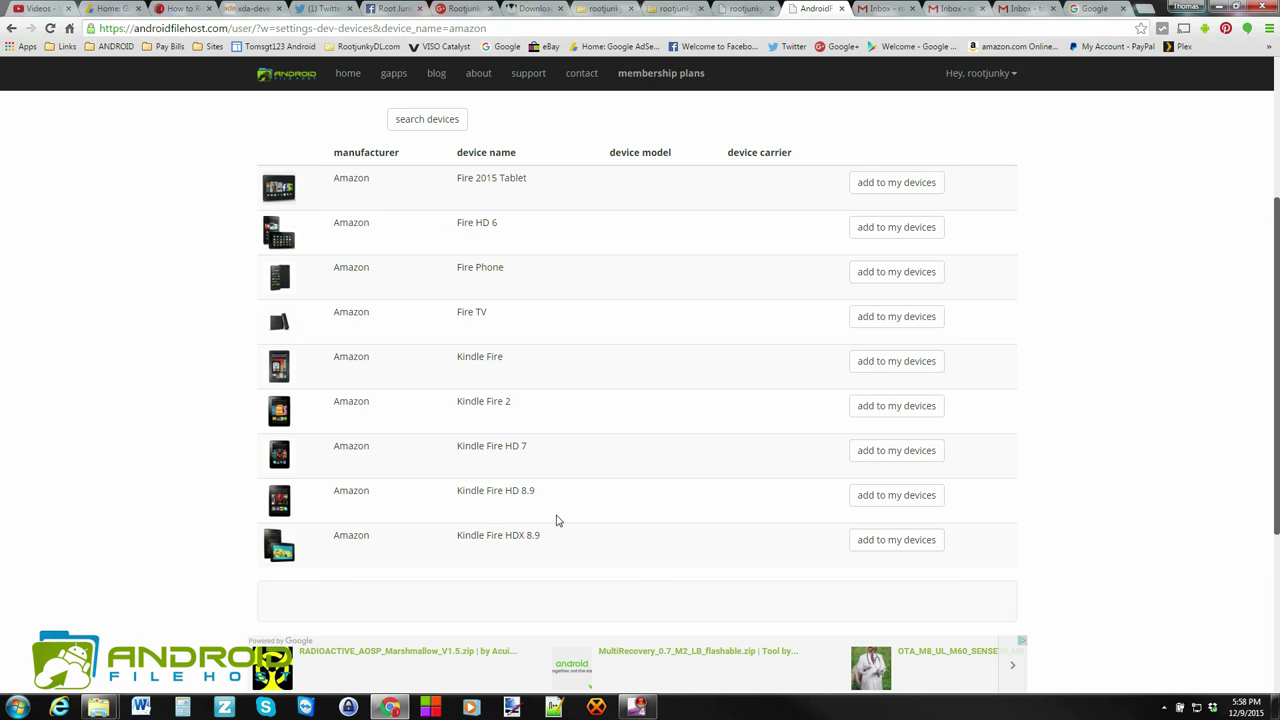
{"action": "scroll", "scroll_direction": "up", "scroll_amount": 3}
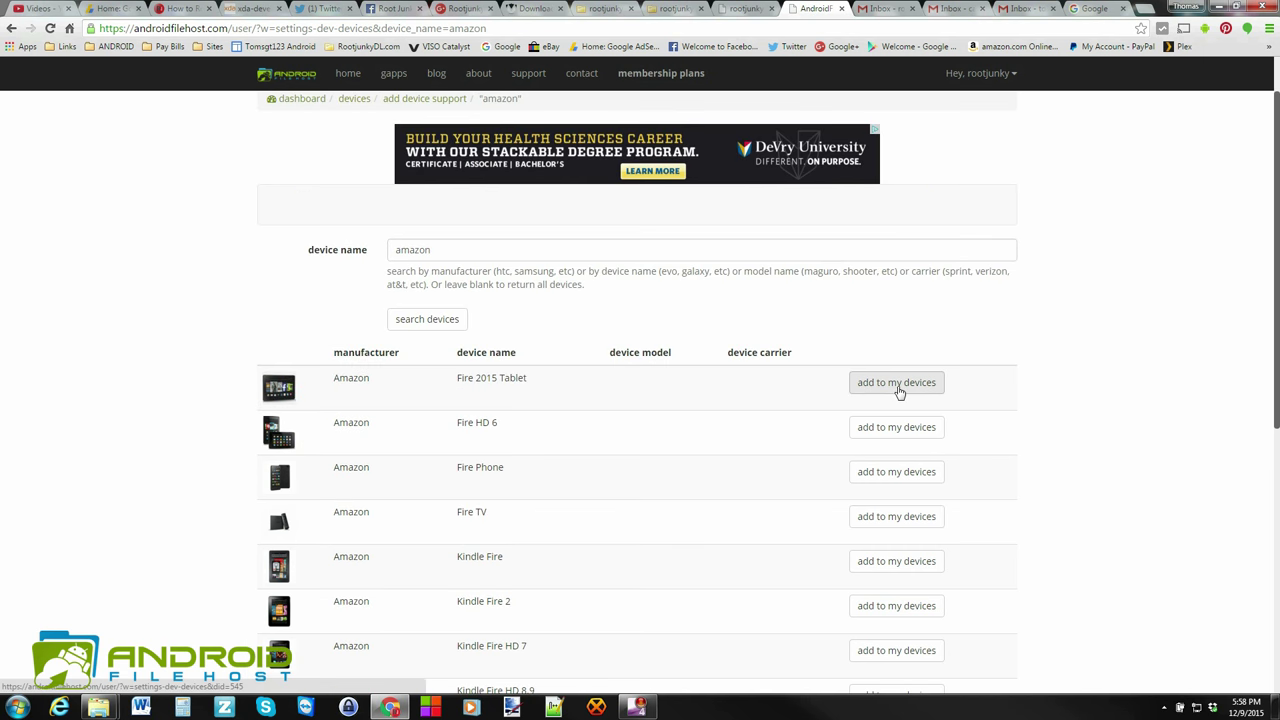
Add the Fire 2015 Tablet to my devices and return to developer settings.
{"action": "left_click", "coordinate": [895, 382]}
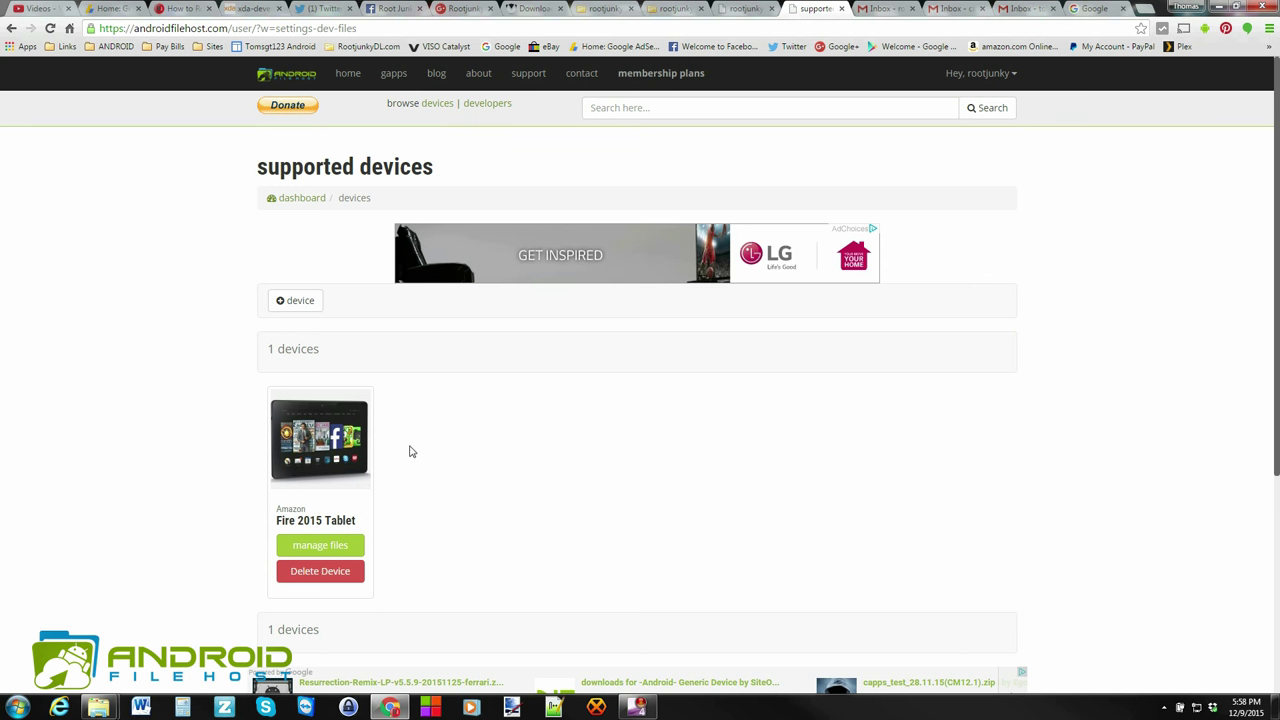
{"action": "mouse_move", "coordinate": [355, 455]}
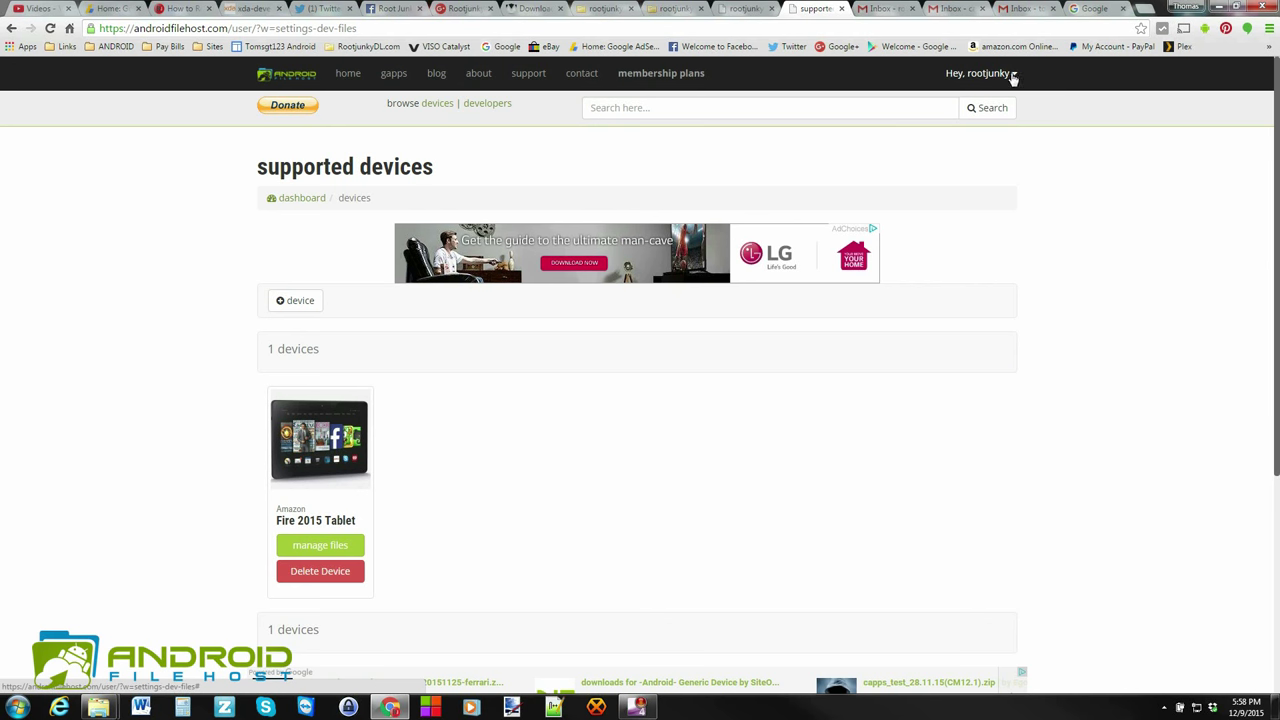
{"action": "left_click", "coordinate": [981, 72]}
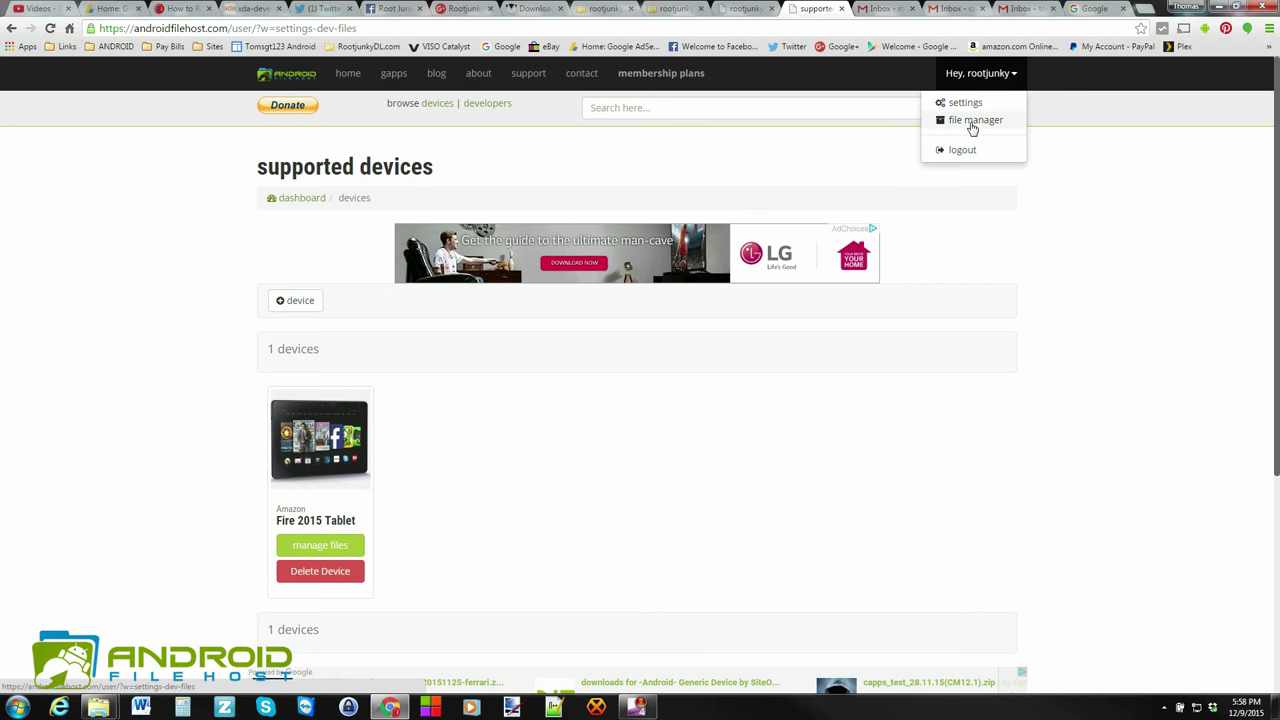
{"action": "mouse_move", "coordinate": [970, 125]}
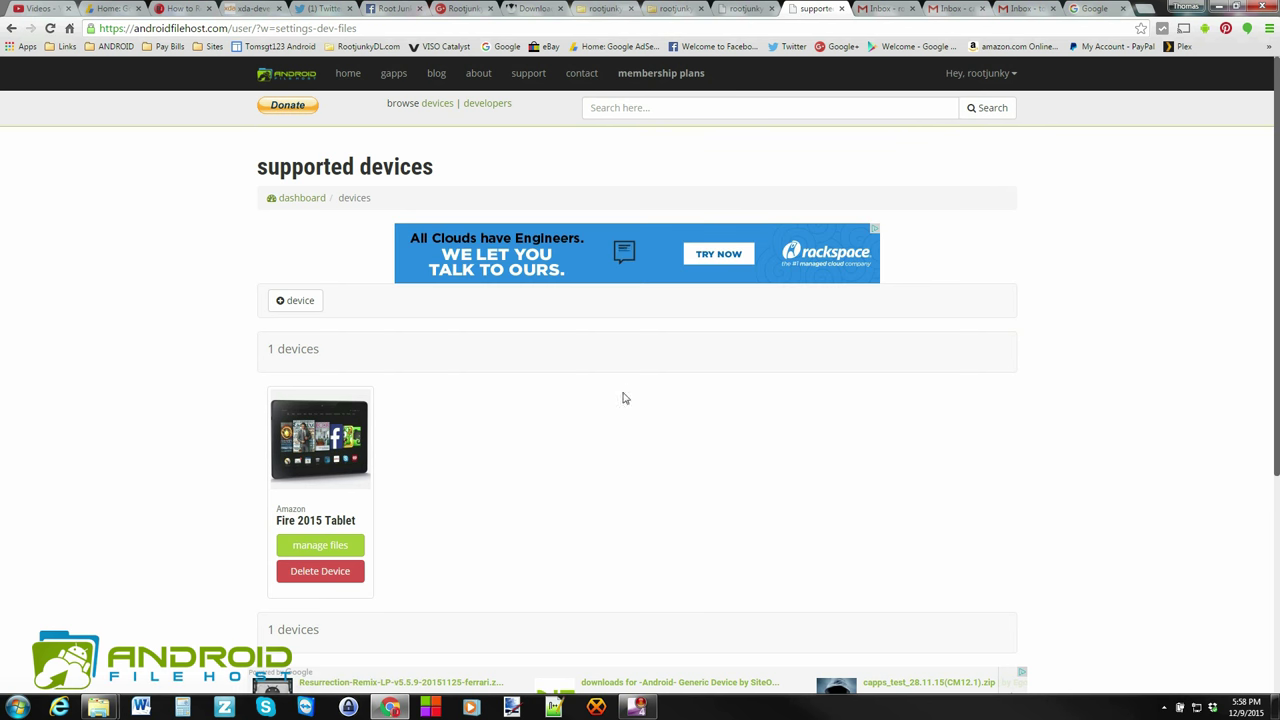
{"action": "left_click", "coordinate": [980, 72]}
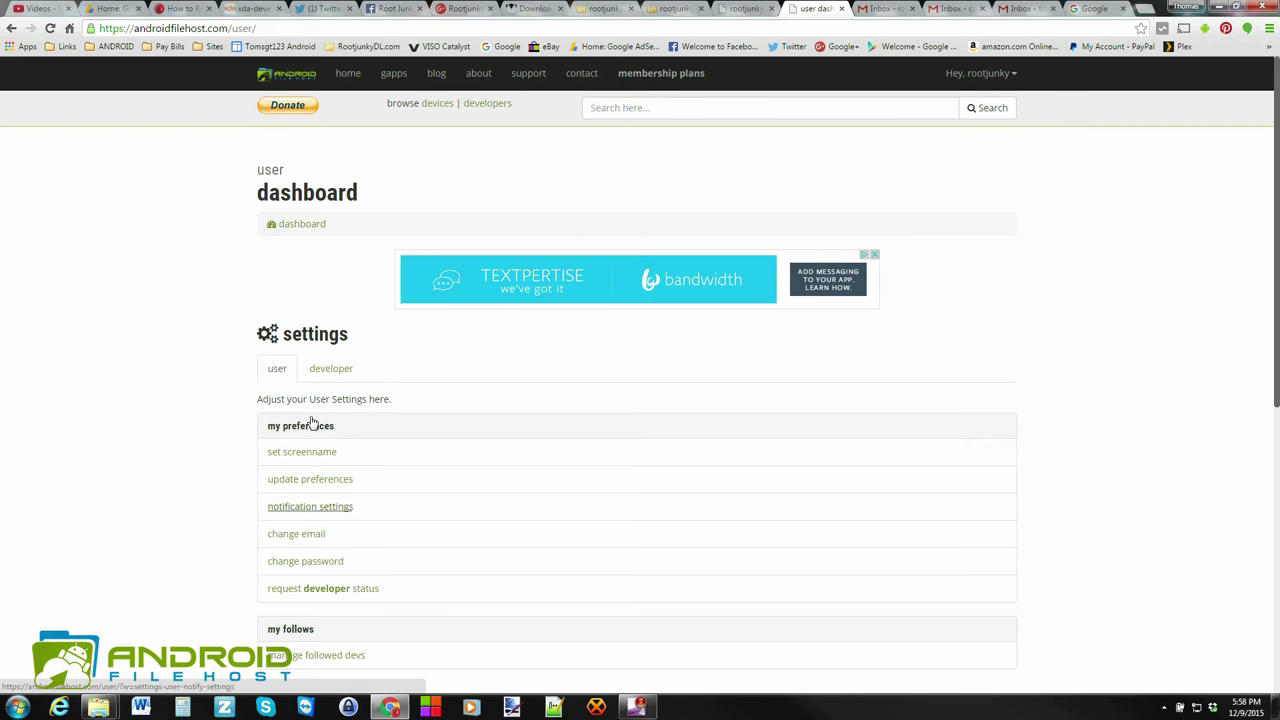
{"action": "left_click", "coordinate": [331, 368]}
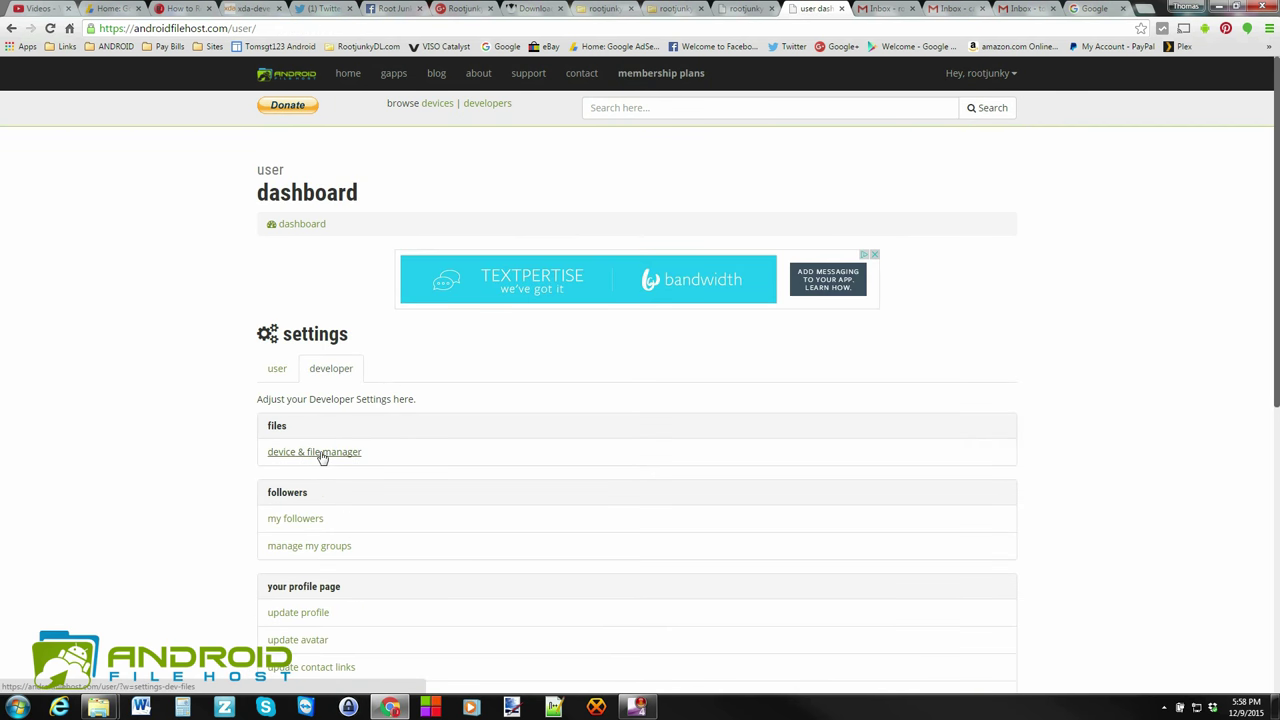
Open the Fire 2015 Tablet's file manager from the device list.
{"action": "left_click", "coordinate": [314, 451]}
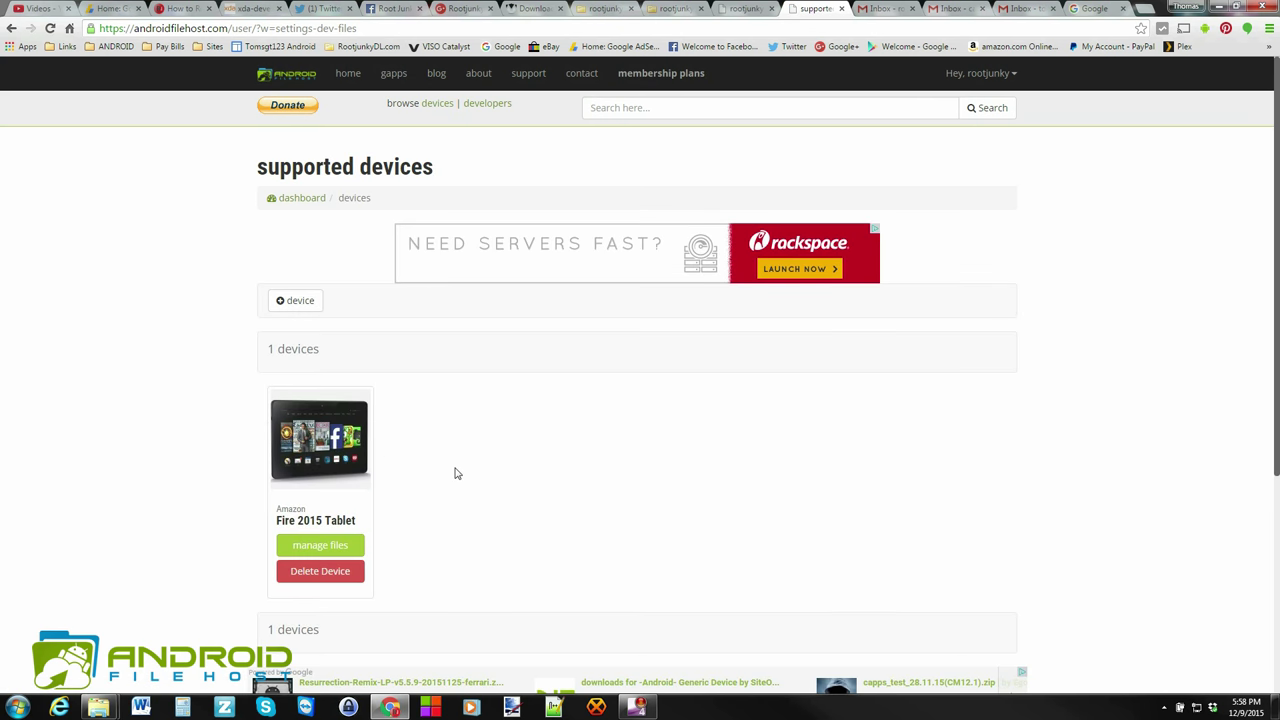
{"action": "mouse_move", "coordinate": [366, 398]}
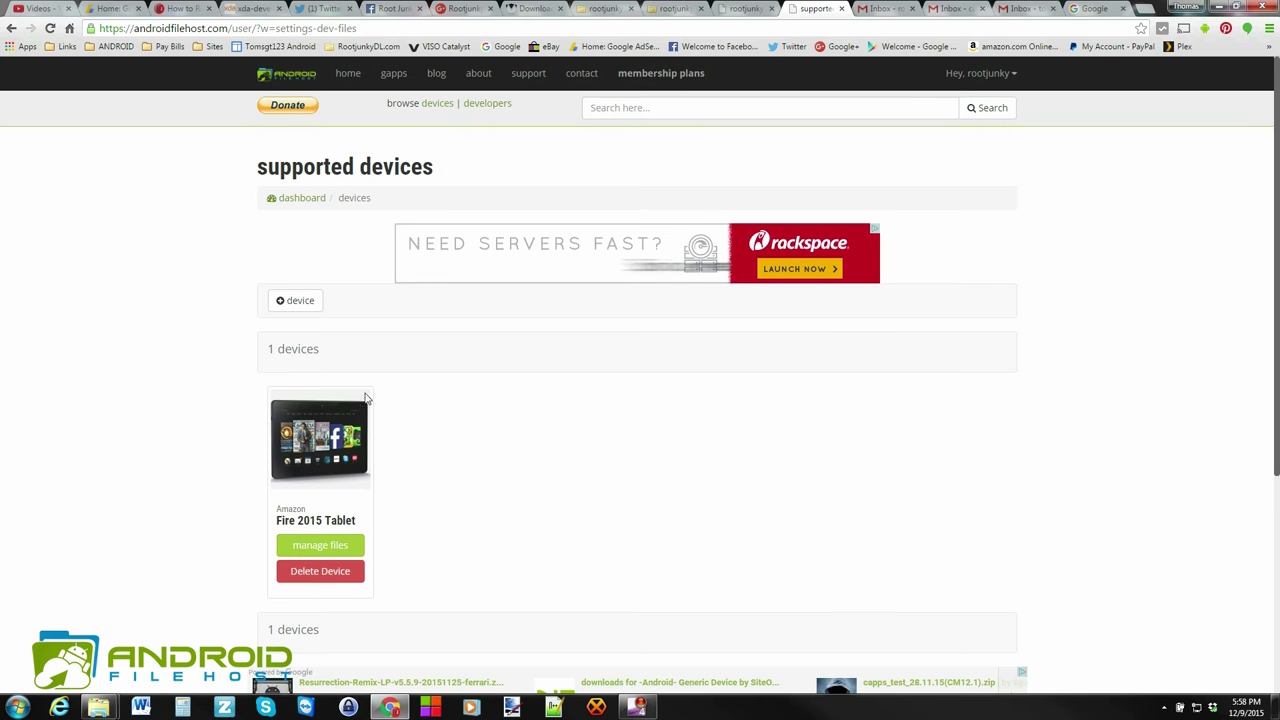
{"action": "scroll", "scroll_direction": "down", "scroll_amount": 3}
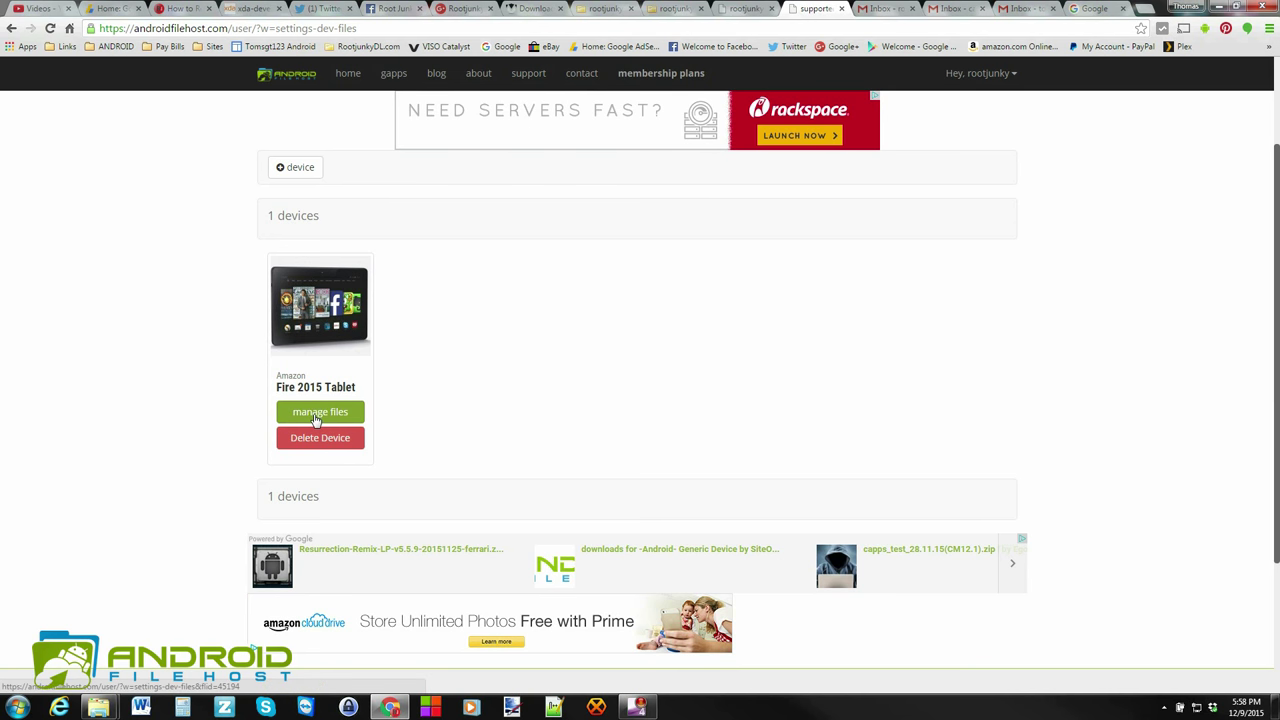
{"action": "left_click", "coordinate": [320, 411]}
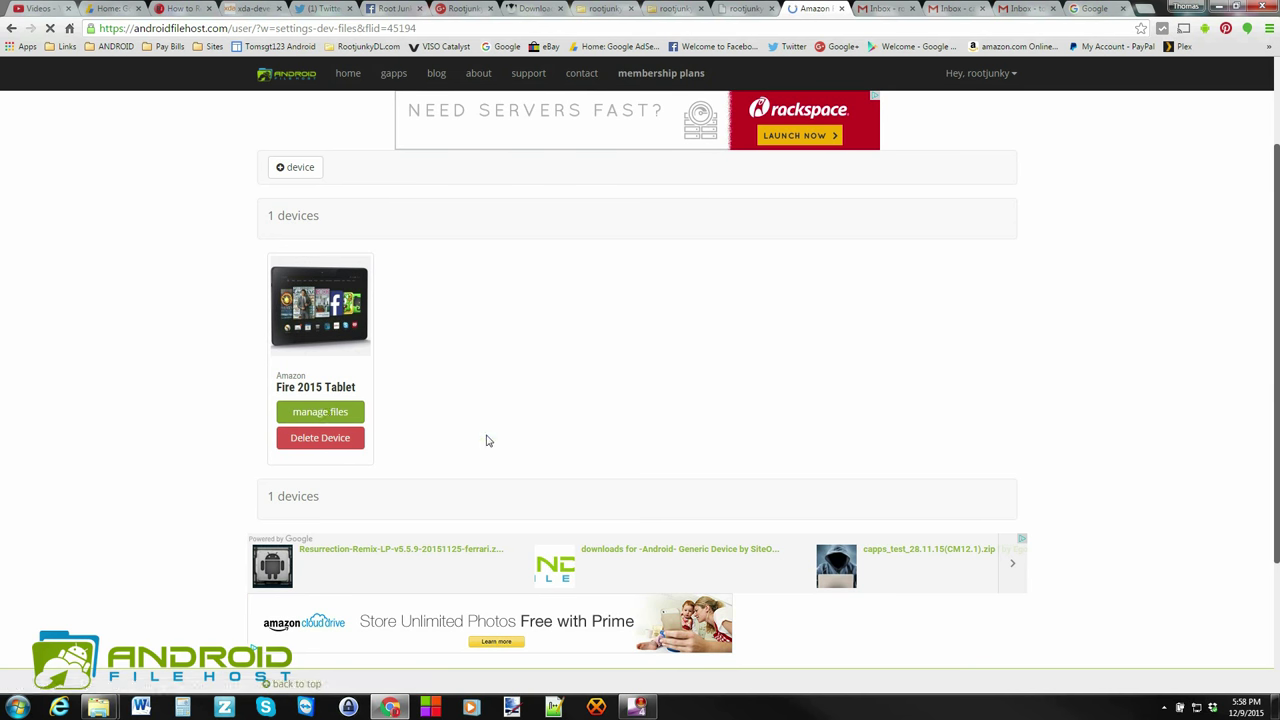
{"action": "left_click", "coordinate": [320, 411]}
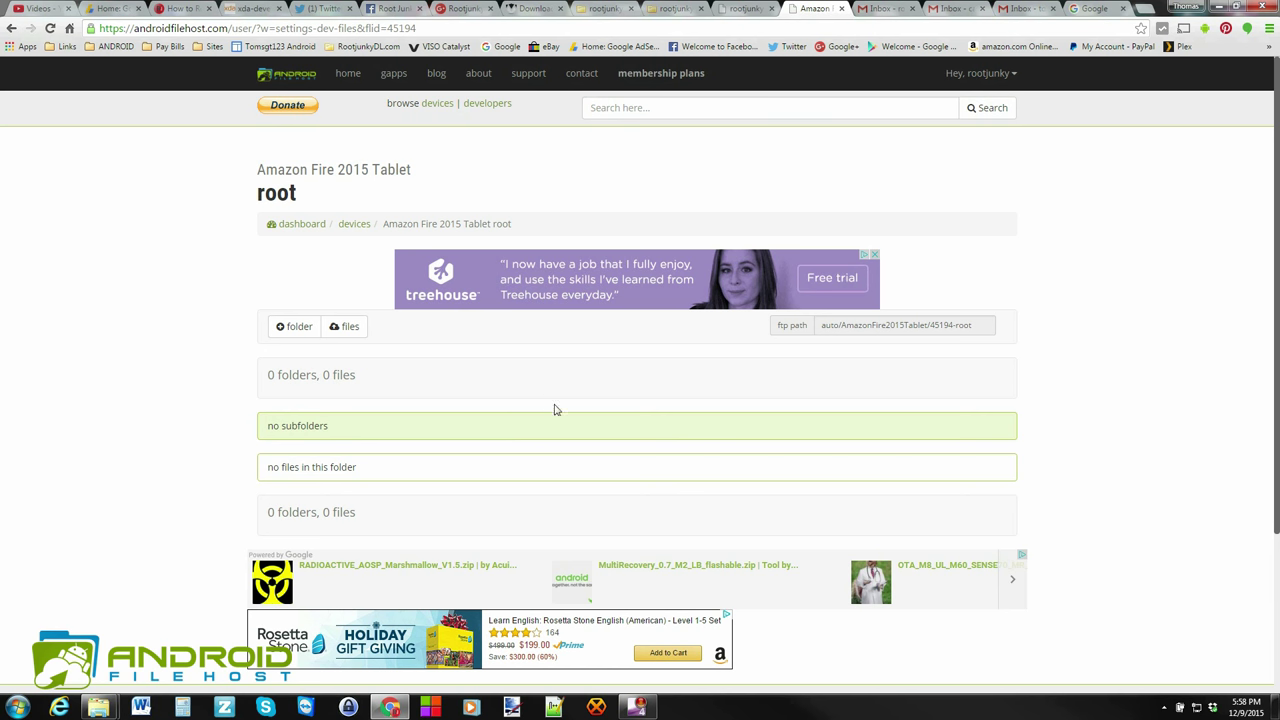
{"action": "mouse_move", "coordinate": [294, 326]}
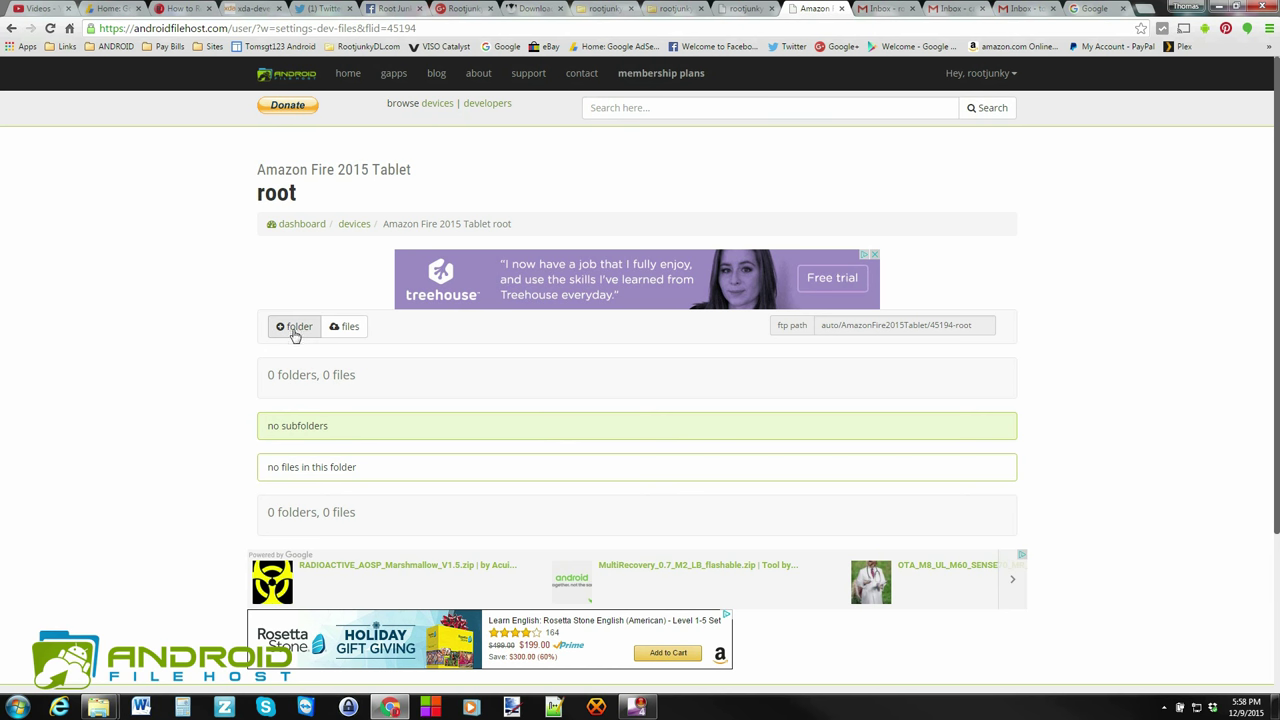
{"action": "mouse_move", "coordinate": [344, 326]}
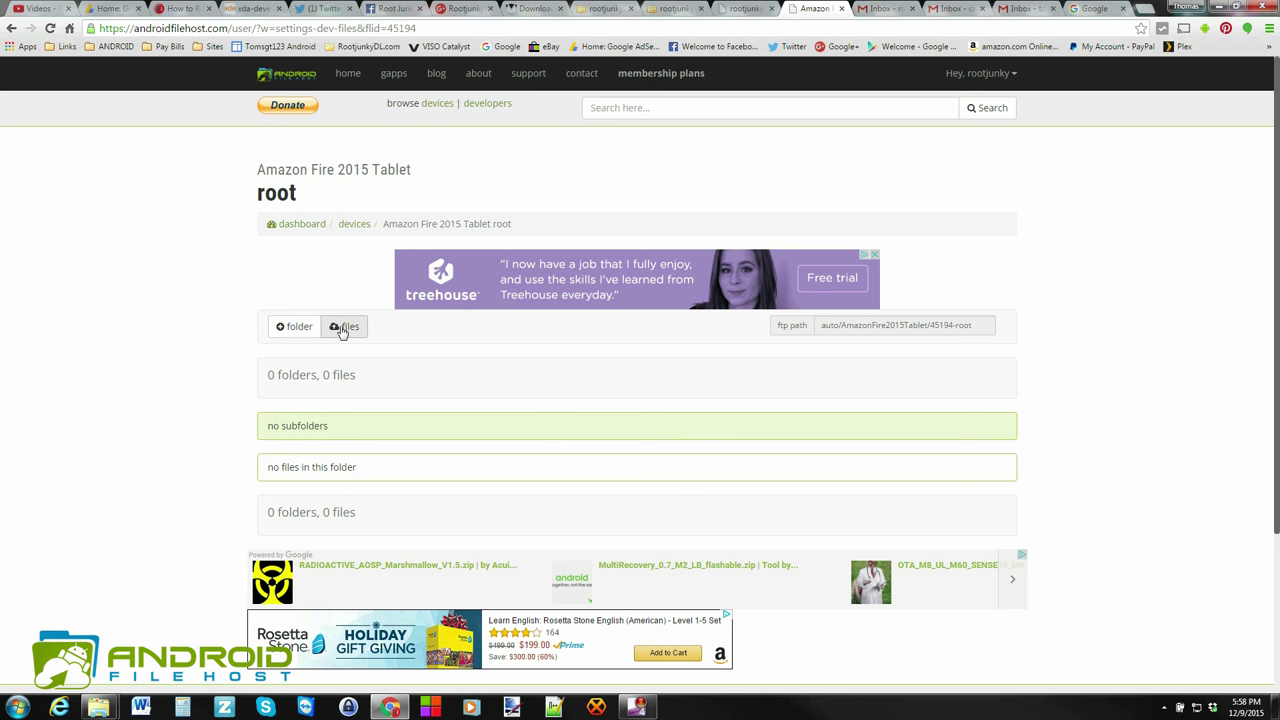
{"action": "mouse_move", "coordinate": [292, 332]}
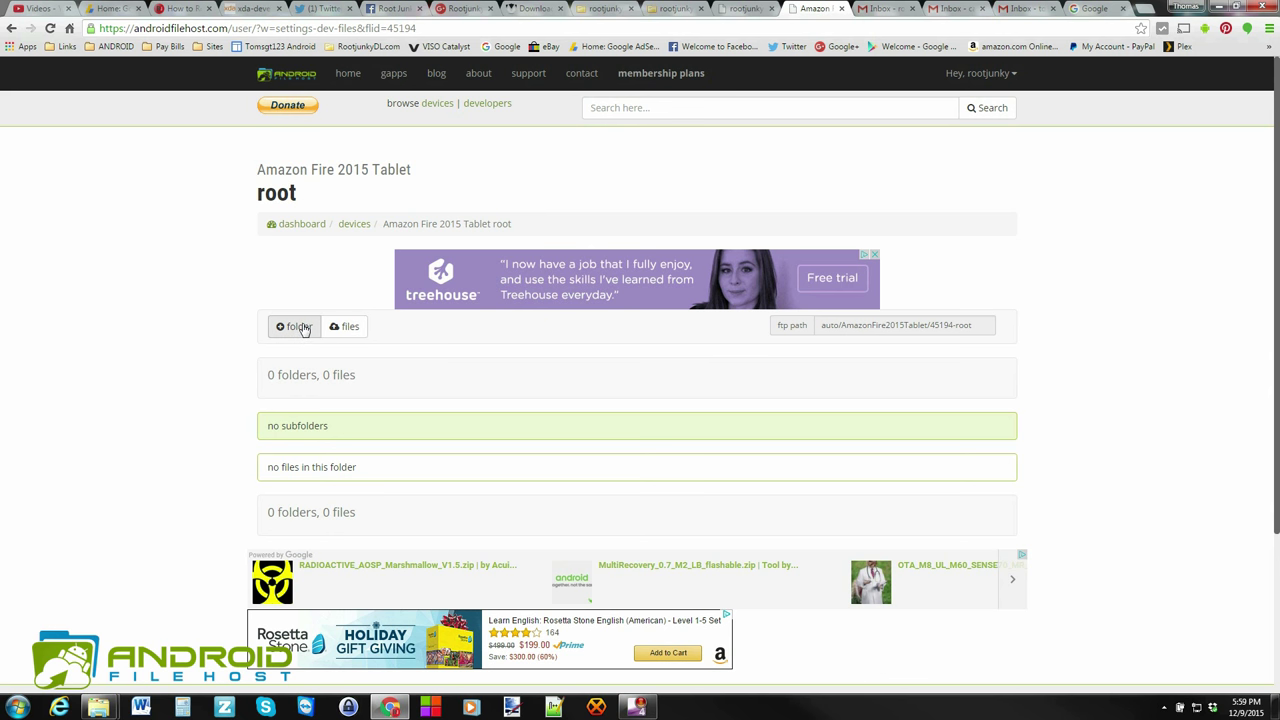
Open the new-folder form in the tablet's root folder.
{"action": "left_click", "coordinate": [294, 326]}
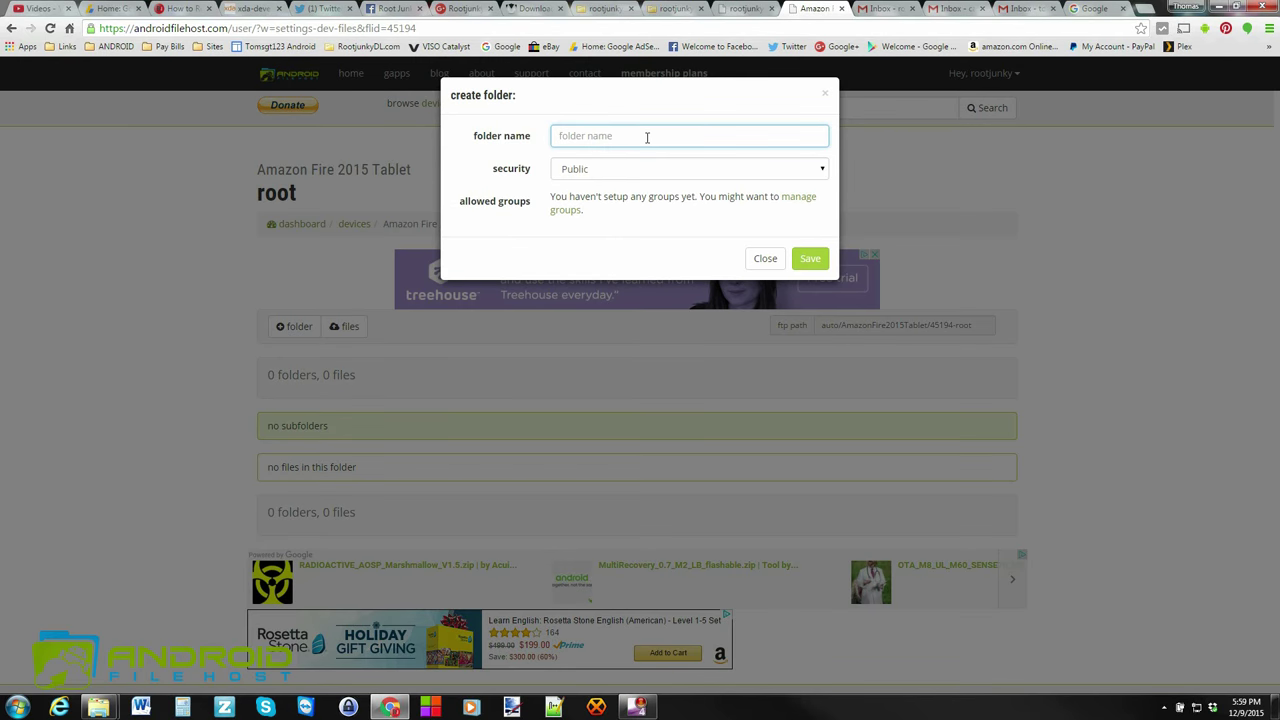
Save a new folder named 'SuperTool' with Public security.
{"action": "type", "text": "Supert"}
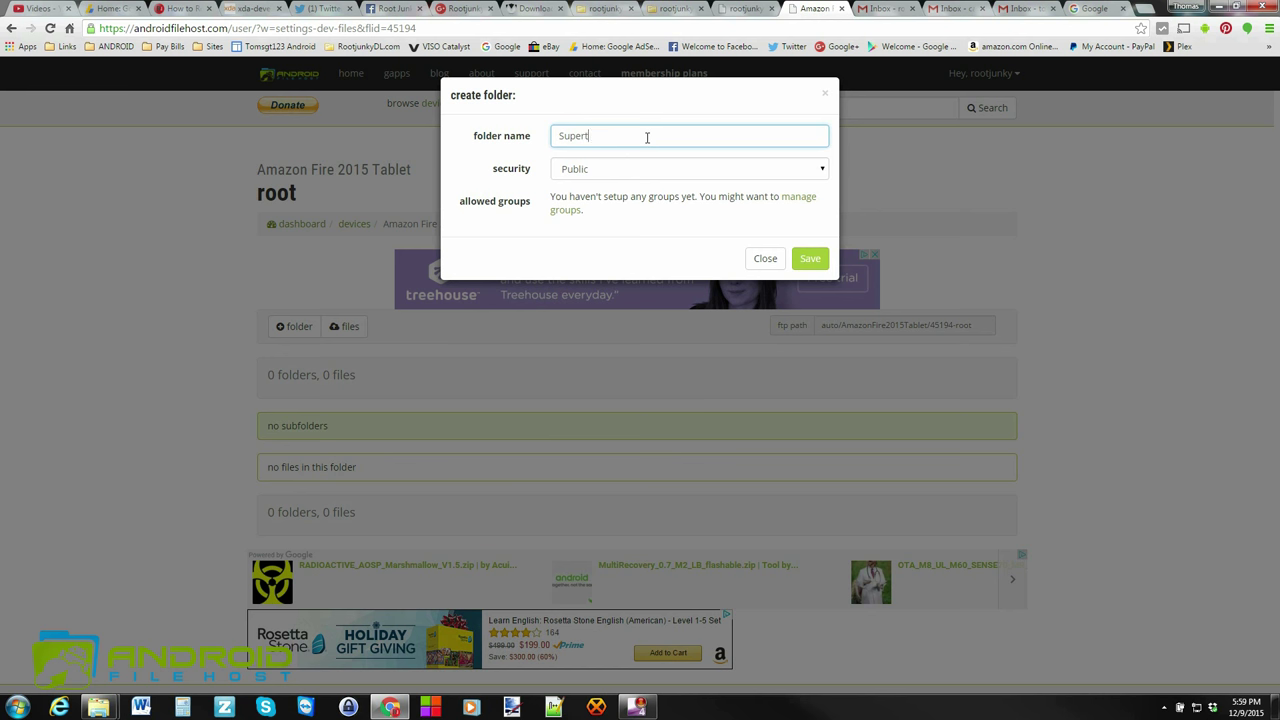
{"action": "type", "text": "ool"}
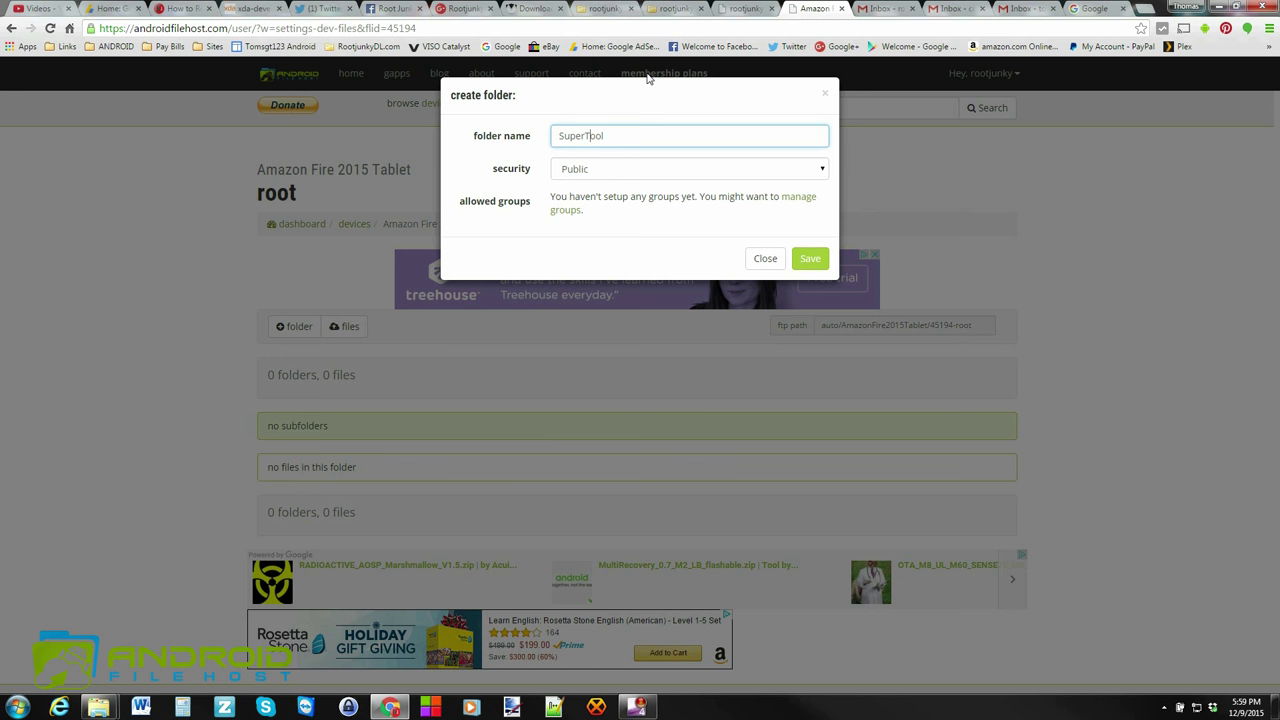
{"action": "left_click", "coordinate": [688, 168]}
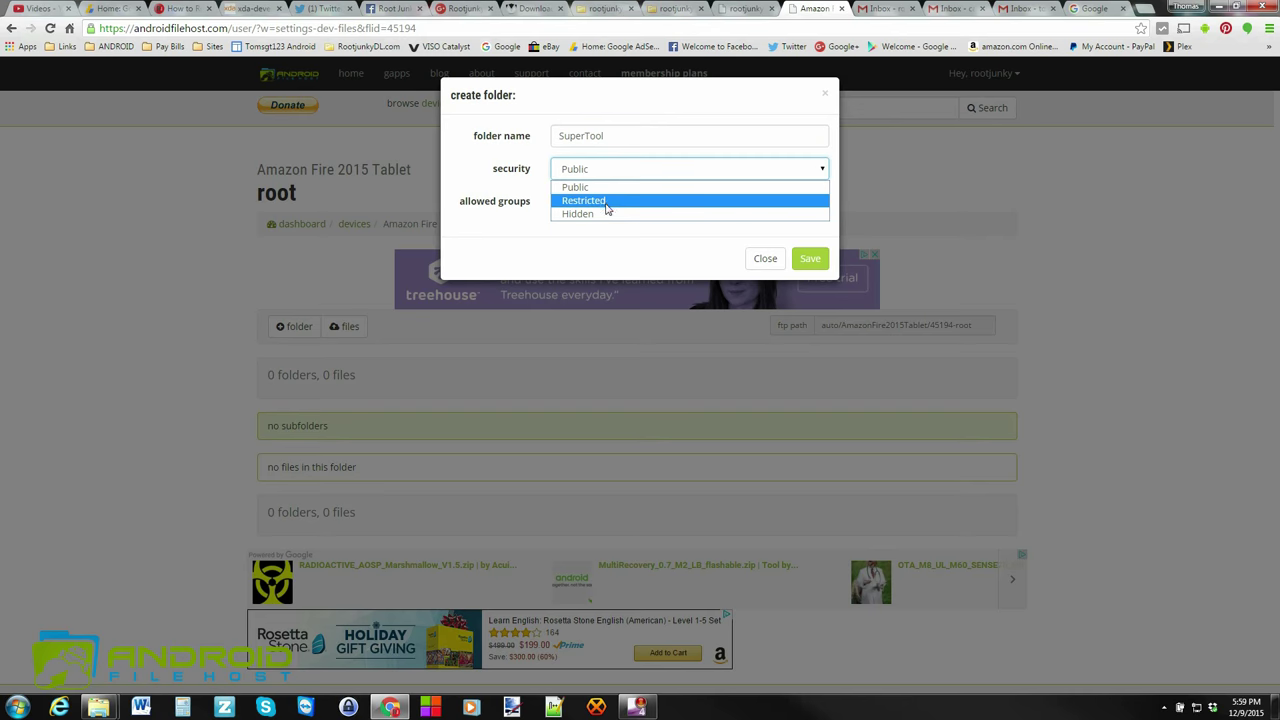
{"action": "mouse_move", "coordinate": [601, 191]}
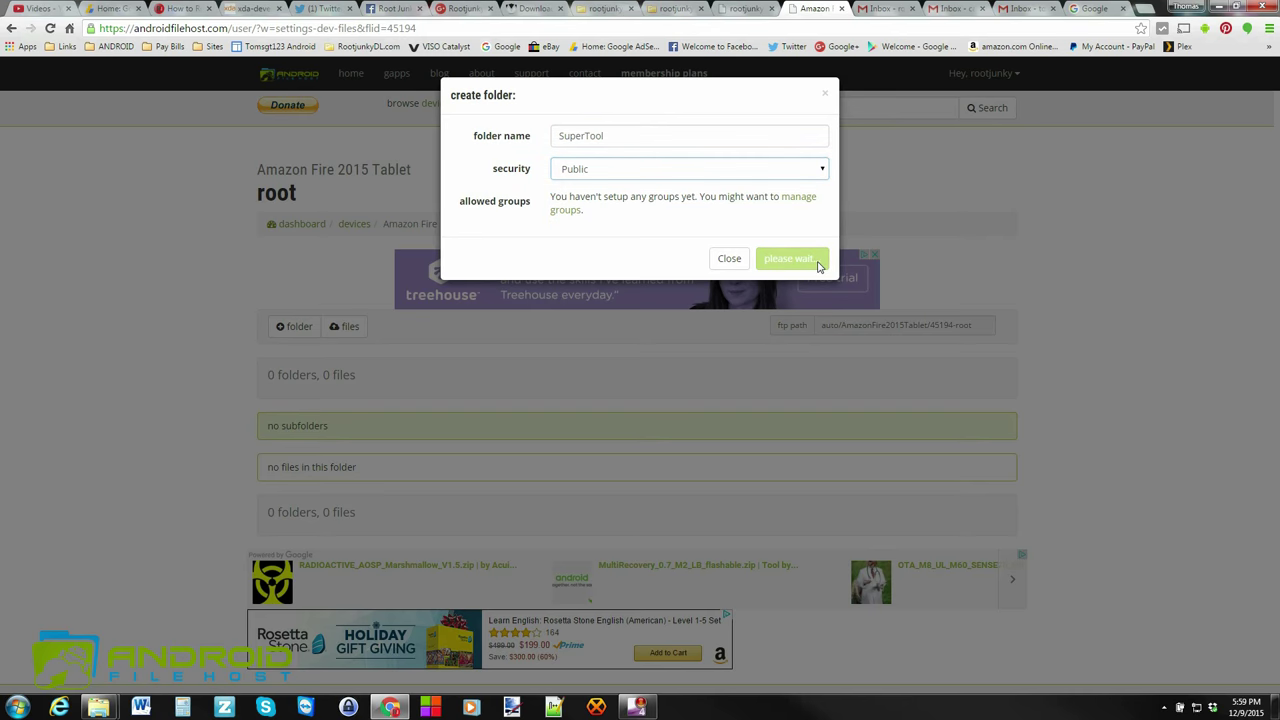
{"action": "left_click", "coordinate": [791, 258]}
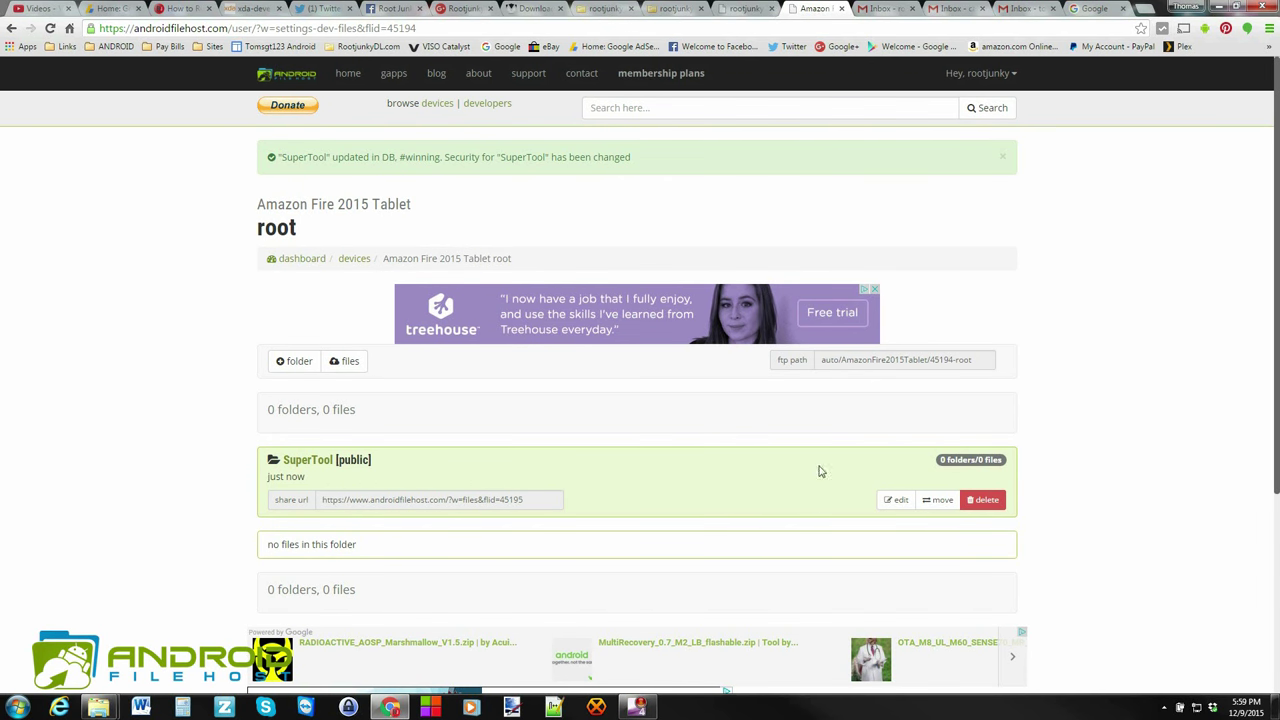
{"action": "mouse_move", "coordinate": [310, 240]}
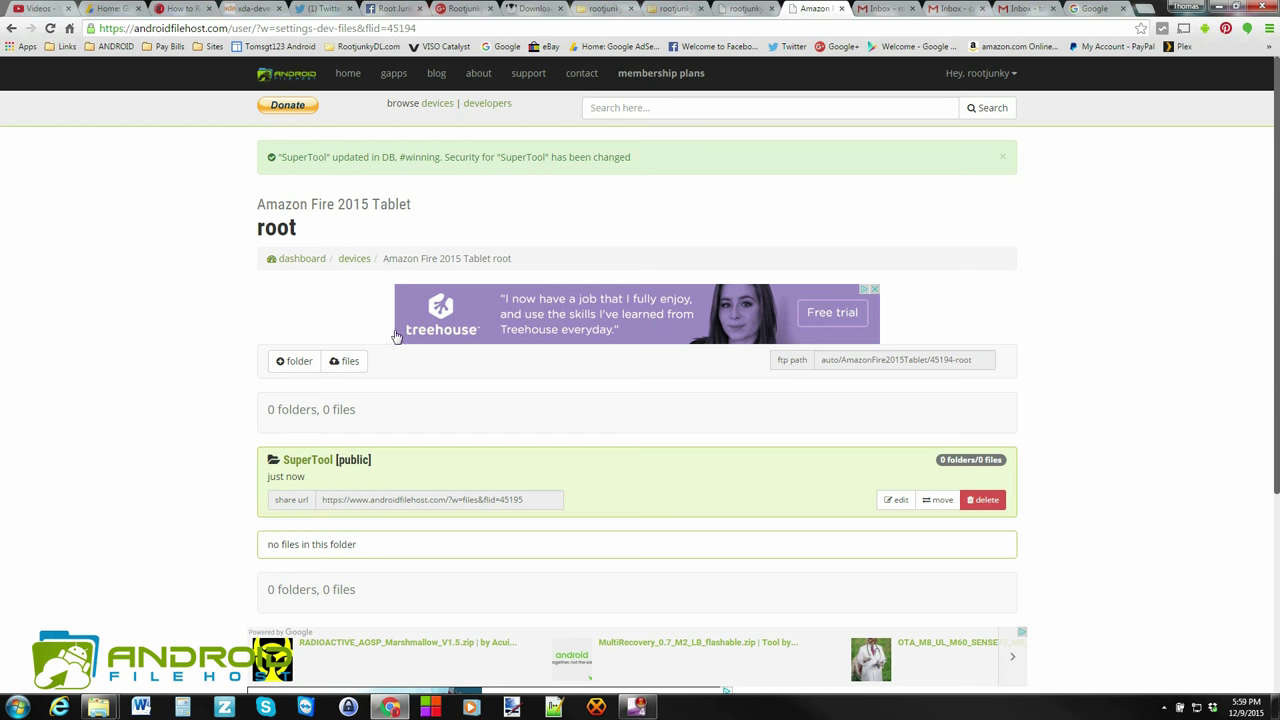
{"action": "mouse_move", "coordinate": [727, 489]}
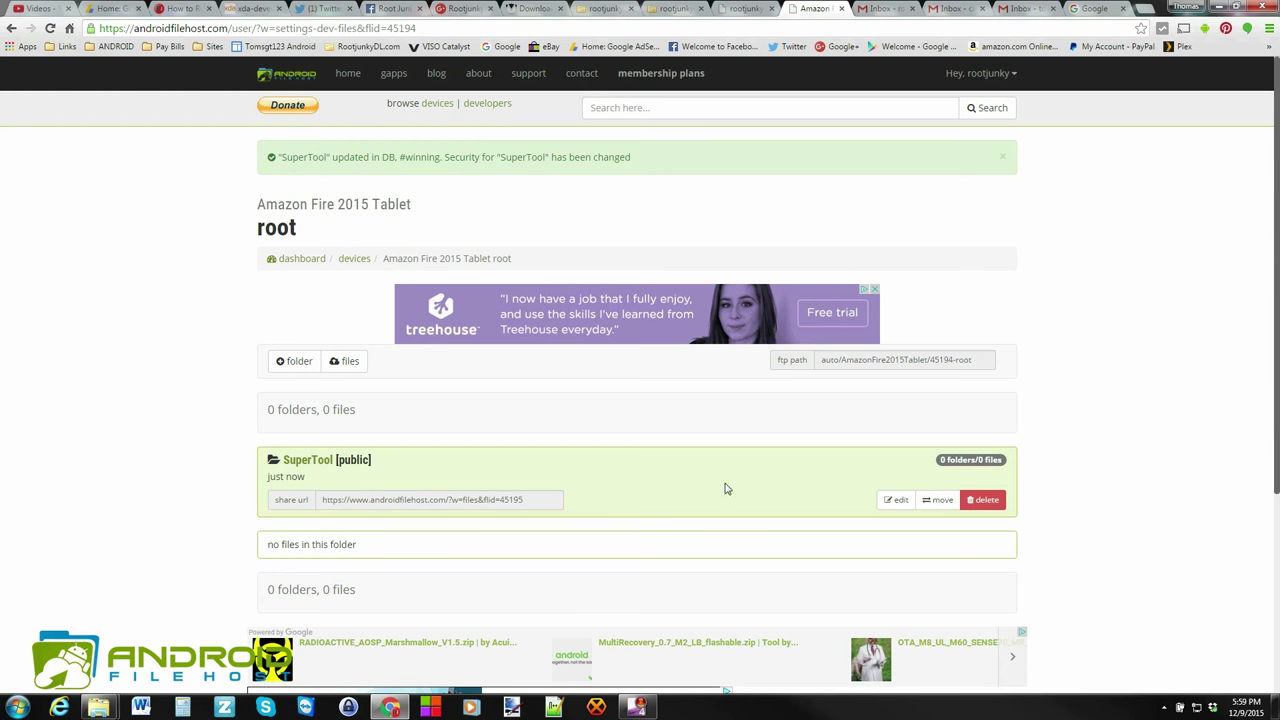
{"action": "mouse_move", "coordinate": [458, 468]}
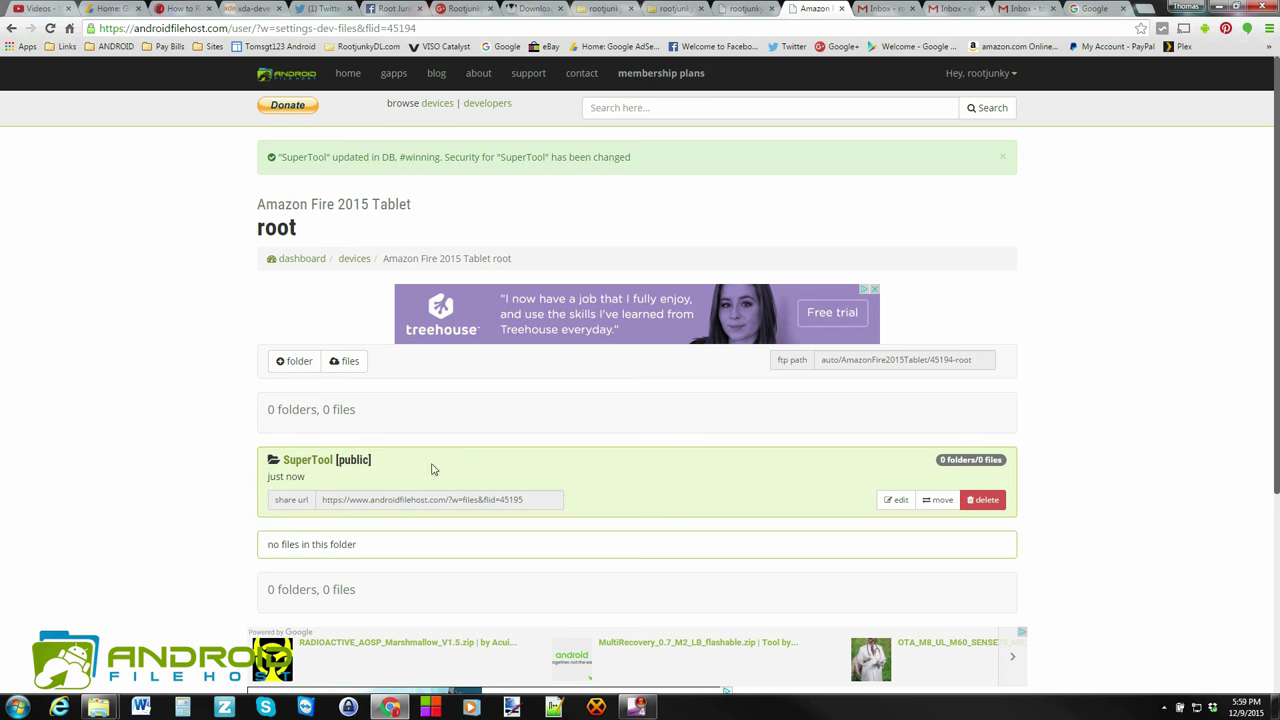
{"action": "mouse_move", "coordinate": [308, 459]}
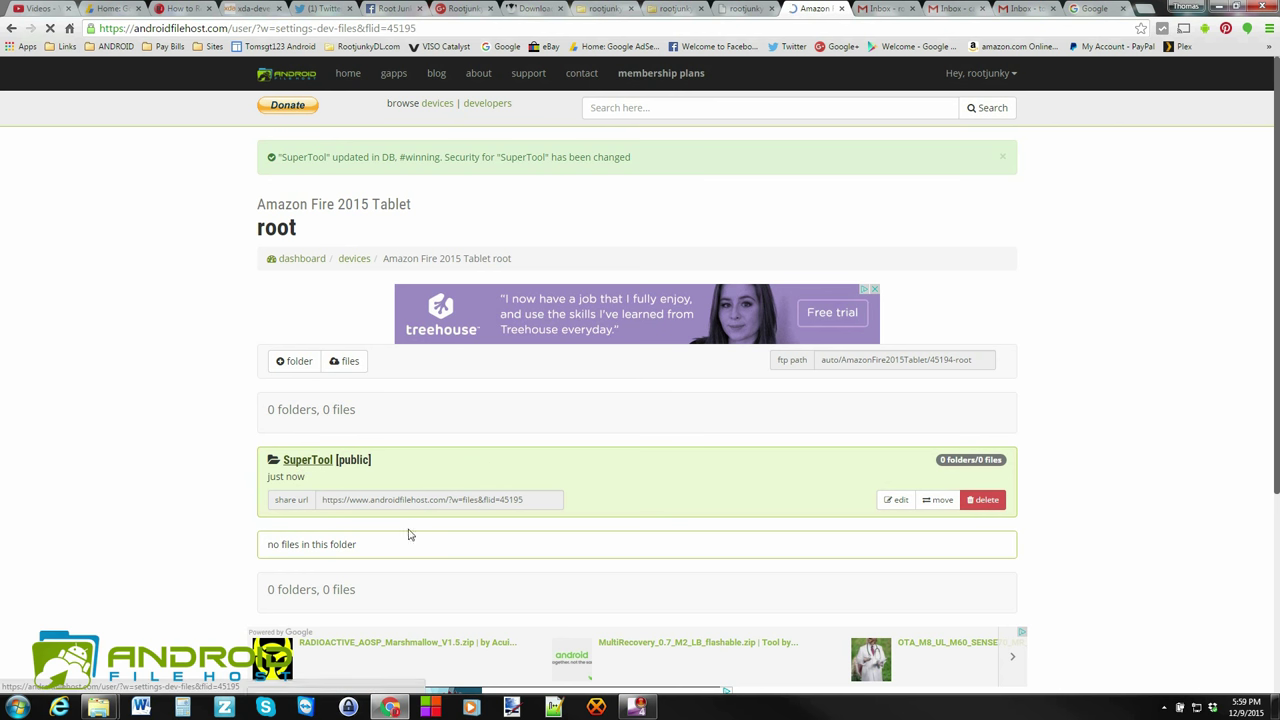
Open the SuperTool folder from the folder list.
{"action": "left_click", "coordinate": [307, 459]}
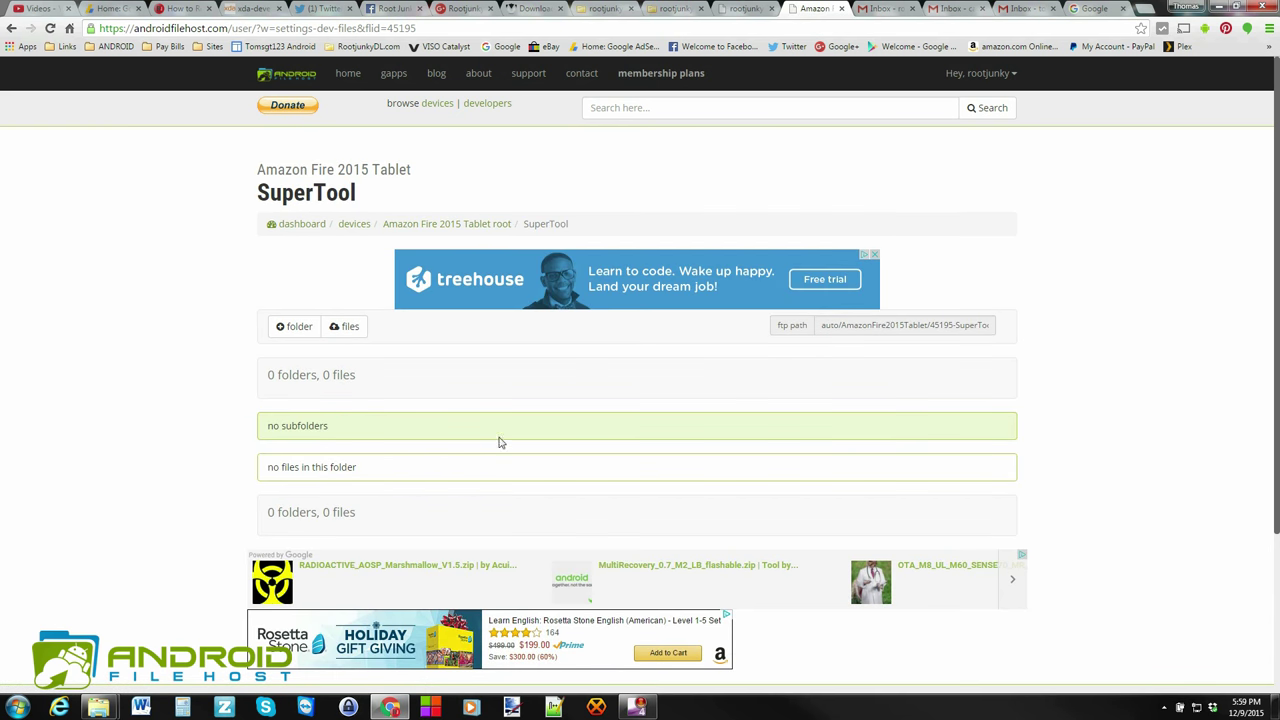
{"action": "mouse_move", "coordinate": [531, 223]}
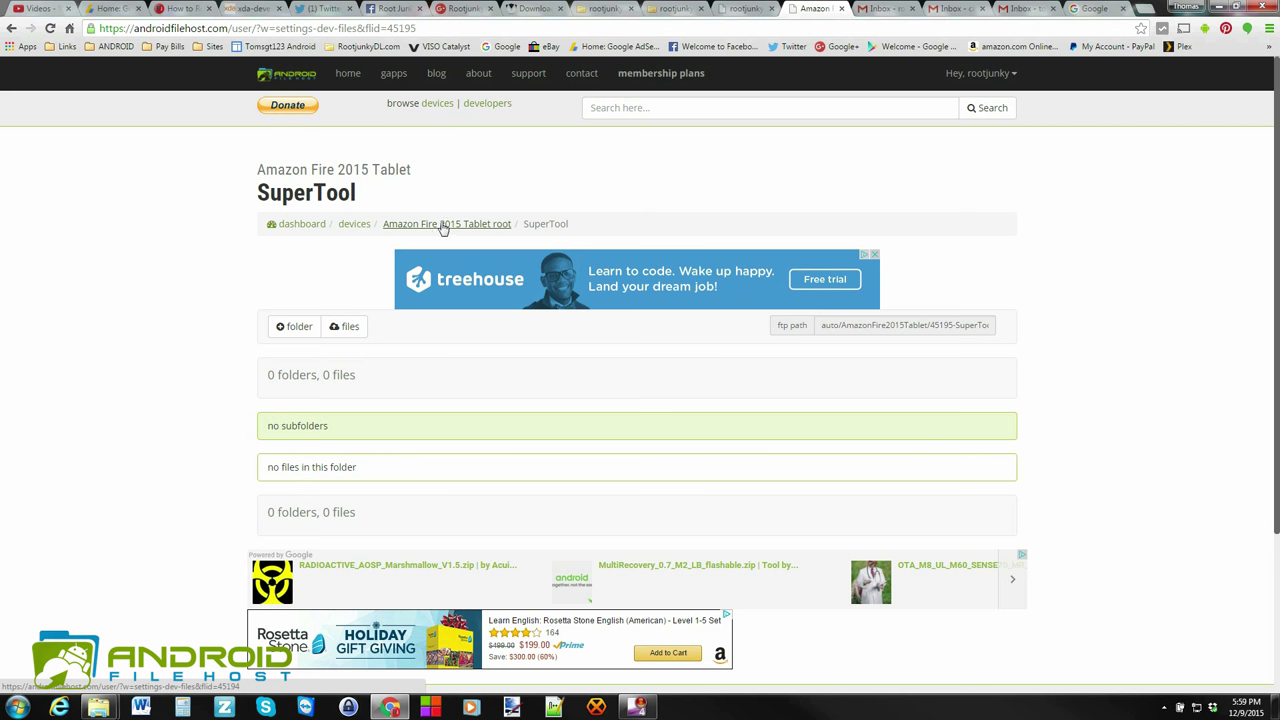
{"action": "mouse_move", "coordinate": [578, 357]}
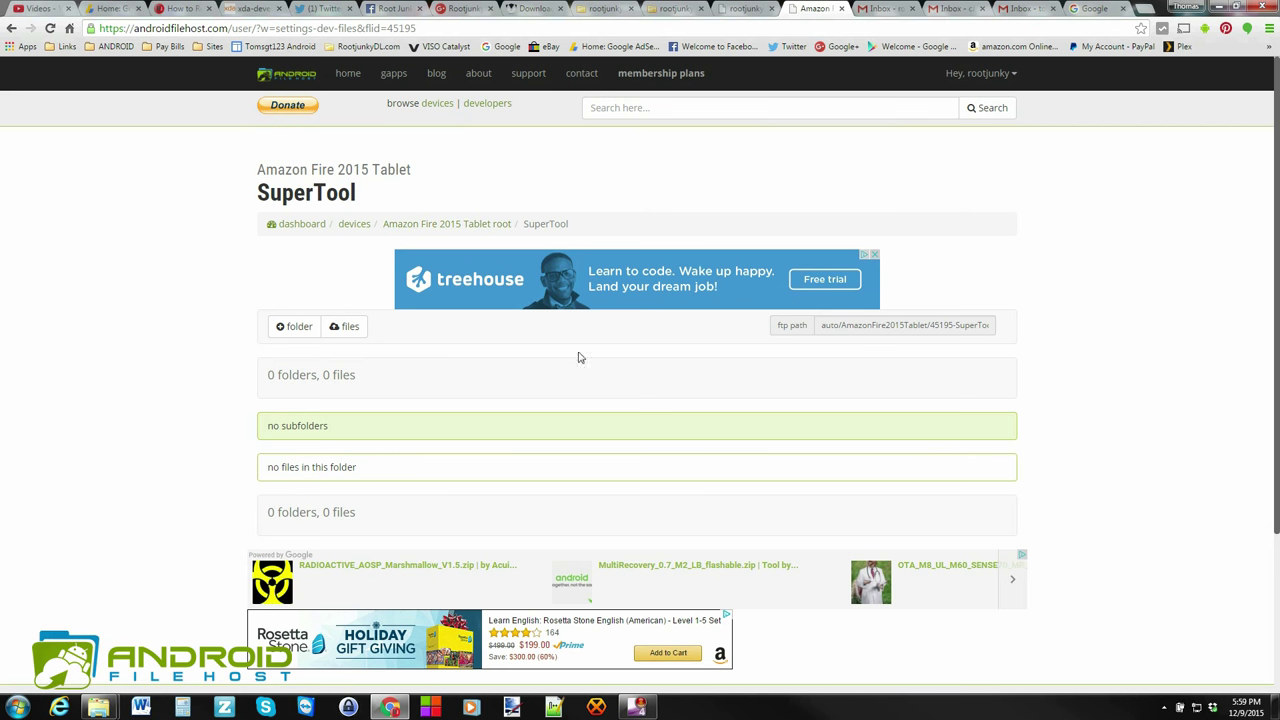
{"action": "mouse_move", "coordinate": [344, 326]}
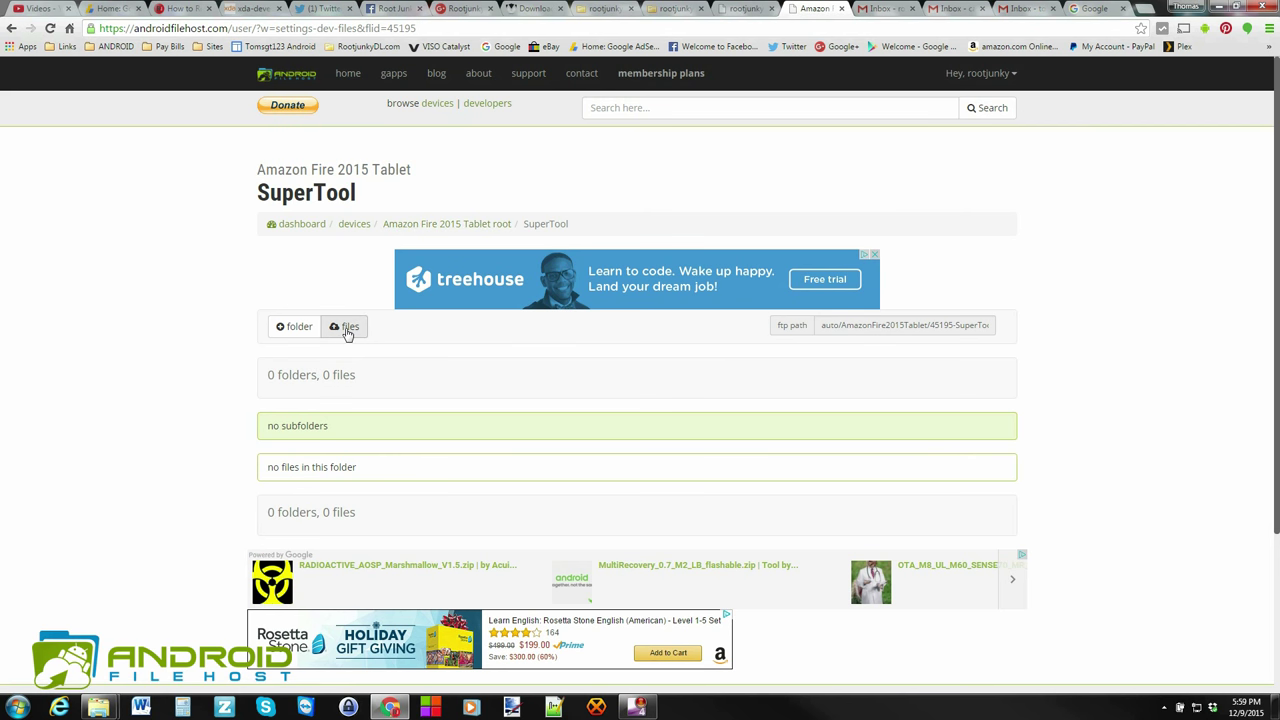
Show the 'Add files to upload' panel in SuperTool.
{"action": "left_click", "coordinate": [344, 326]}
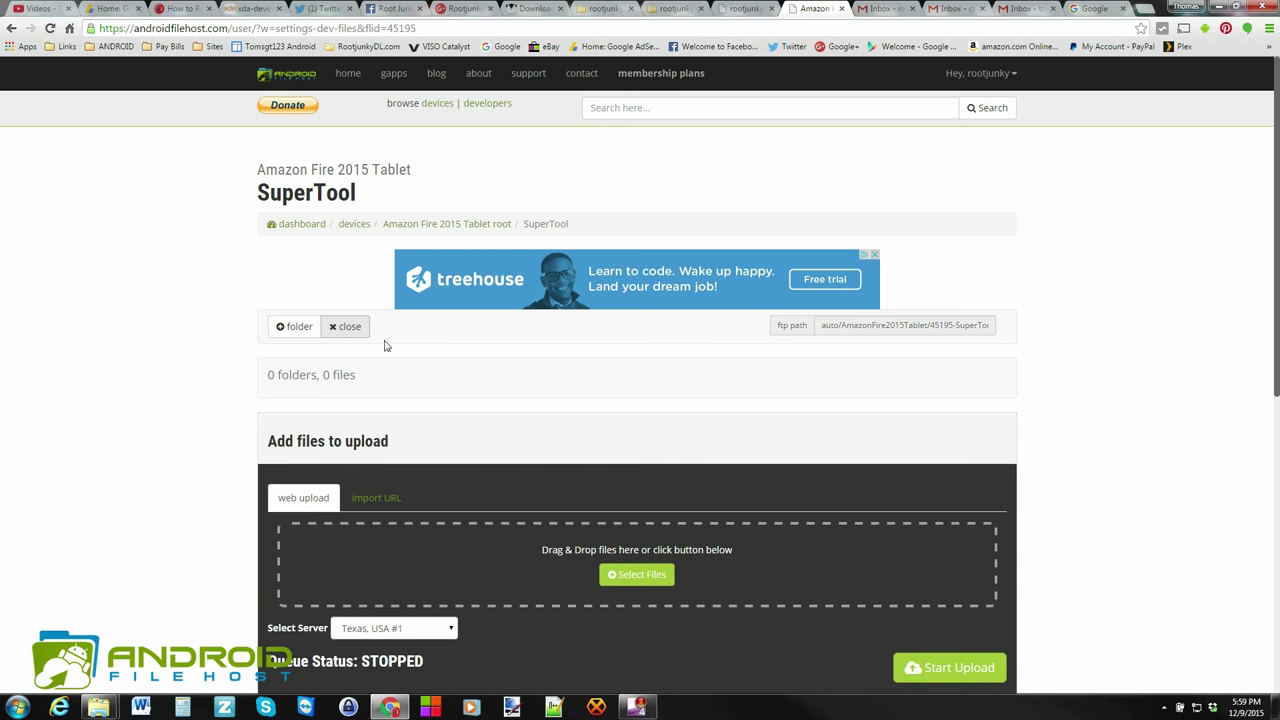
Open the file chooser from the Select Files button.
{"action": "scroll", "scroll_direction": "down", "scroll_amount": 3}
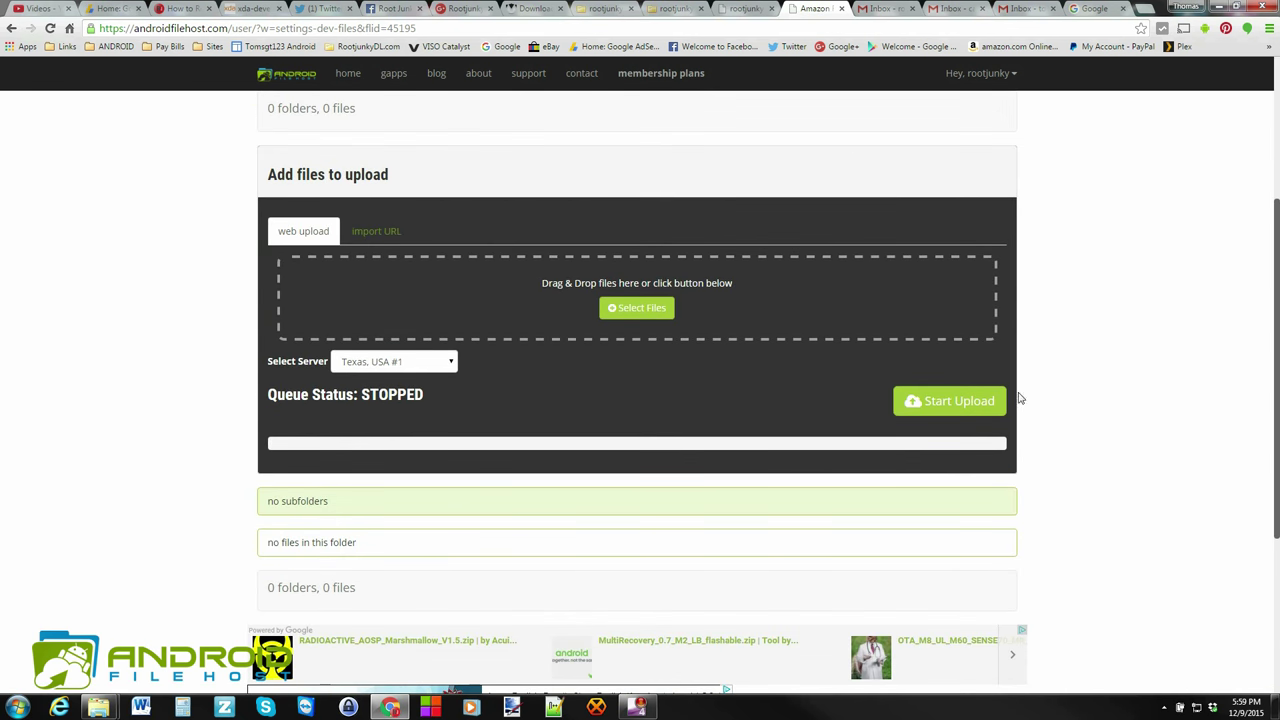
{"action": "mouse_move", "coordinate": [645, 388]}
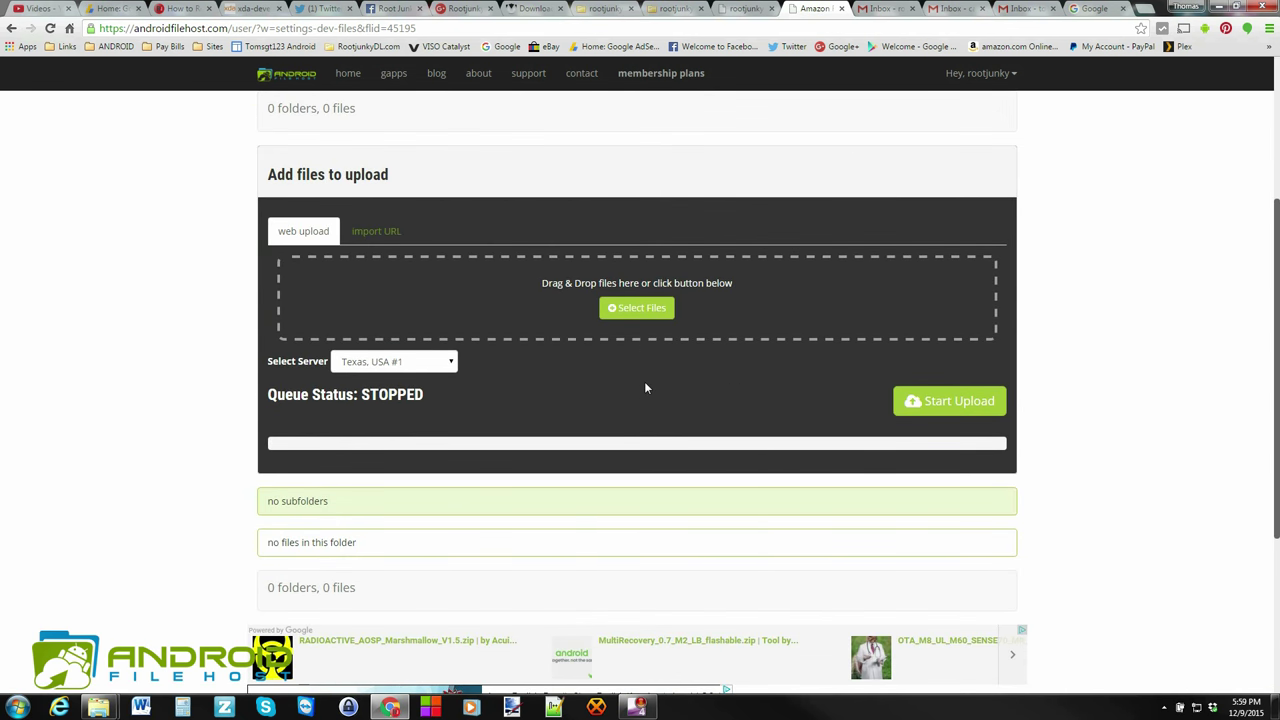
{"action": "mouse_move", "coordinate": [665, 400]}
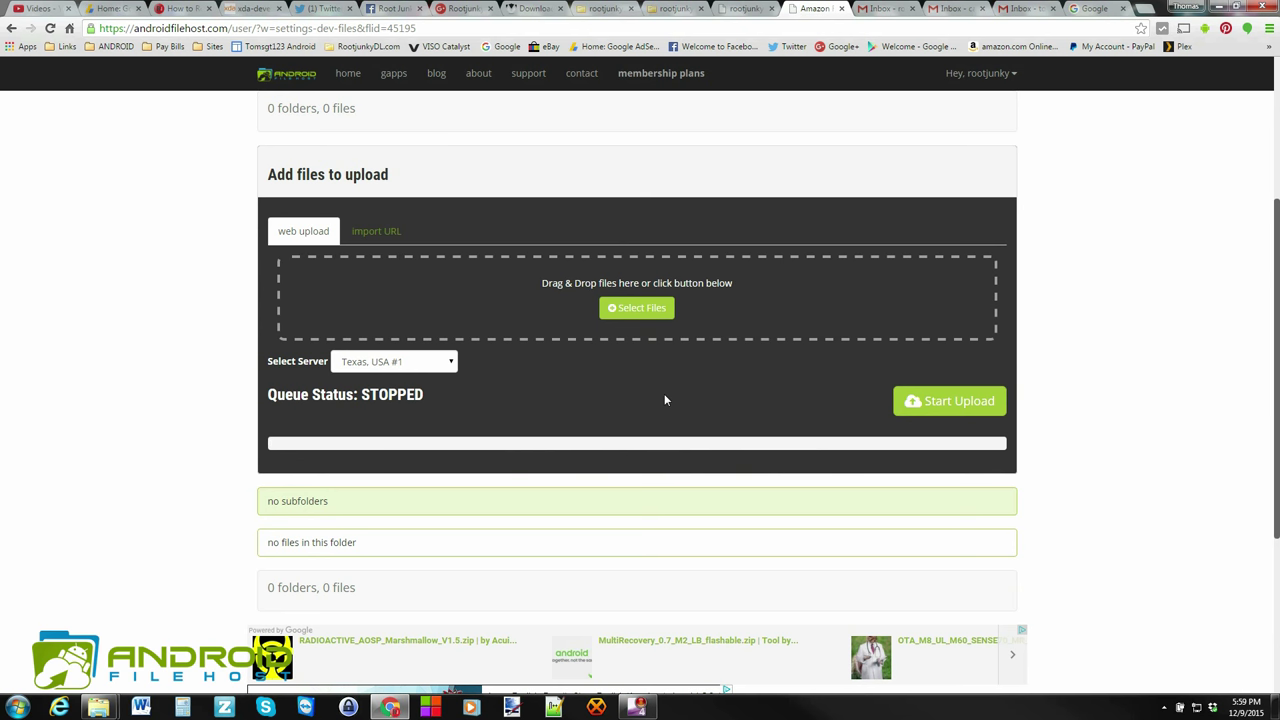
{"action": "mouse_move", "coordinate": [308, 262]}
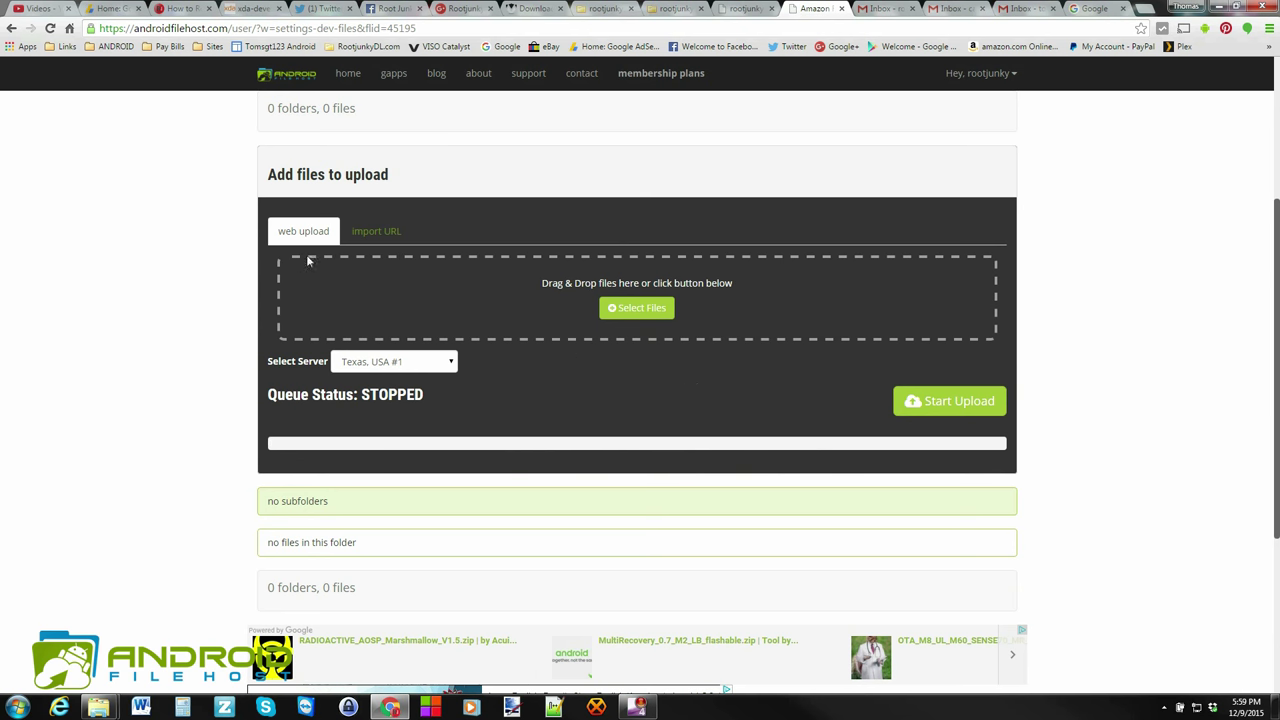
{"action": "mouse_move", "coordinate": [637, 307]}
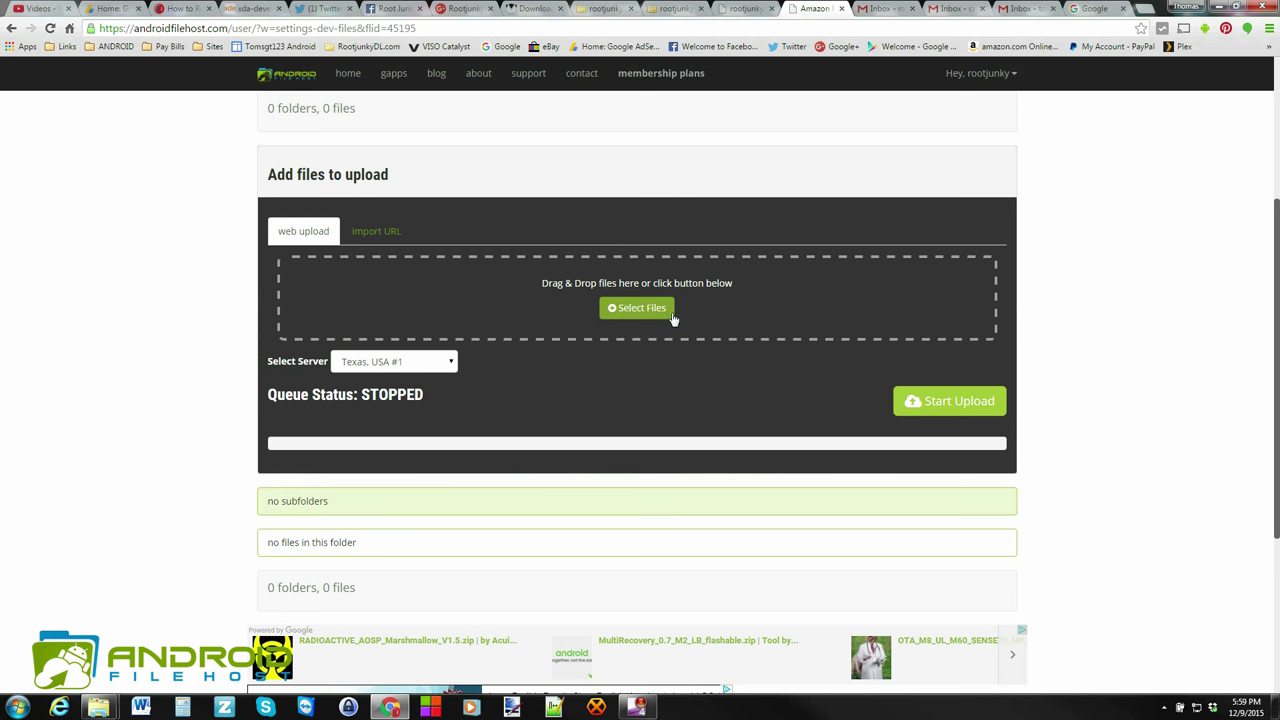
{"action": "mouse_move", "coordinate": [700, 318]}
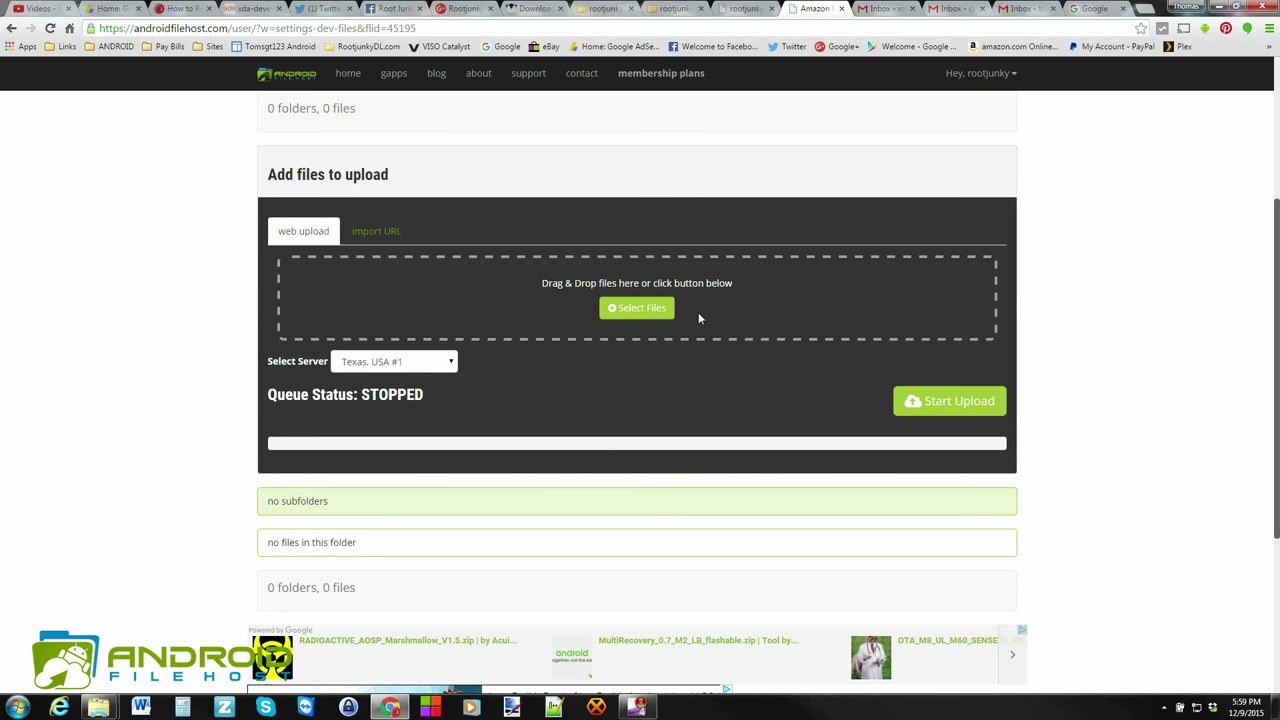
{"action": "mouse_move", "coordinate": [637, 308]}
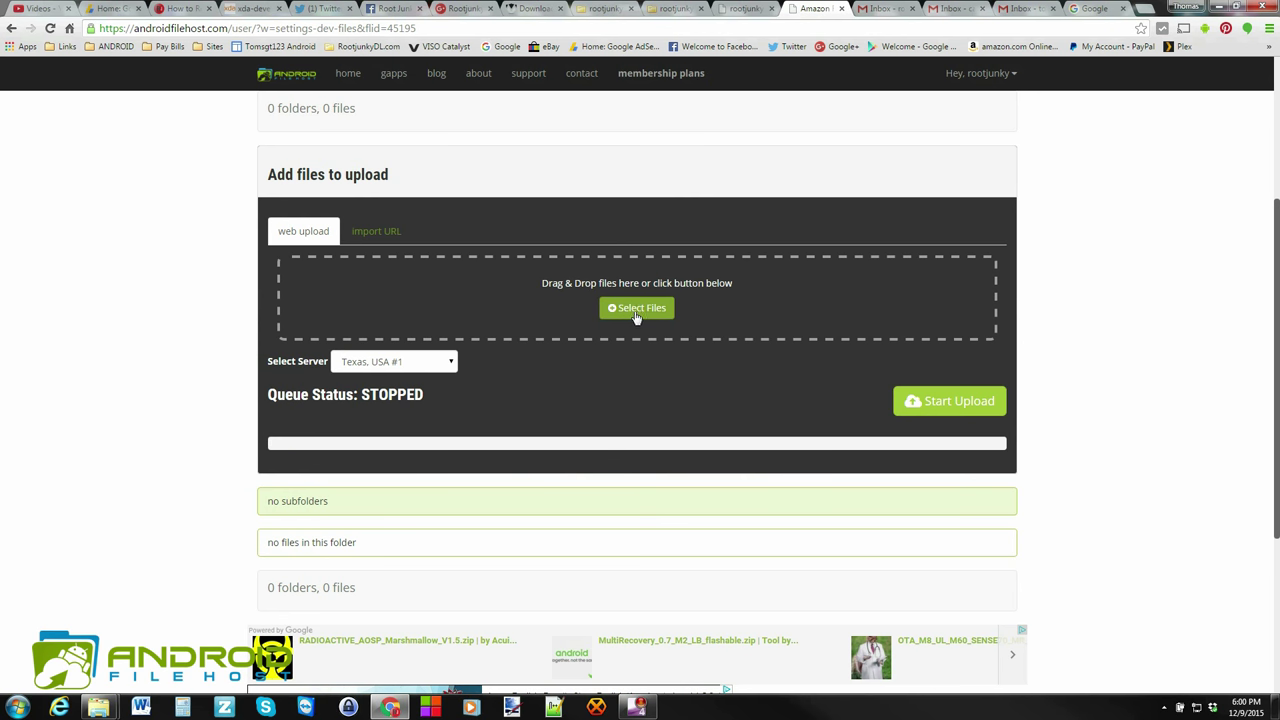
{"action": "left_click", "coordinate": [636, 307]}
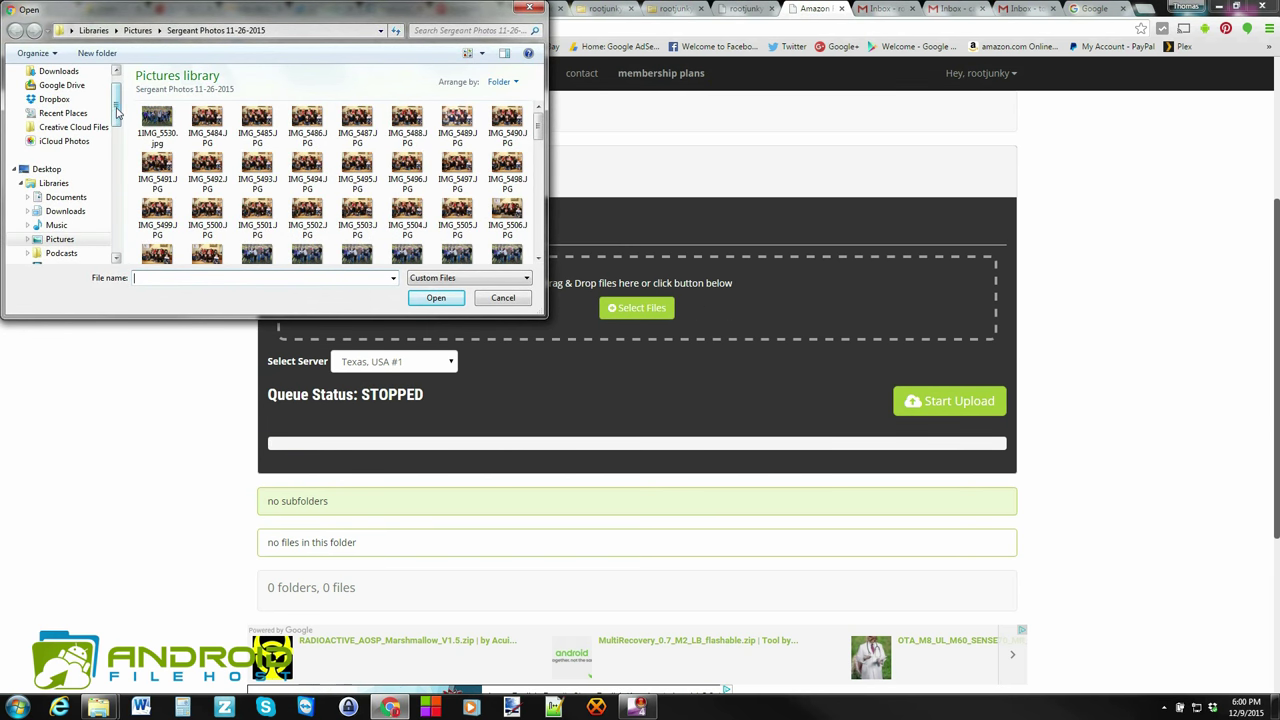
Pick Amazon-Fire-5th-Gen-SuperTool.zip from the Amazon Fire 7in 5th gen Ford folder.
{"action": "scroll", "scroll_direction": "down", "scroll_amount": 3}
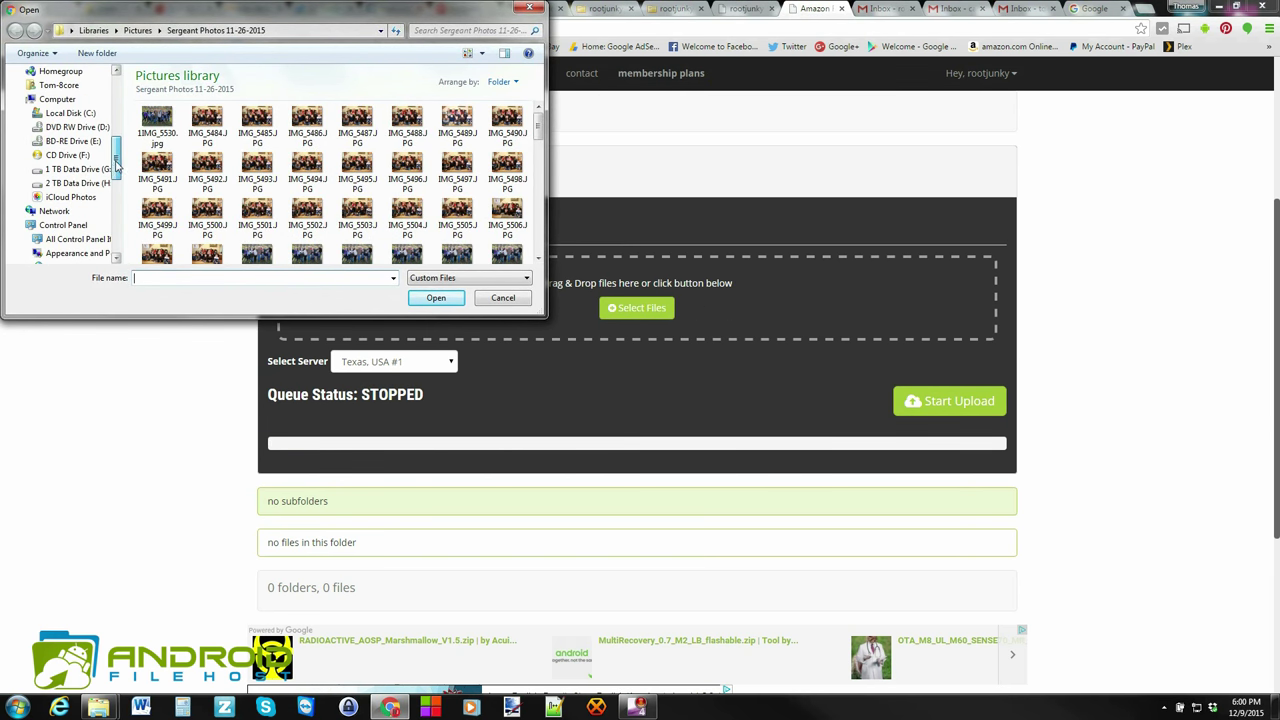
{"action": "left_click", "coordinate": [80, 169]}
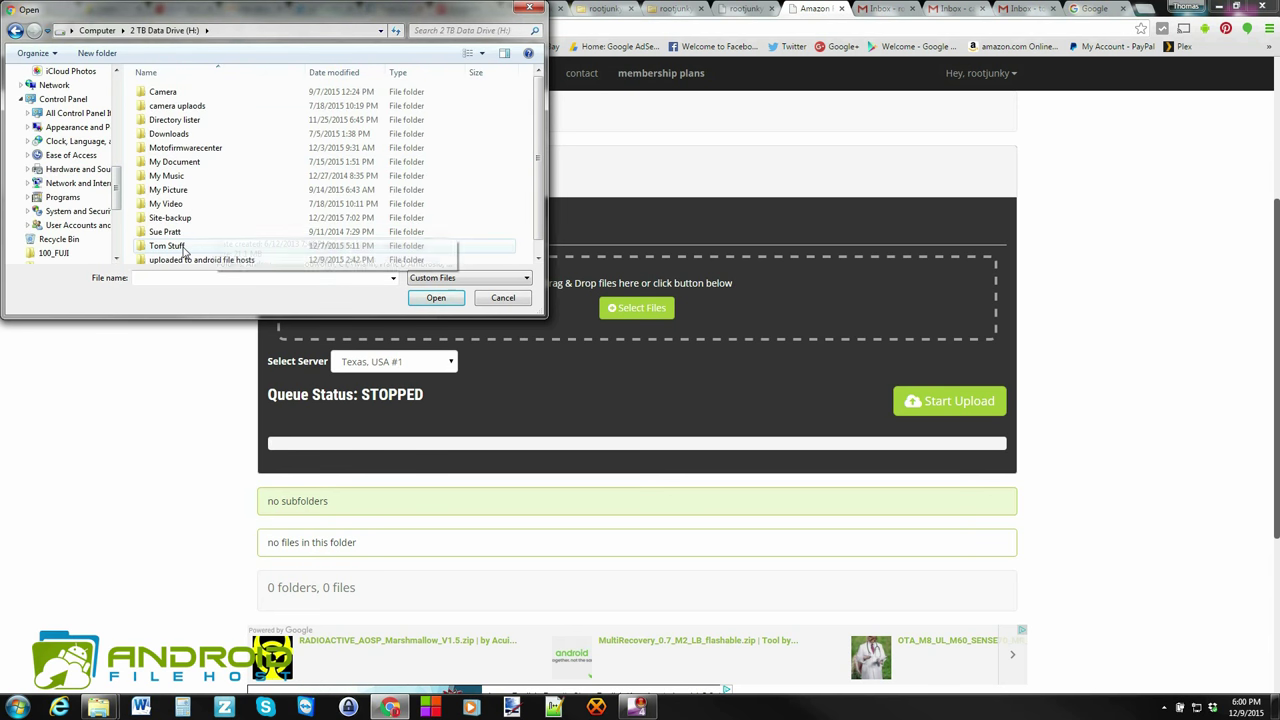
{"action": "double_click", "coordinate": [167, 245]}
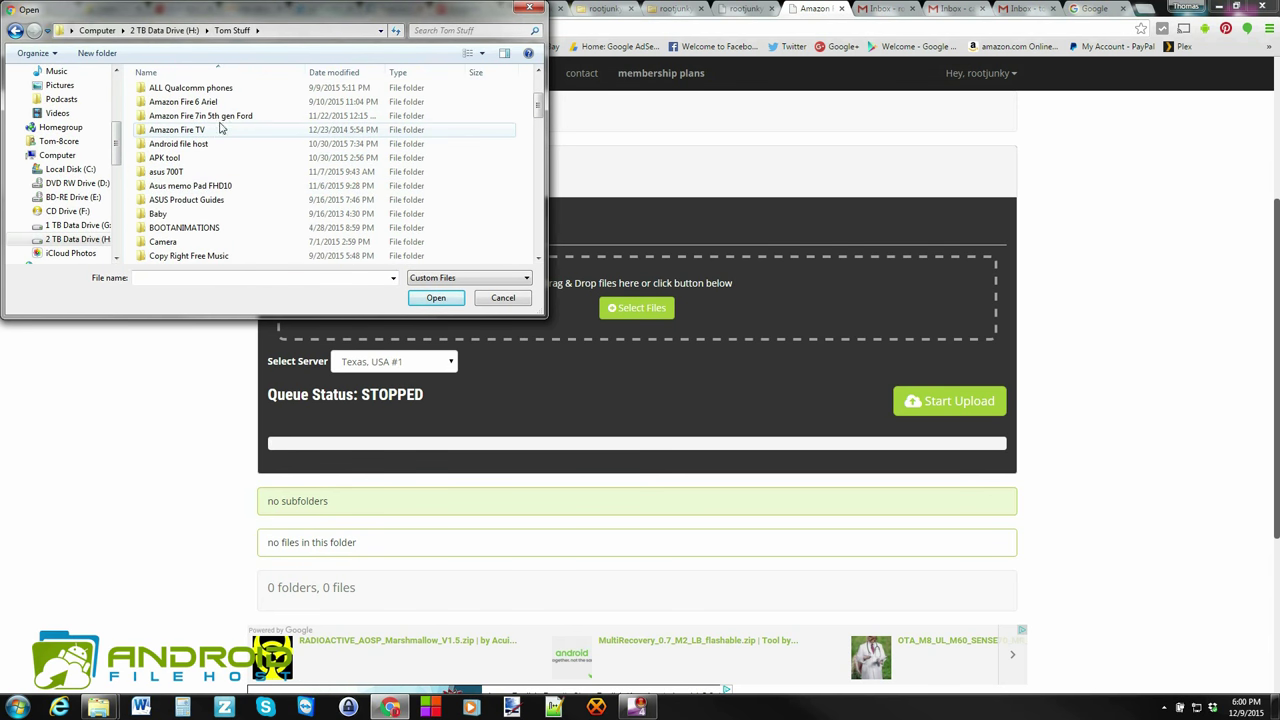
{"action": "double_click", "coordinate": [201, 115]}
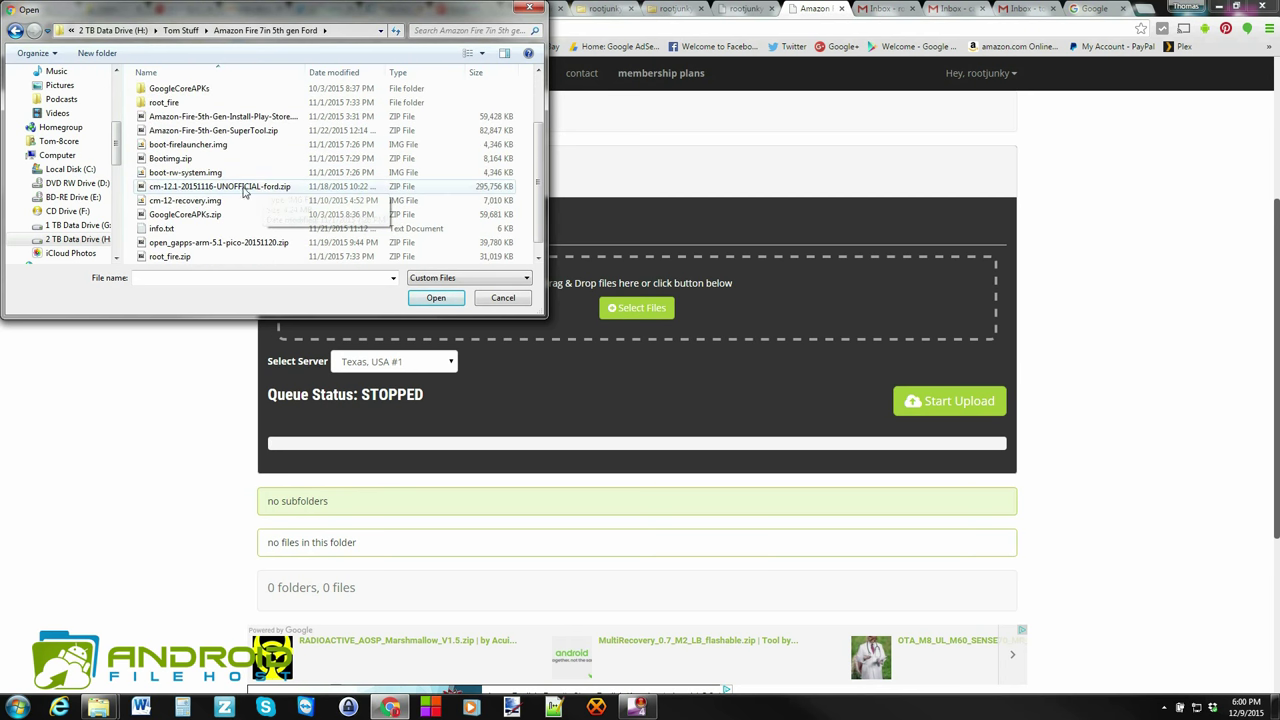
{"action": "left_click", "coordinate": [214, 130]}
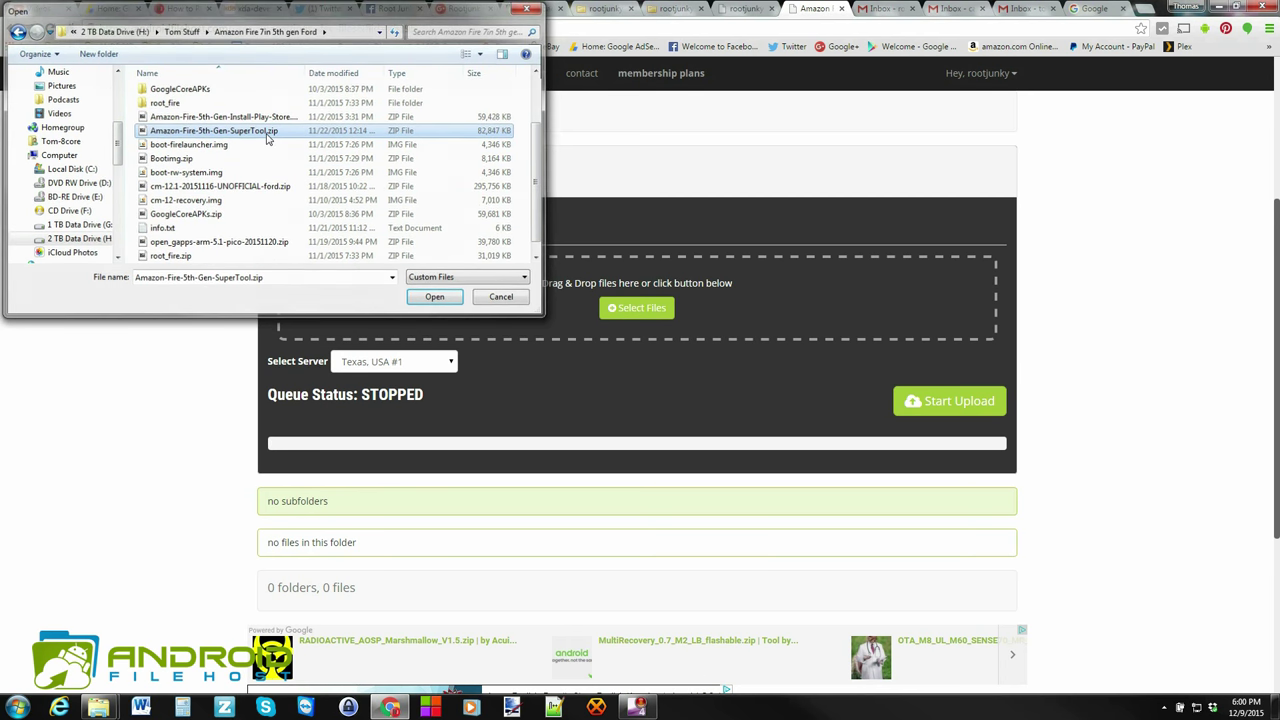
{"action": "left_click", "coordinate": [434, 296]}
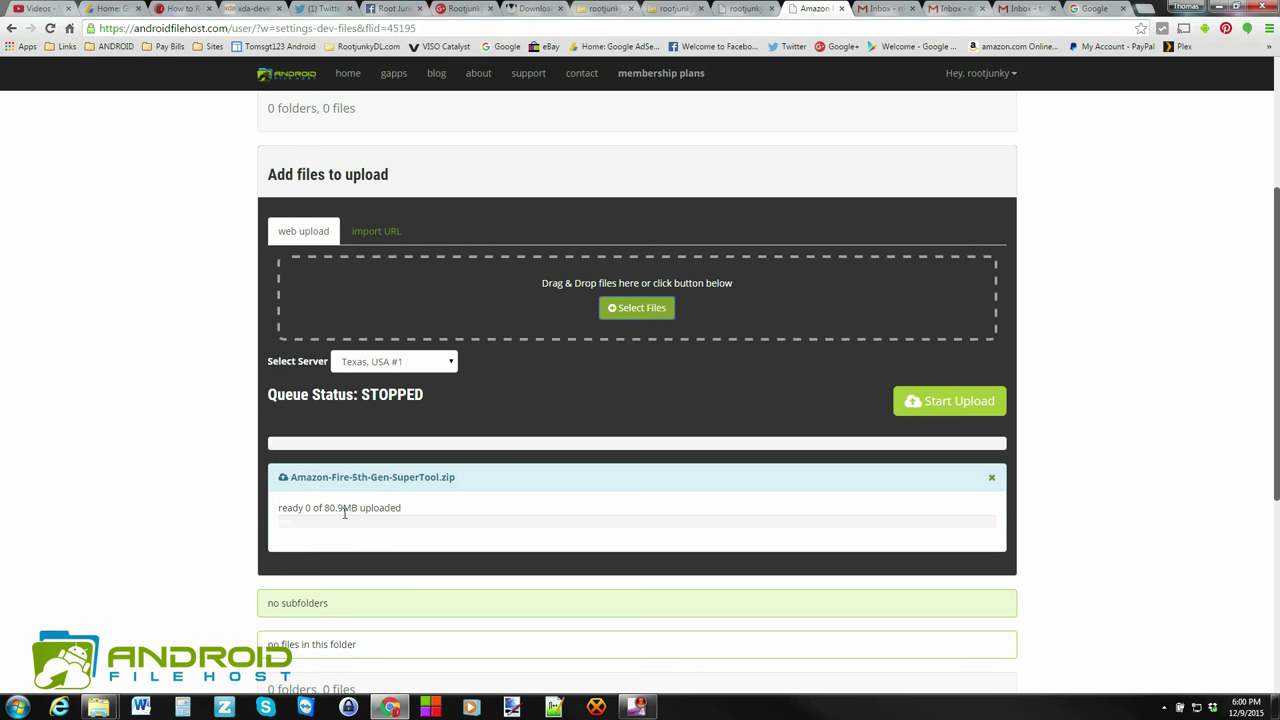
Start uploading the queued Amazon-Fire-5th-Gen-SuperTool.zip (80.9 MB).
{"action": "left_click", "coordinate": [948, 400]}
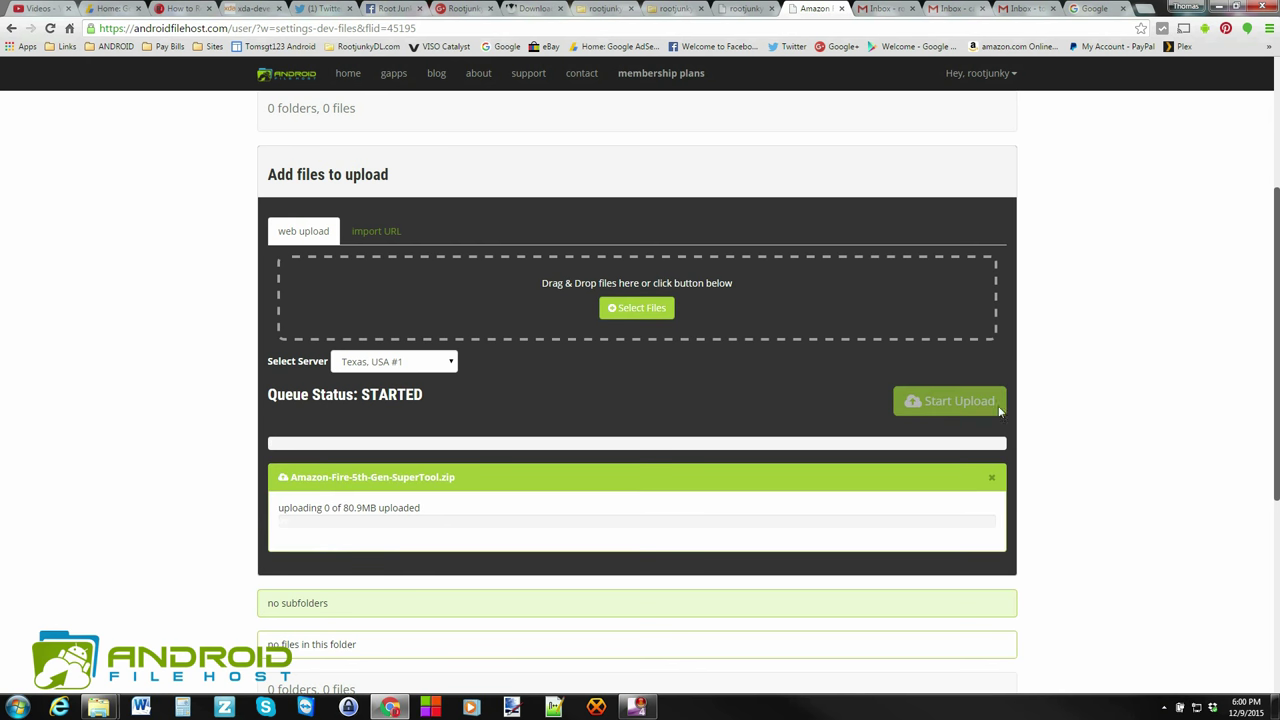
{"action": "mouse_move", "coordinate": [1128, 257]}
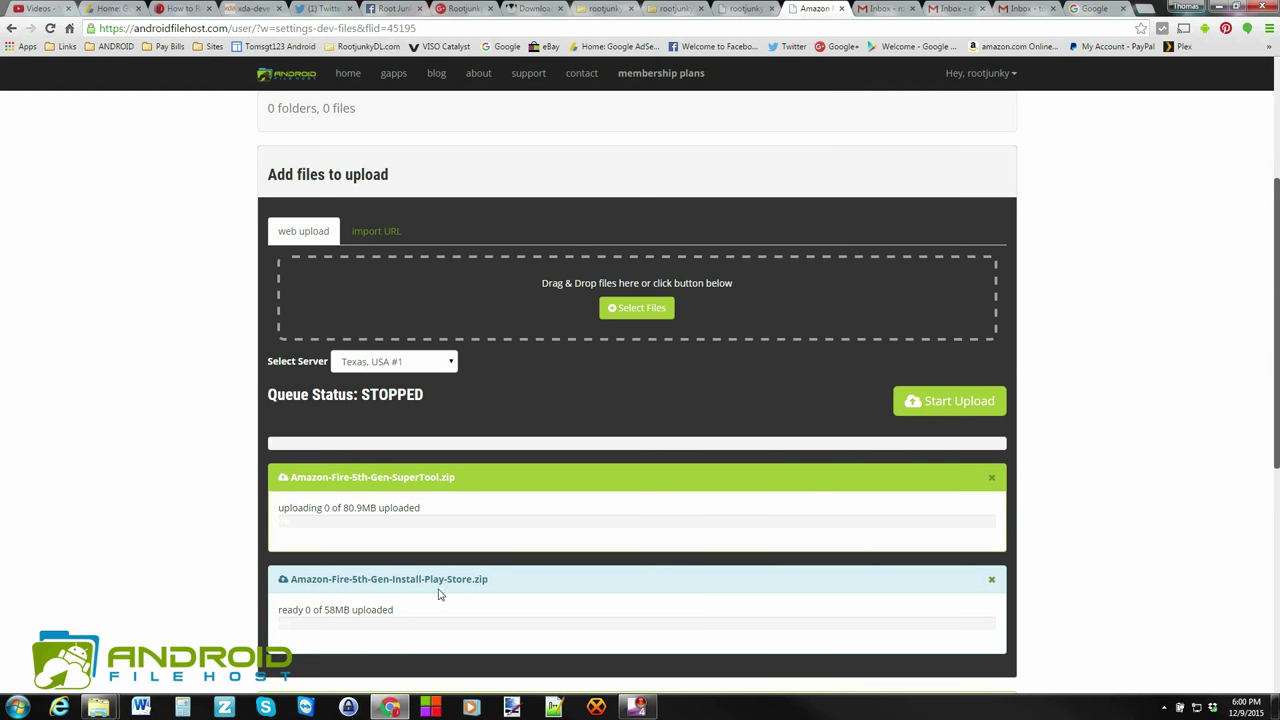
{"action": "mouse_move", "coordinate": [537, 514]}
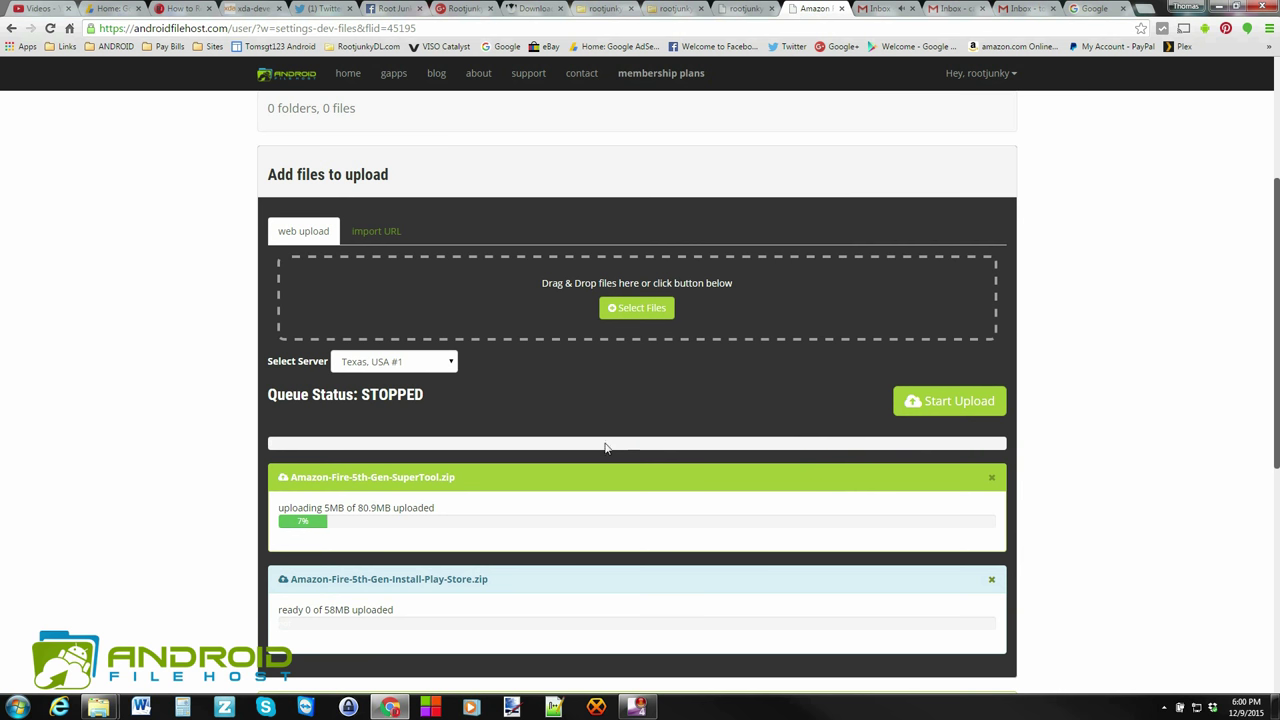
{"action": "mouse_move", "coordinate": [318, 530]}
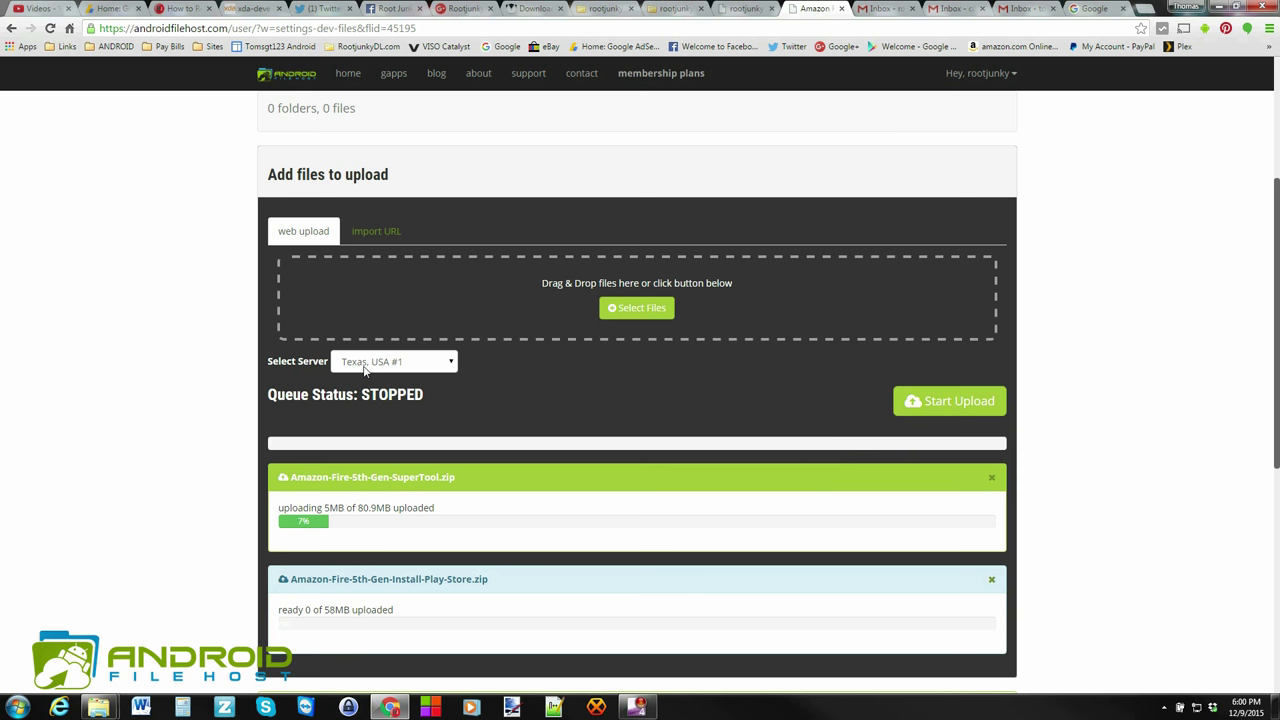
{"action": "left_click", "coordinate": [393, 361]}
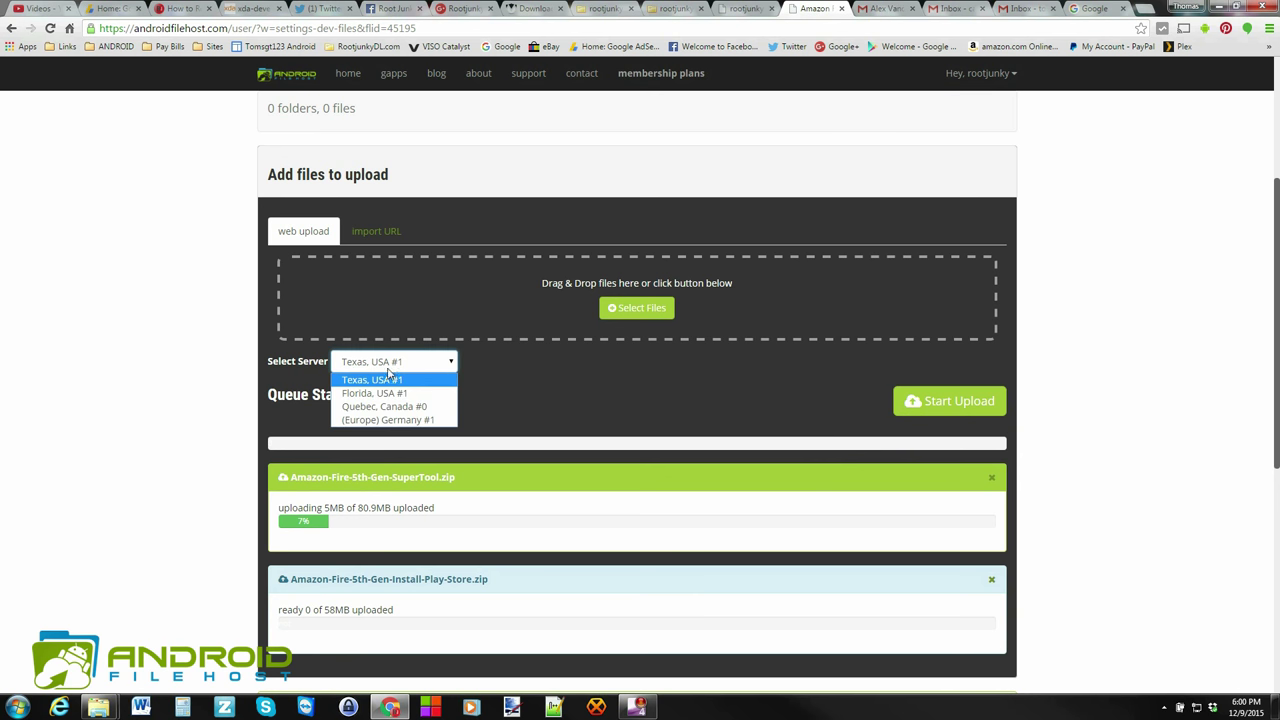
{"action": "mouse_move", "coordinate": [390, 392]}
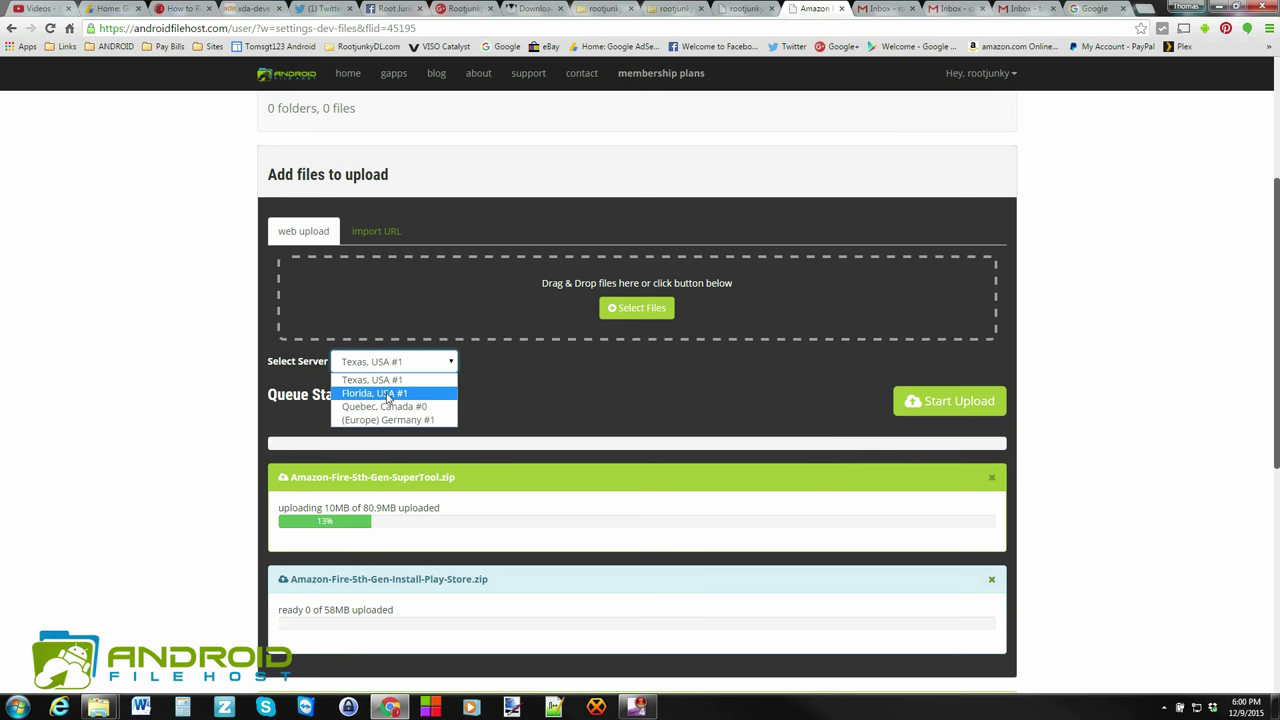
{"action": "mouse_move", "coordinate": [390, 406]}
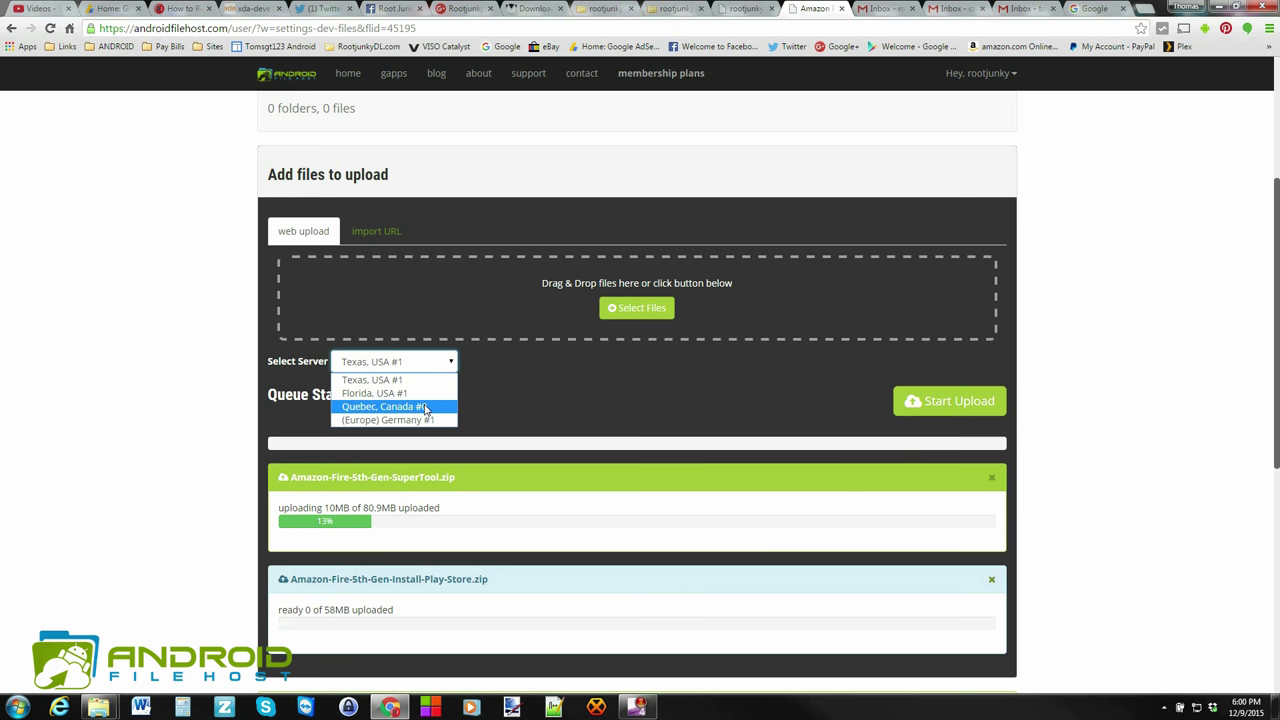
{"action": "mouse_move", "coordinate": [387, 419]}
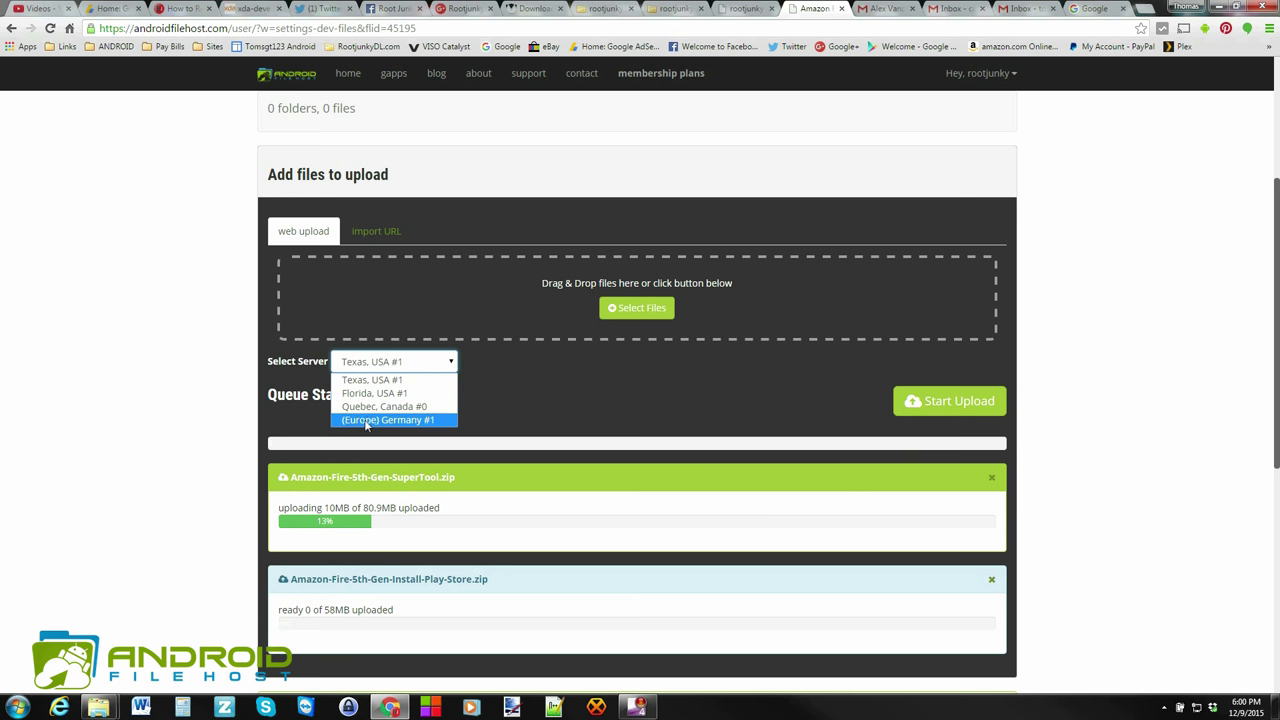
{"action": "mouse_move", "coordinate": [510, 406]}
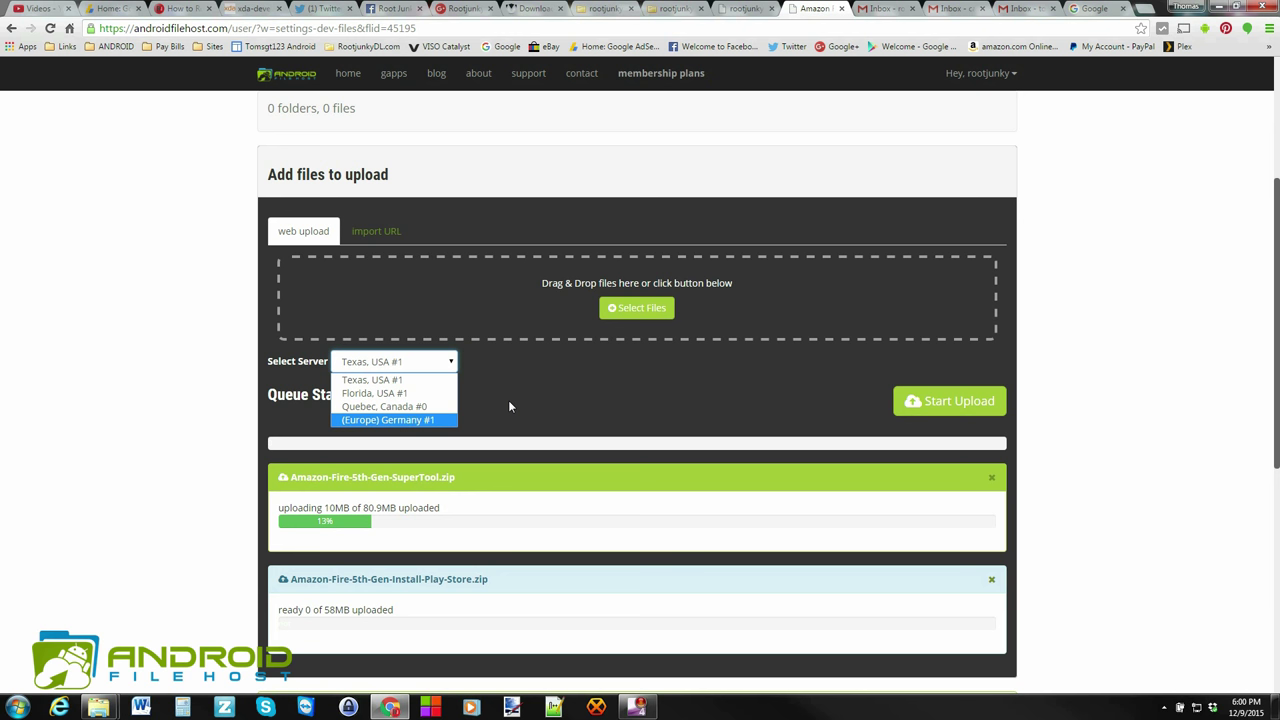
{"action": "left_click", "coordinate": [394, 361]}
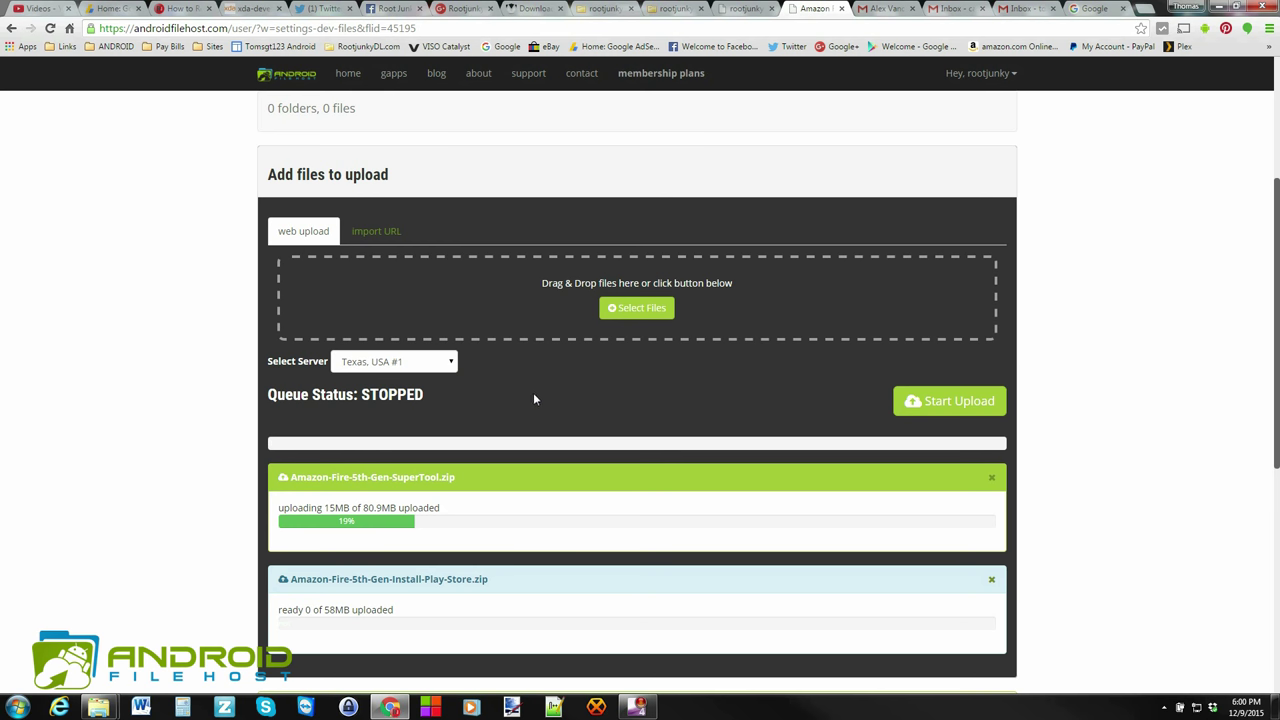
{"action": "mouse_move", "coordinate": [568, 387]}
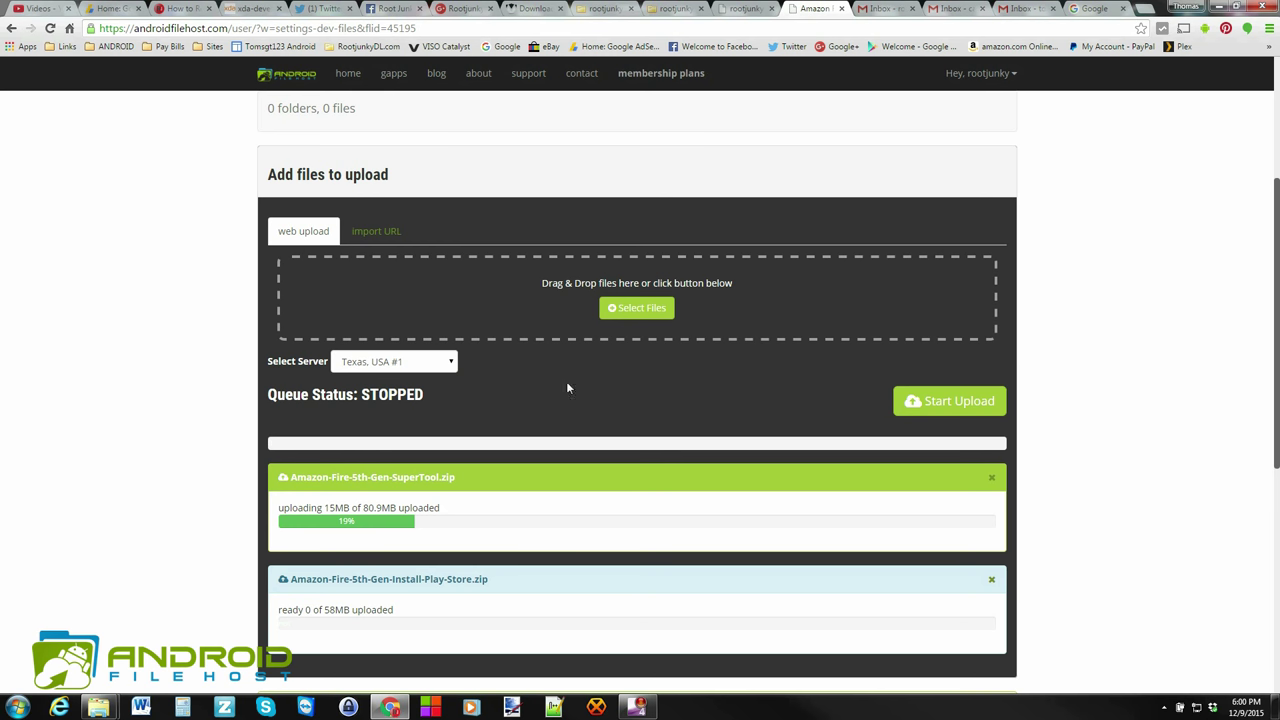
{"action": "scroll", "scroll_direction": "down", "scroll_amount": 3}
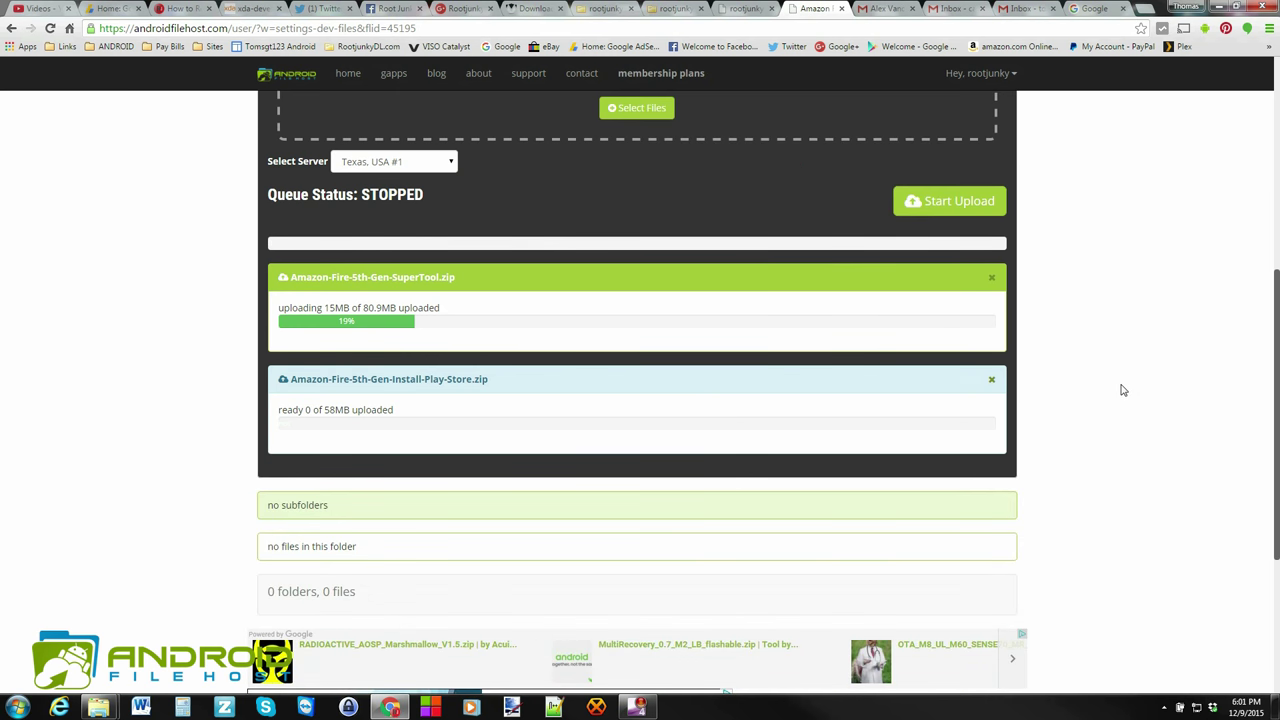
{"action": "scroll", "scroll_direction": "up", "scroll_amount": 3}
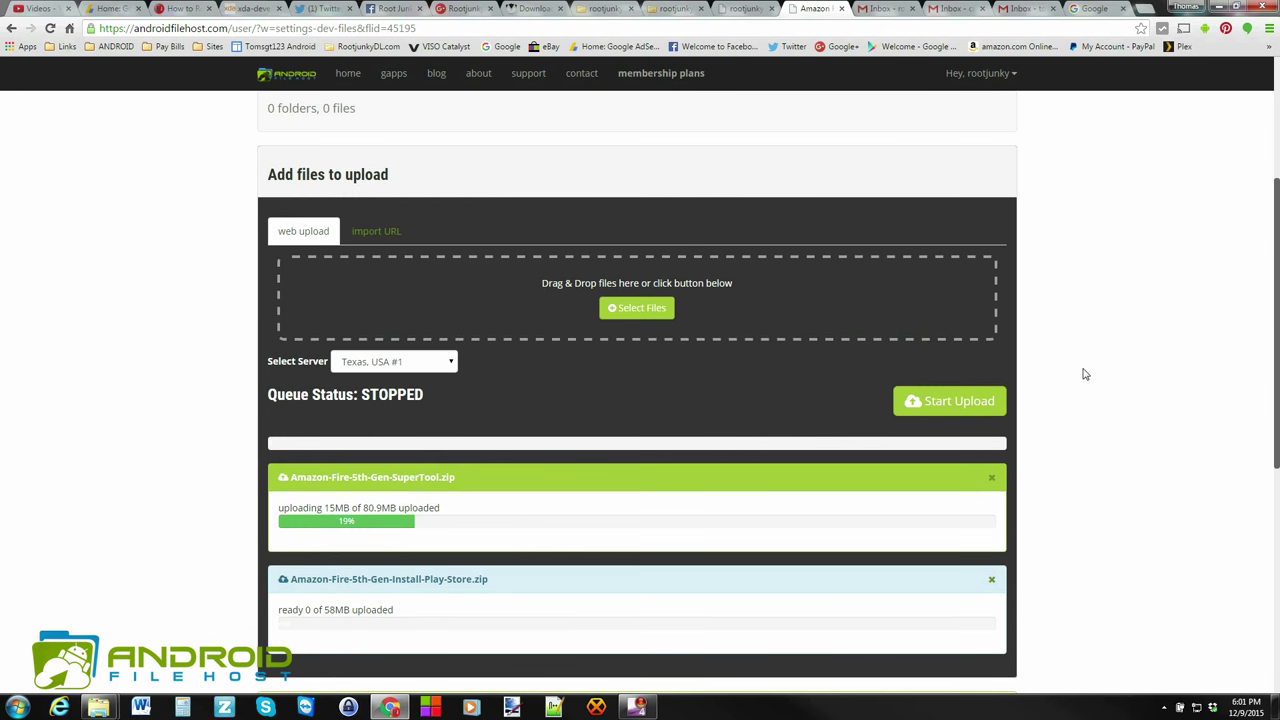
{"action": "scroll", "scroll_direction": "up", "scroll_amount": 3}
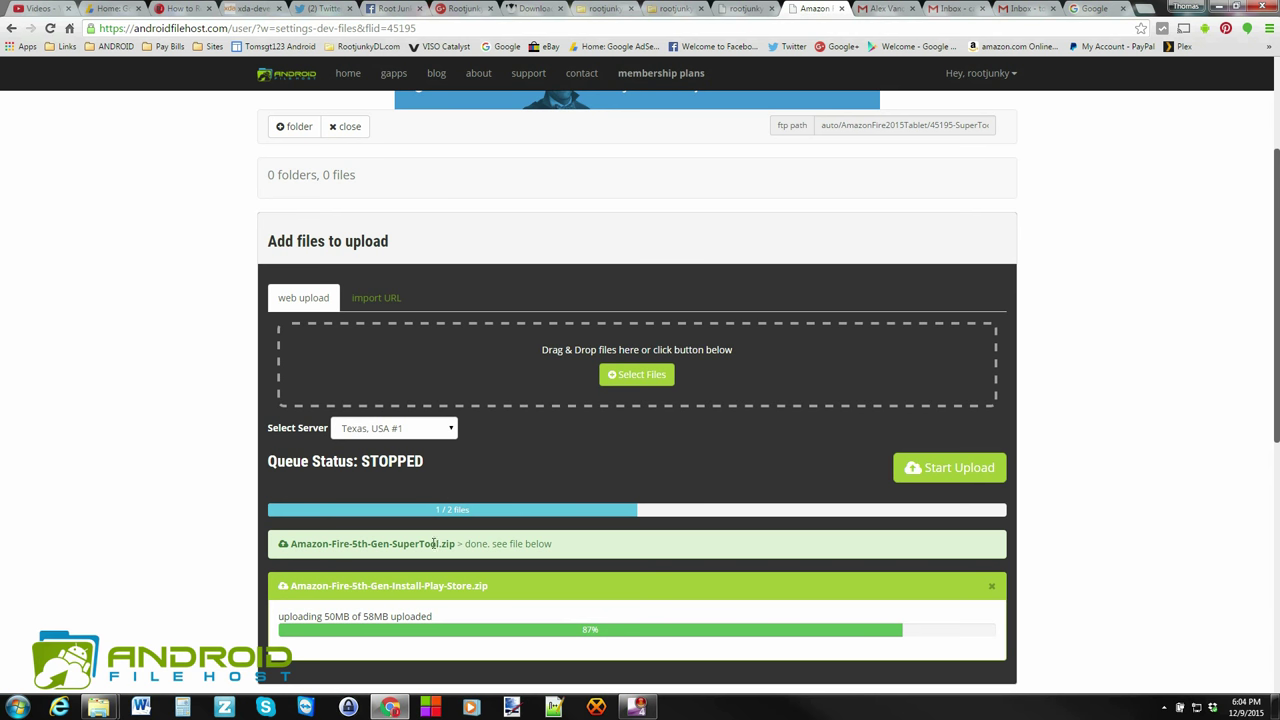
{"action": "mouse_move", "coordinate": [480, 512]}
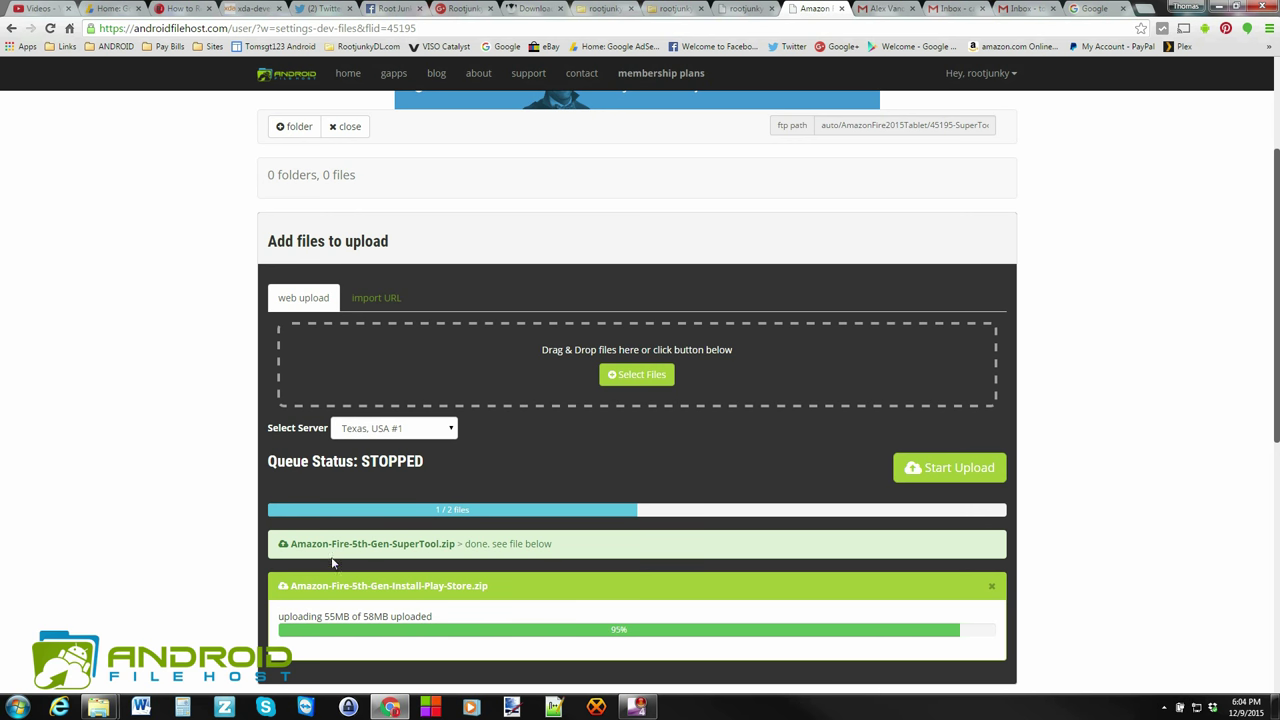
{"action": "mouse_move", "coordinate": [610, 554]}
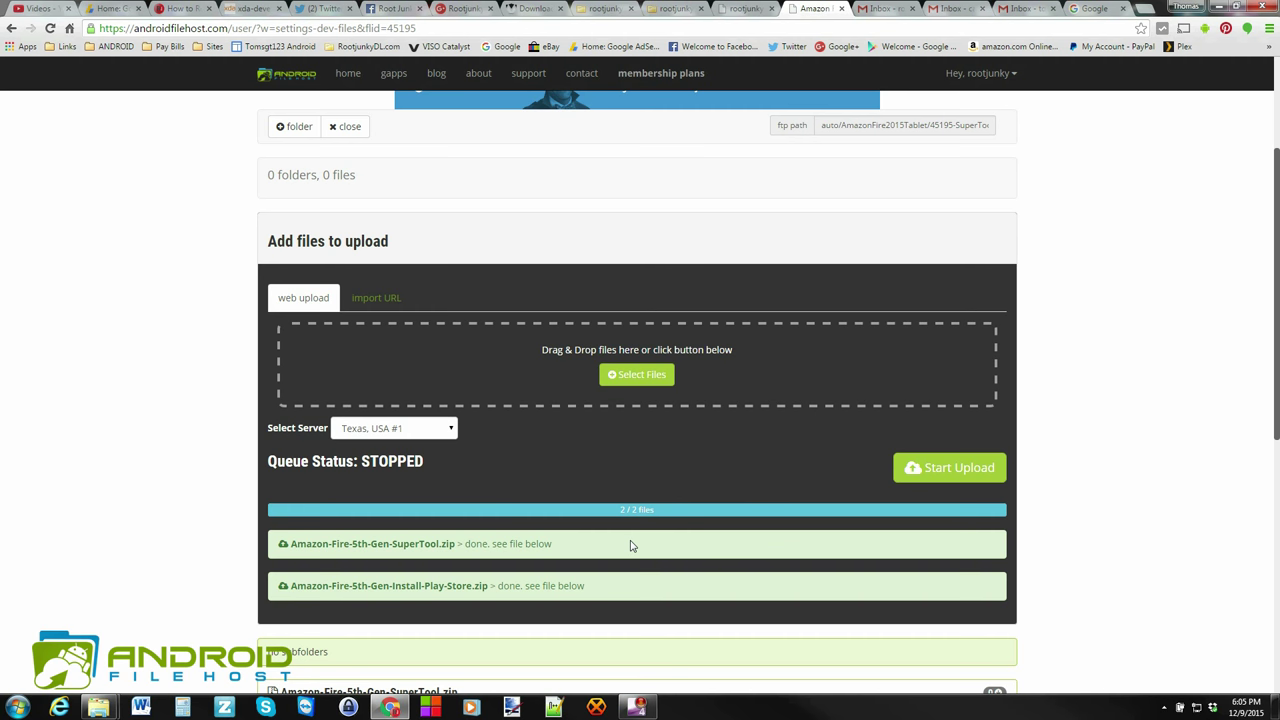
Return to the top of the page once the queue shows 2 of 2 done.
{"action": "scroll", "scroll_direction": "up", "scroll_amount": 3}
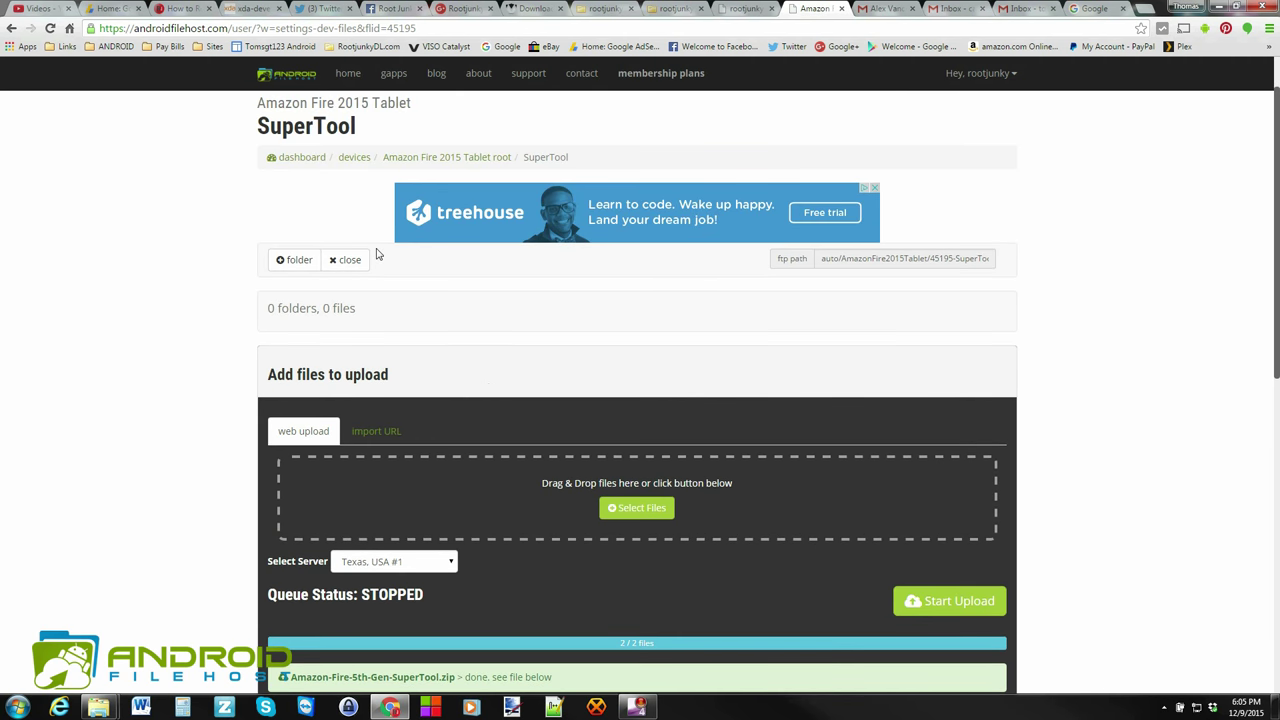
Go through the devices list and Fire 2015 Tablet's files into the SuperTool folder.
{"action": "left_click", "coordinate": [354, 157]}
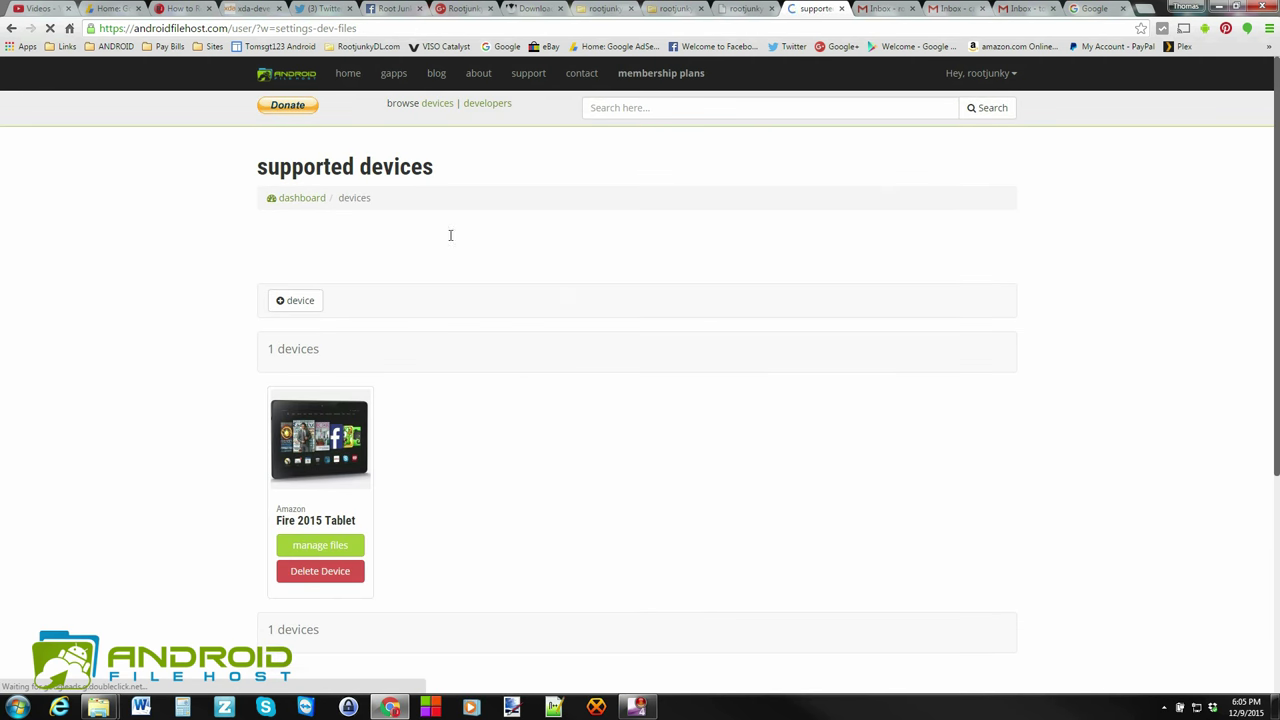
{"action": "scroll", "scroll_direction": "down", "scroll_amount": 3}
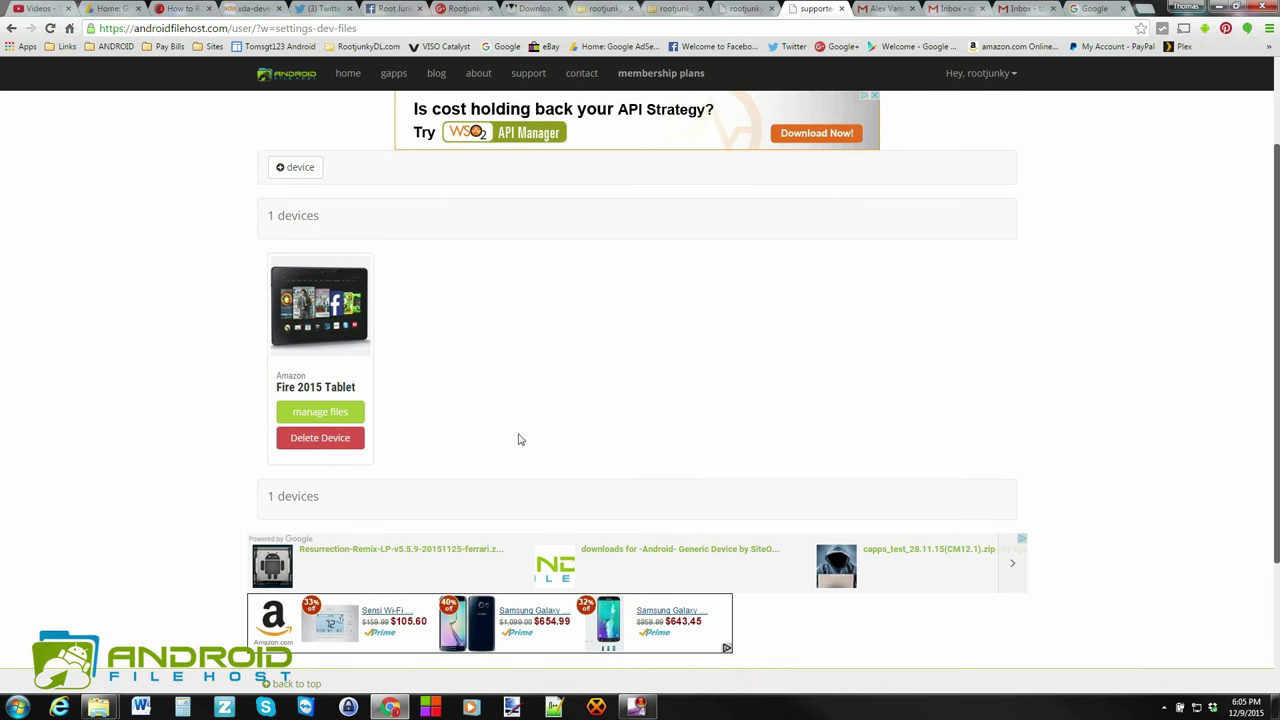
{"action": "mouse_move", "coordinate": [430, 431]}
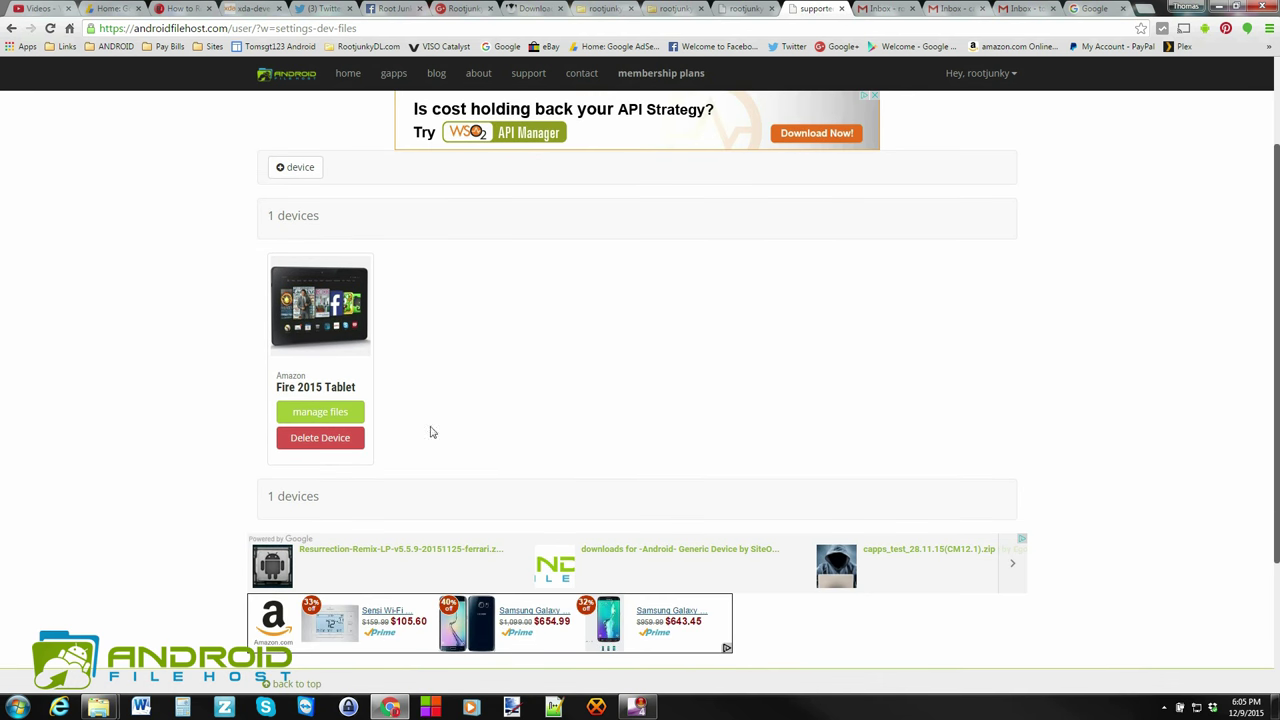
{"action": "mouse_move", "coordinate": [320, 437]}
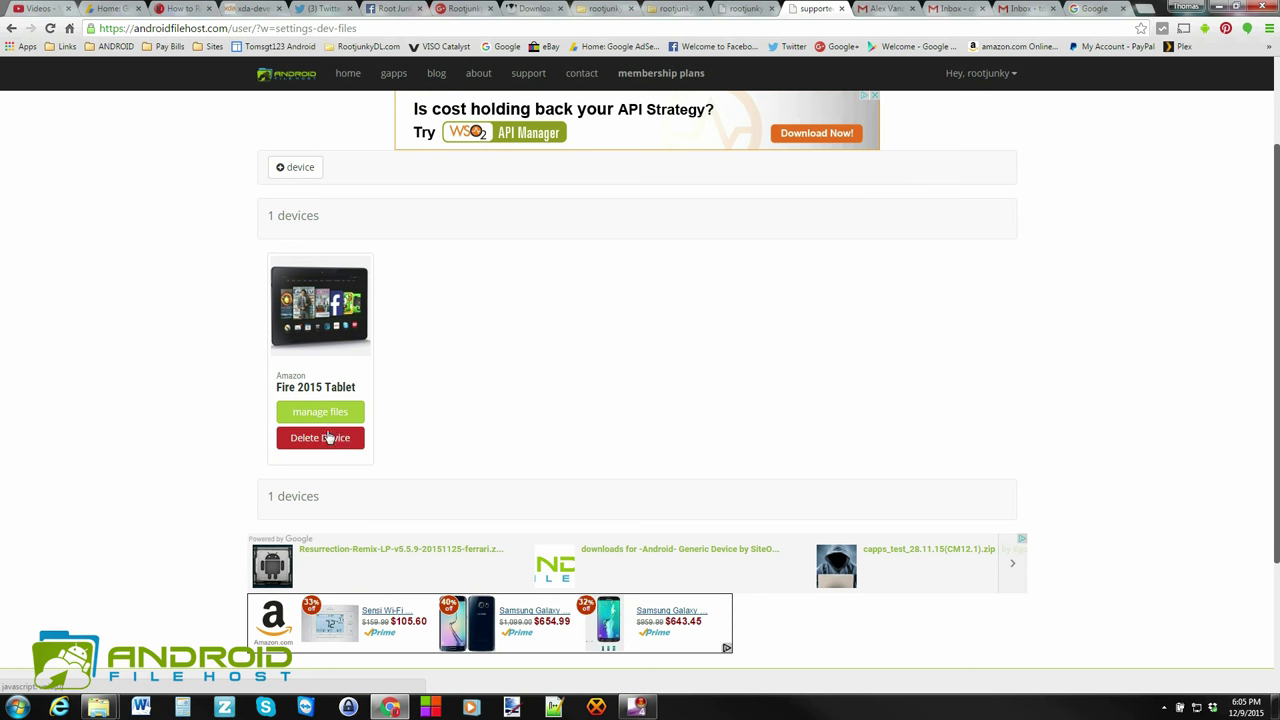
{"action": "left_click", "coordinate": [320, 411]}
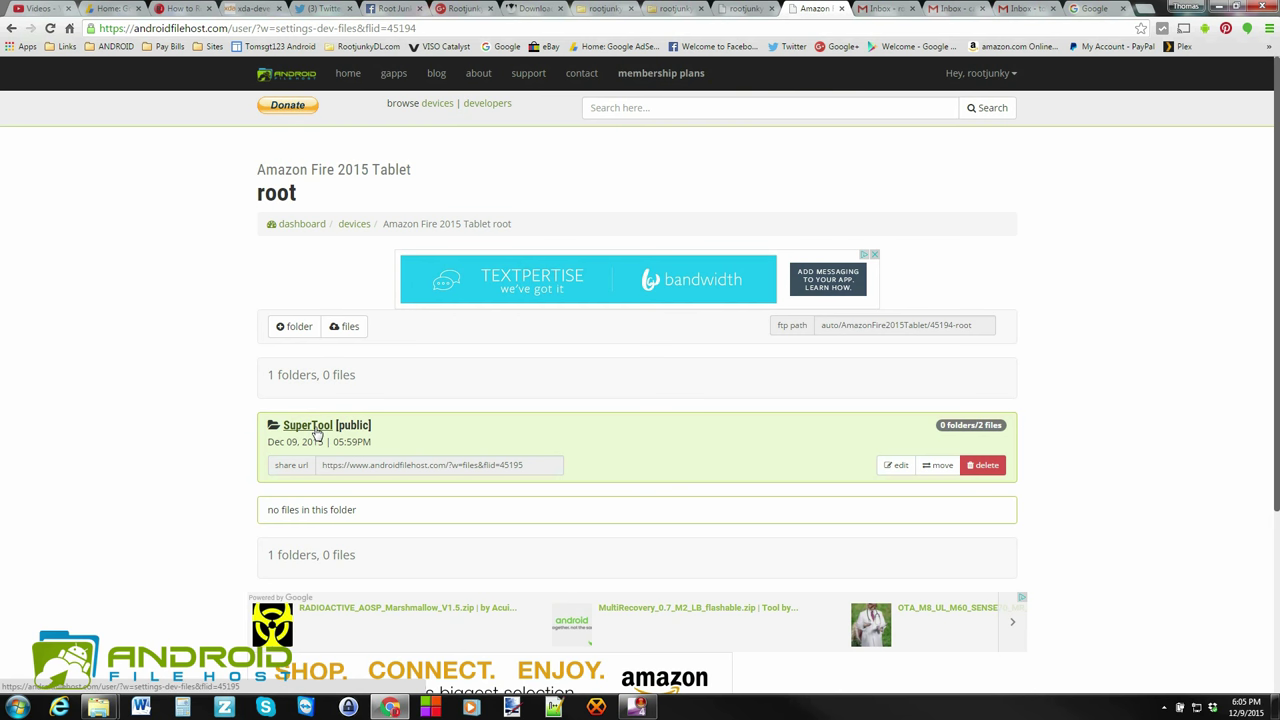
{"action": "left_click", "coordinate": [308, 424]}
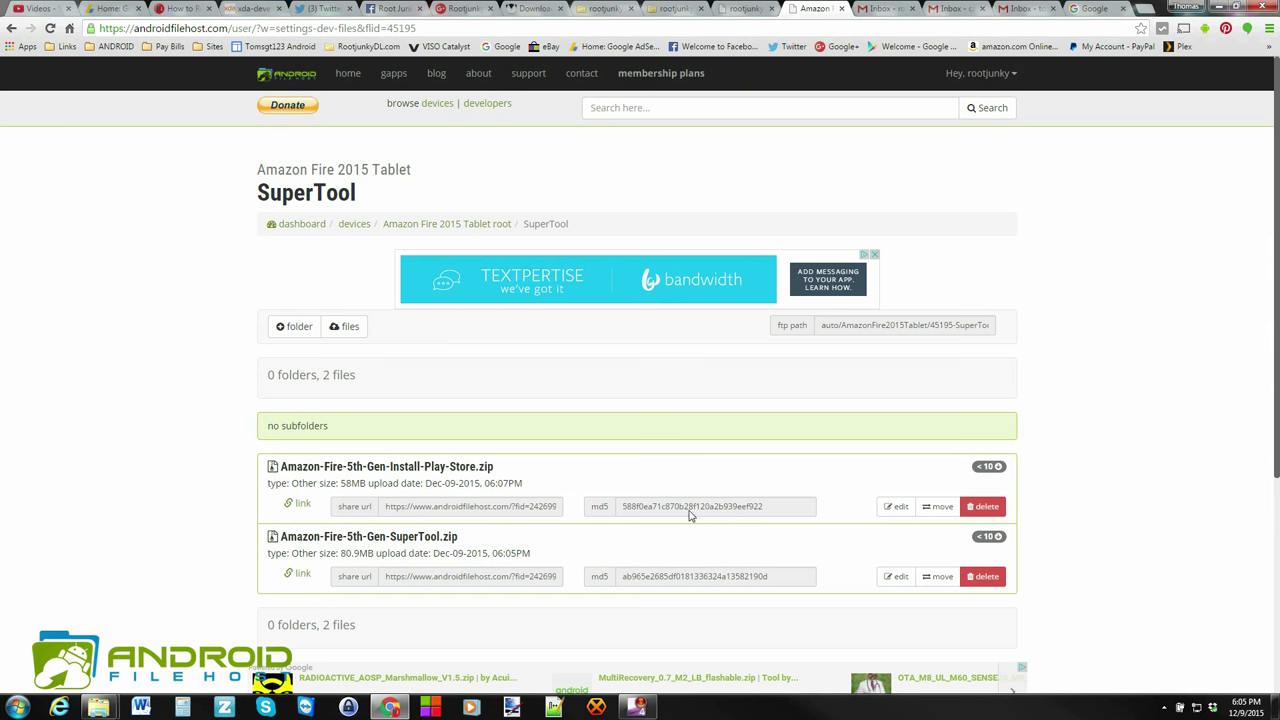
{"action": "mouse_move", "coordinate": [660, 475]}
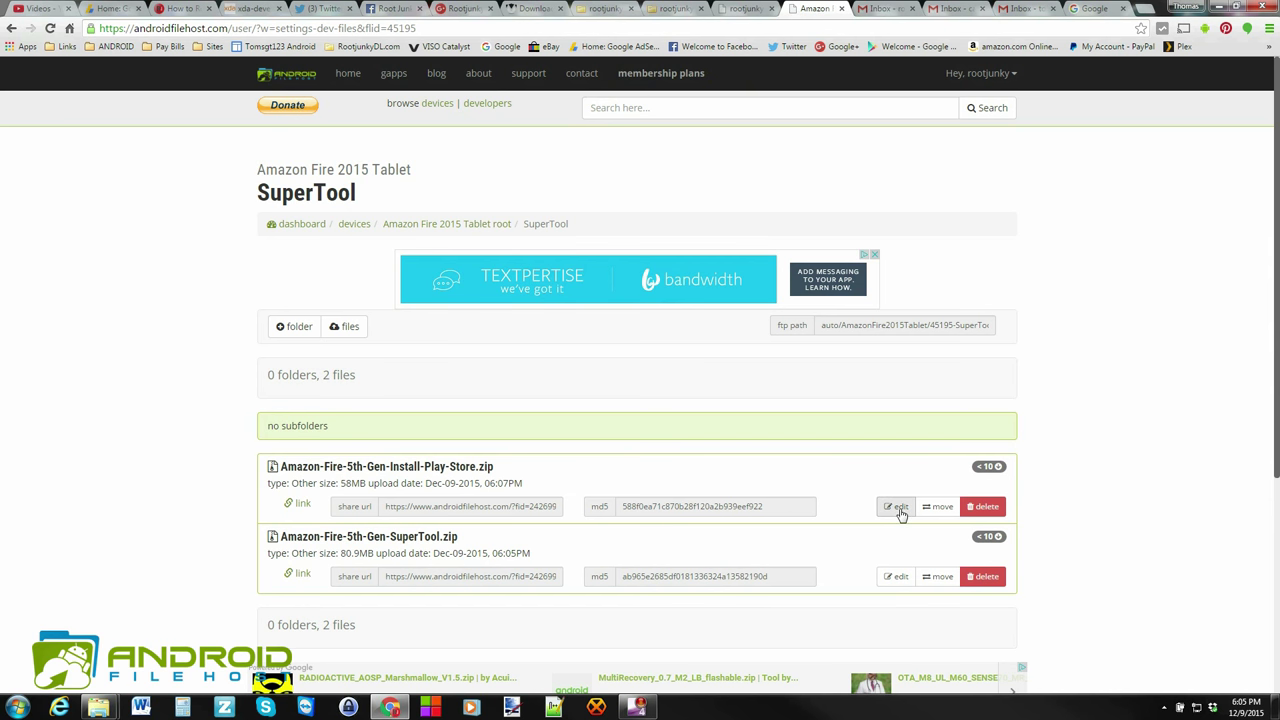
Save the description "this install google play sotre" on the Install-Play-Store zip.
{"action": "left_click", "coordinate": [897, 506]}
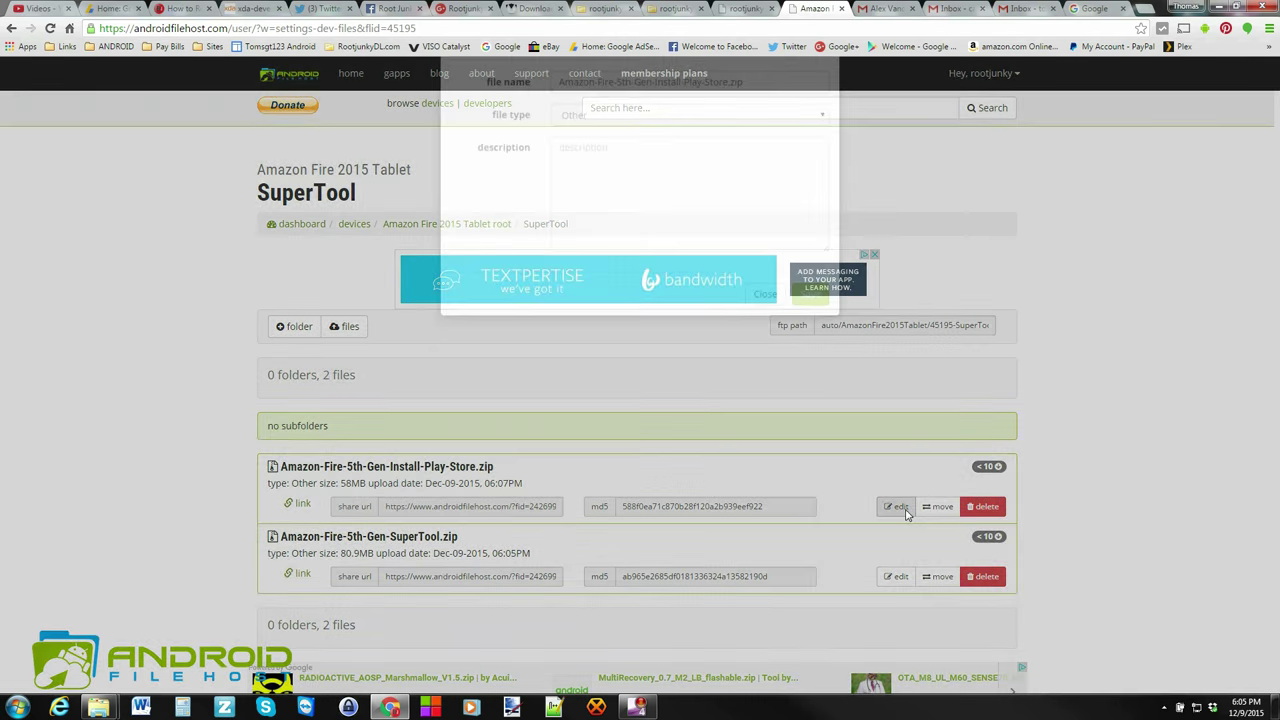
{"action": "left_click", "coordinate": [895, 506]}
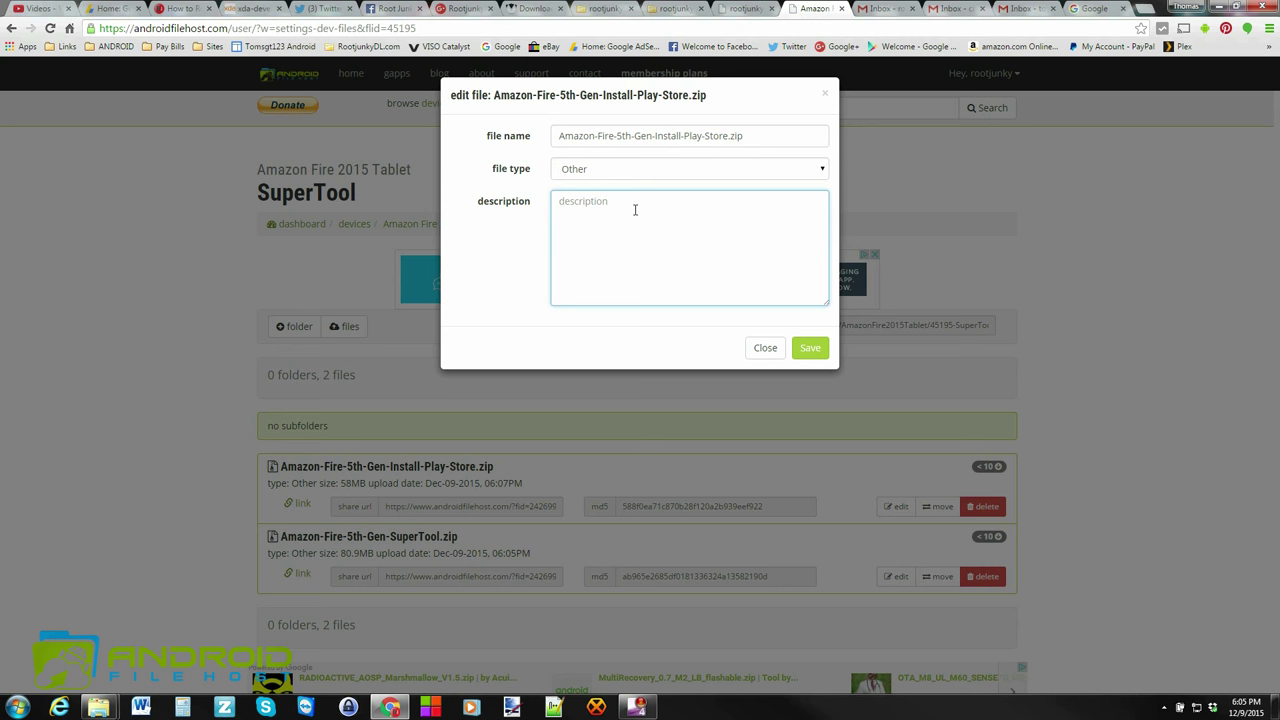
{"action": "type", "text": "this ins"}
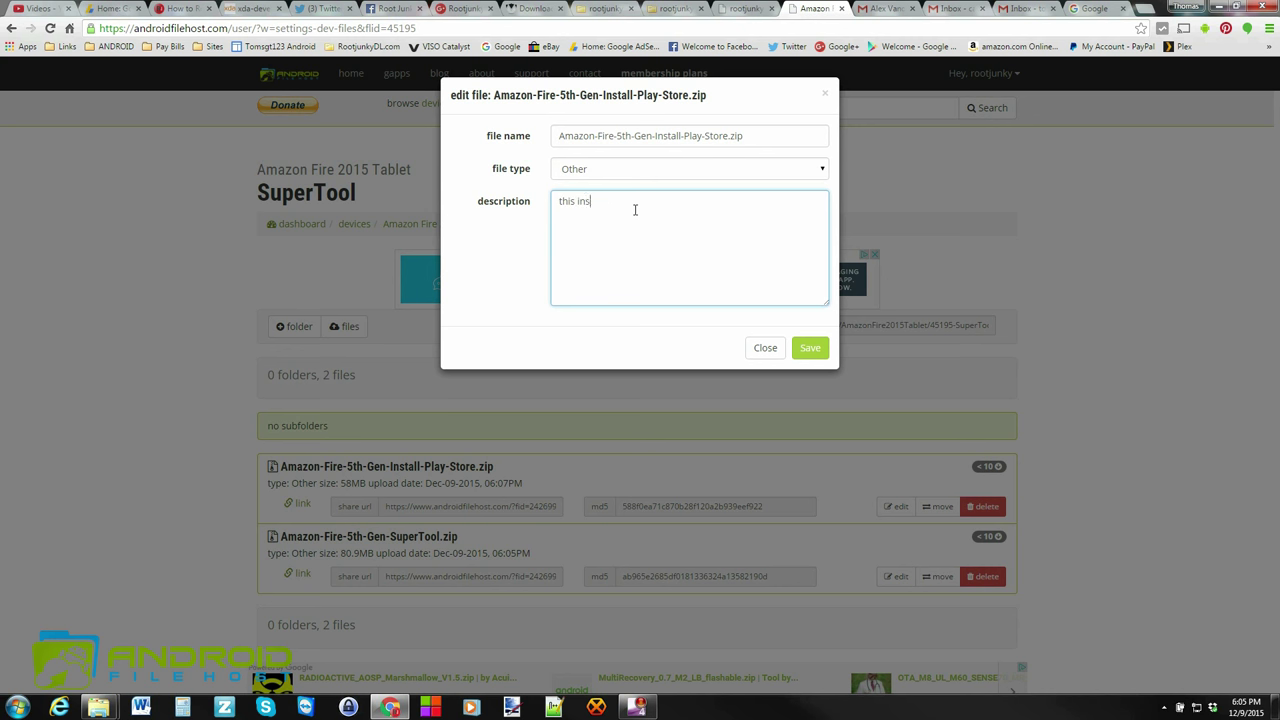
{"action": "type", "text": "tall google play sotr"}
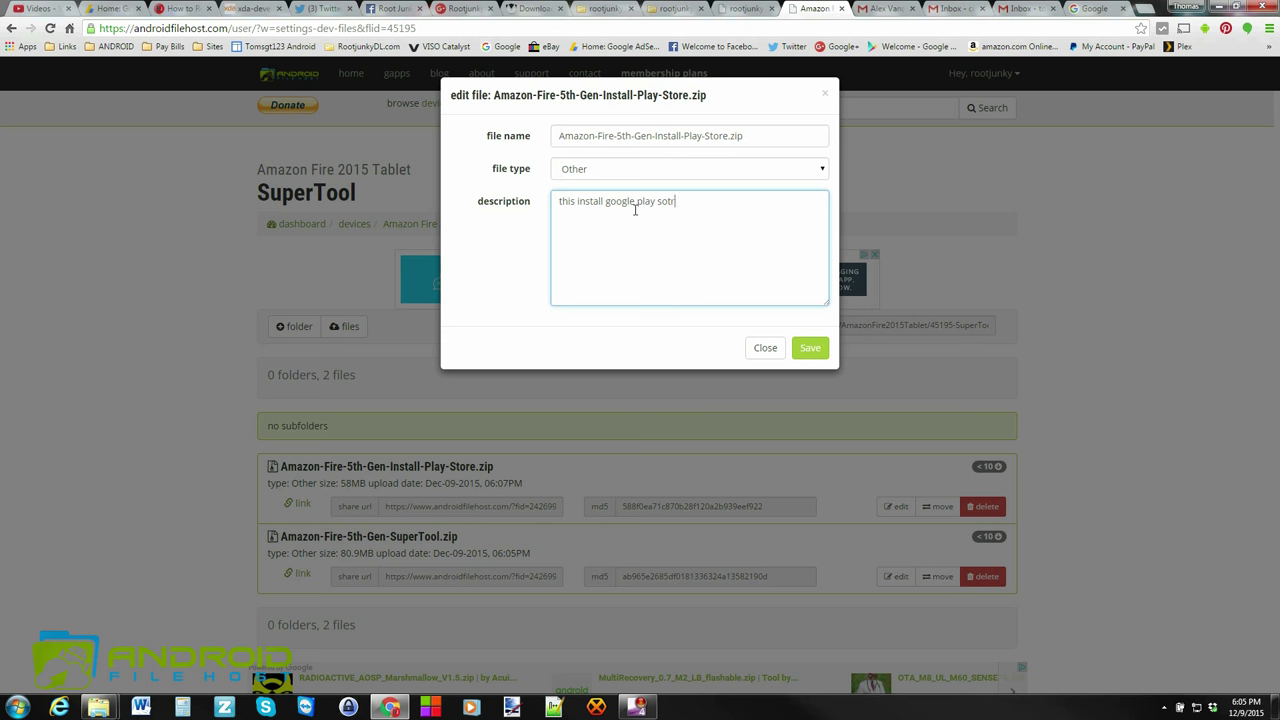
{"action": "type", "text": "e"}
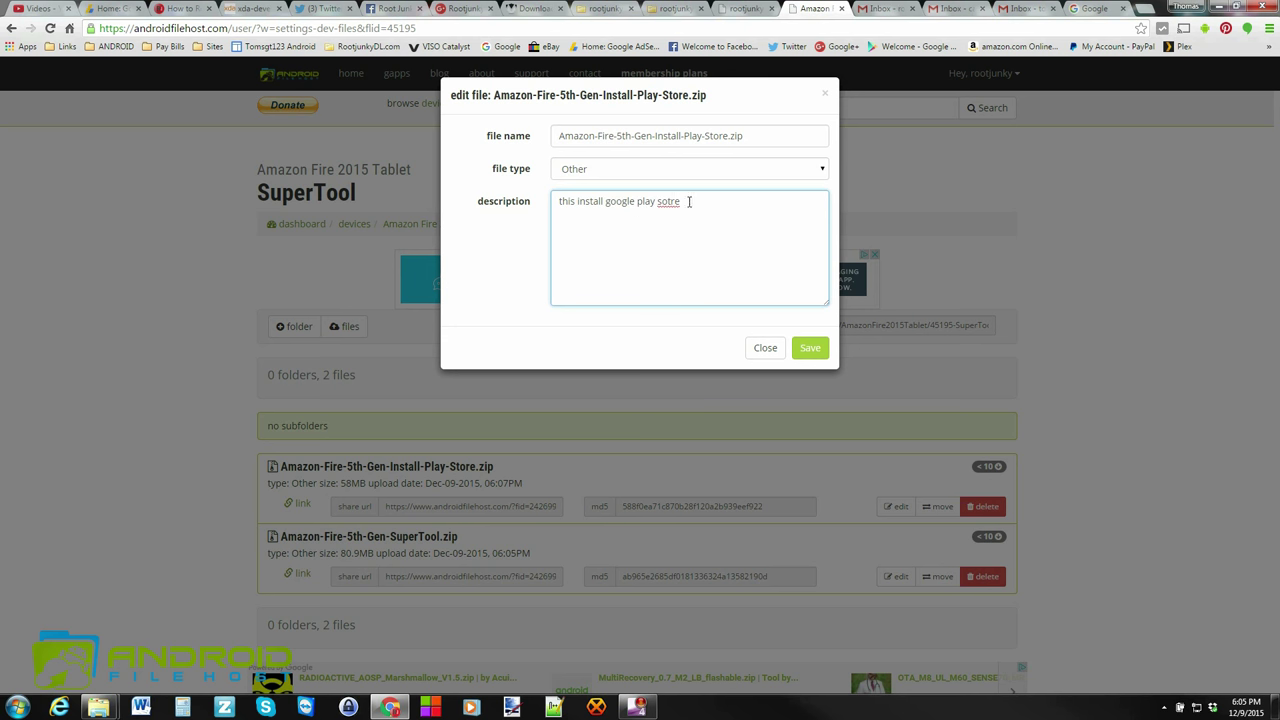
{"action": "left_click", "coordinate": [809, 347]}
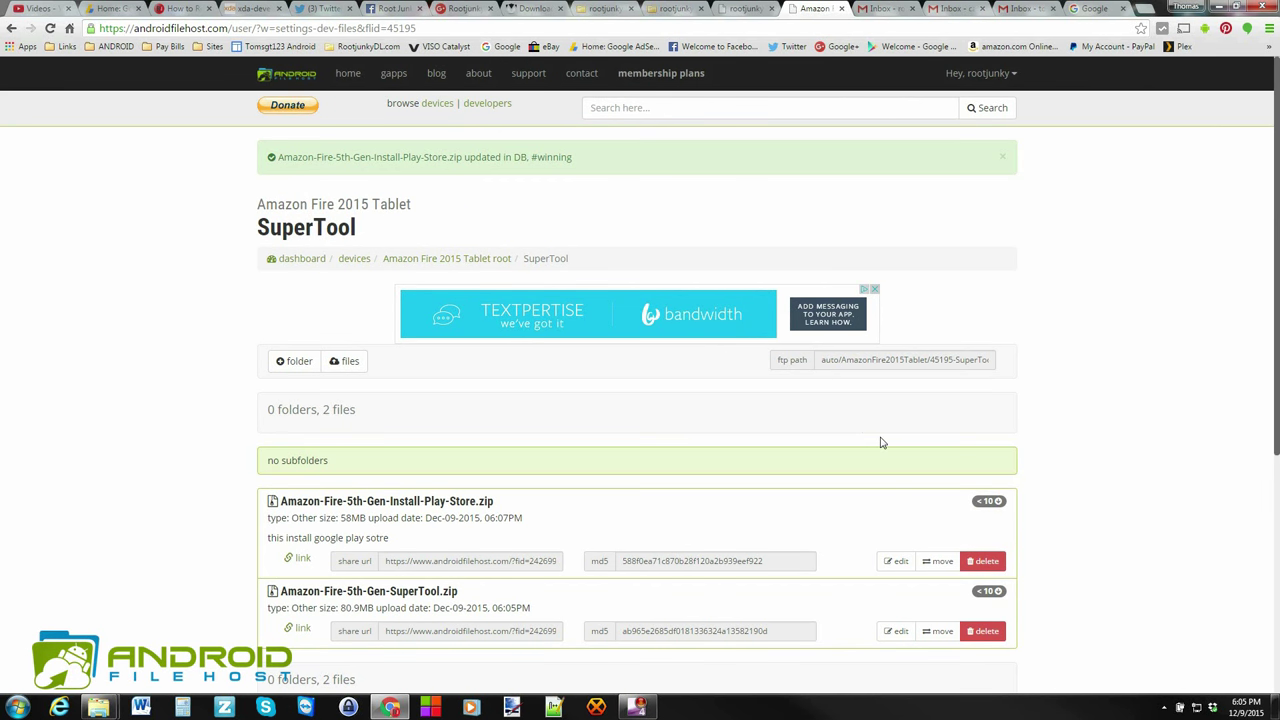
{"action": "scroll", "scroll_direction": "down", "scroll_amount": 3}
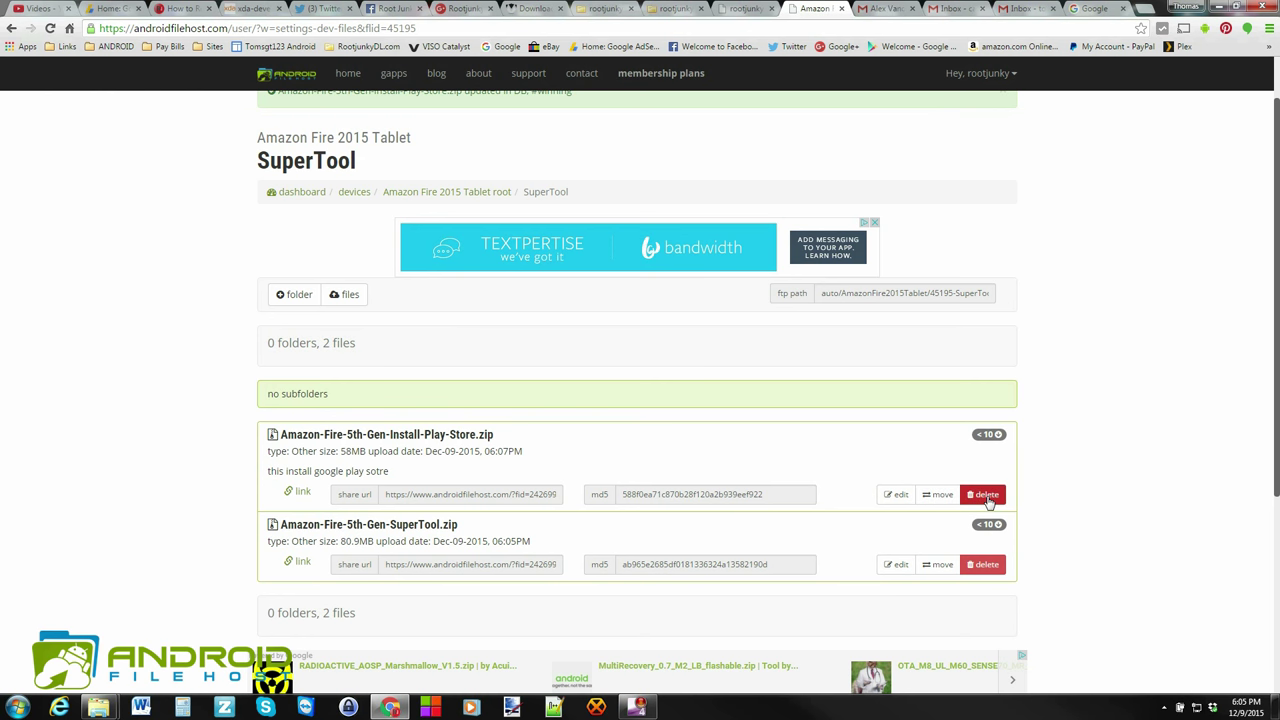
{"action": "mouse_move", "coordinate": [938, 494]}
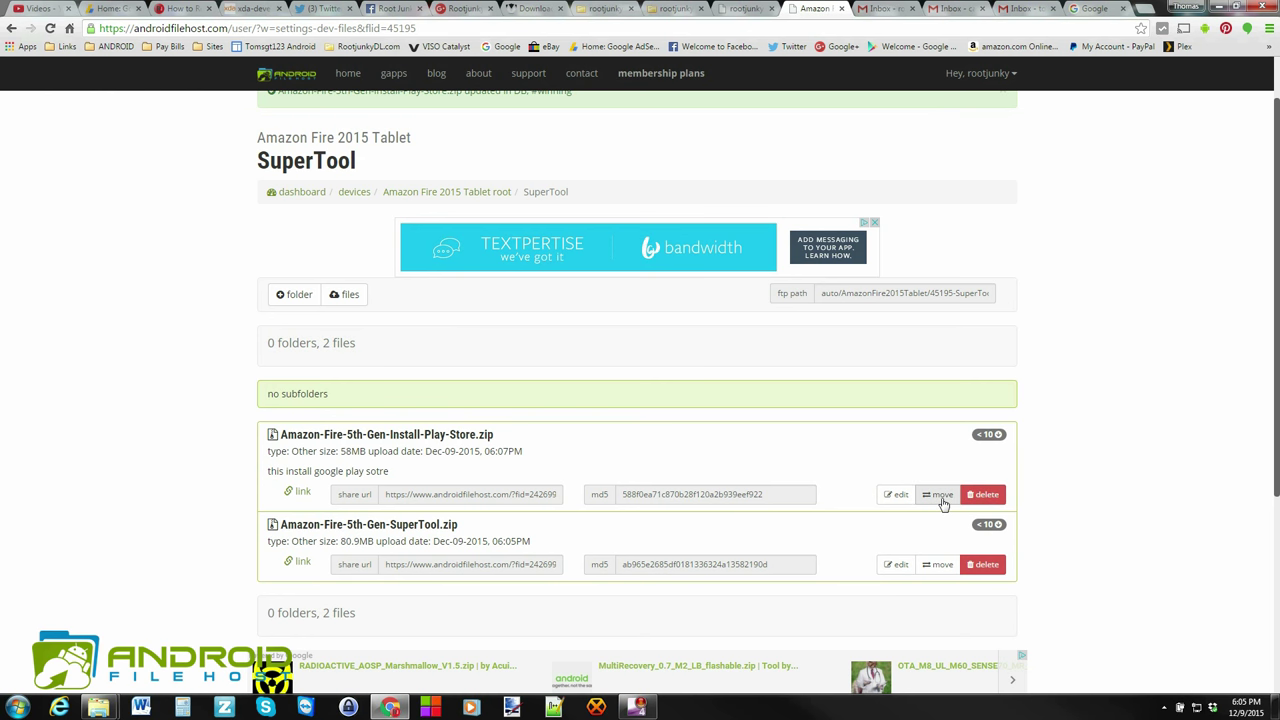
Move the Install-Play-Store zip to the root folder and leave SuperTool.
{"action": "left_click", "coordinate": [938, 494]}
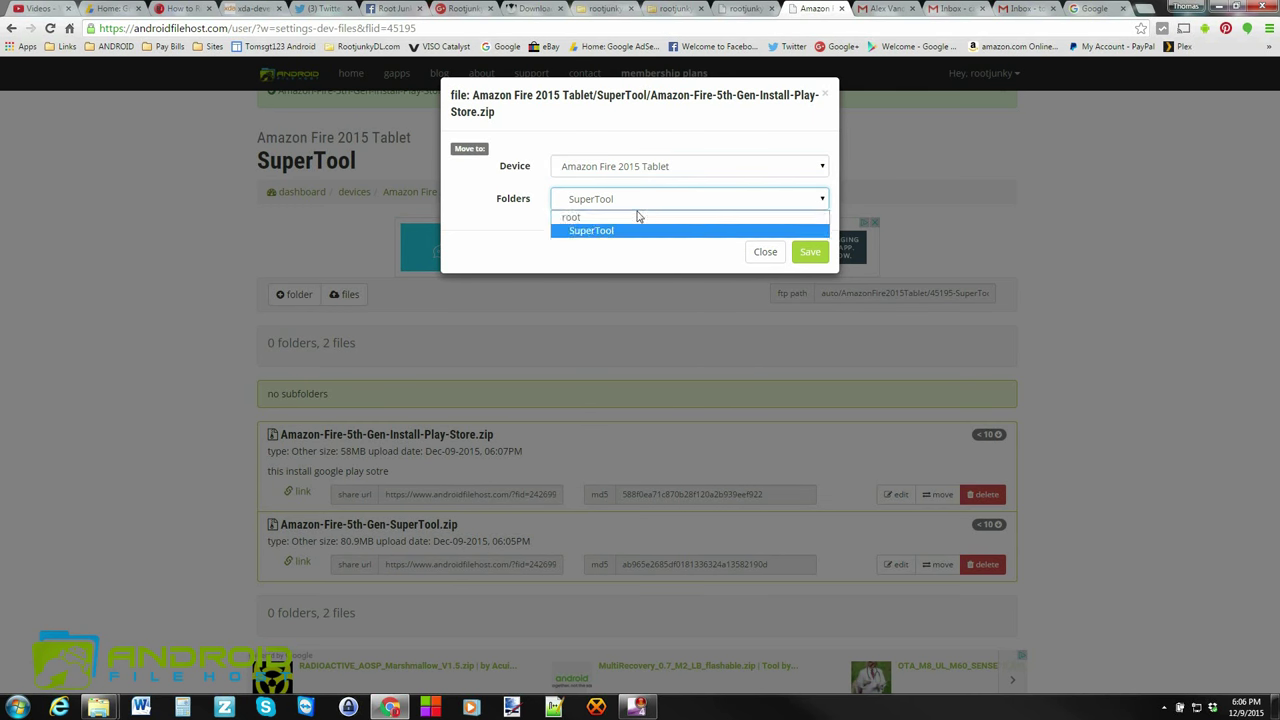
{"action": "mouse_move", "coordinate": [571, 217]}
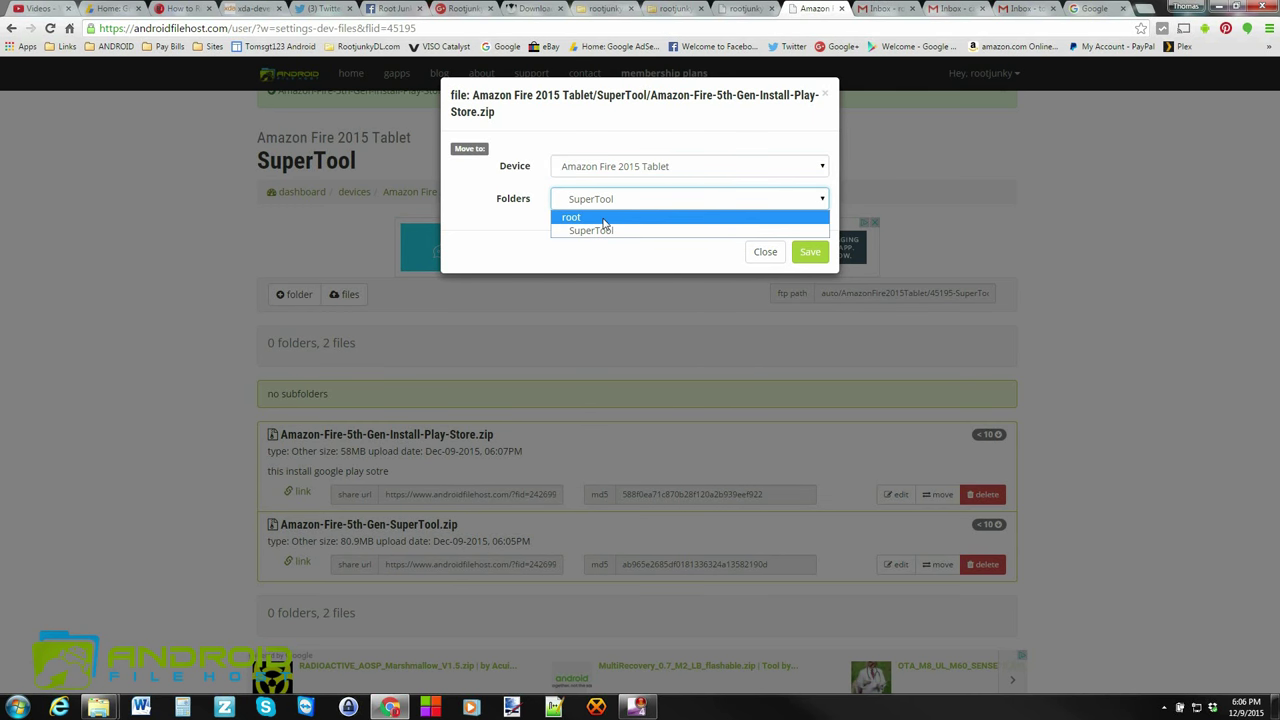
{"action": "left_click", "coordinate": [571, 217]}
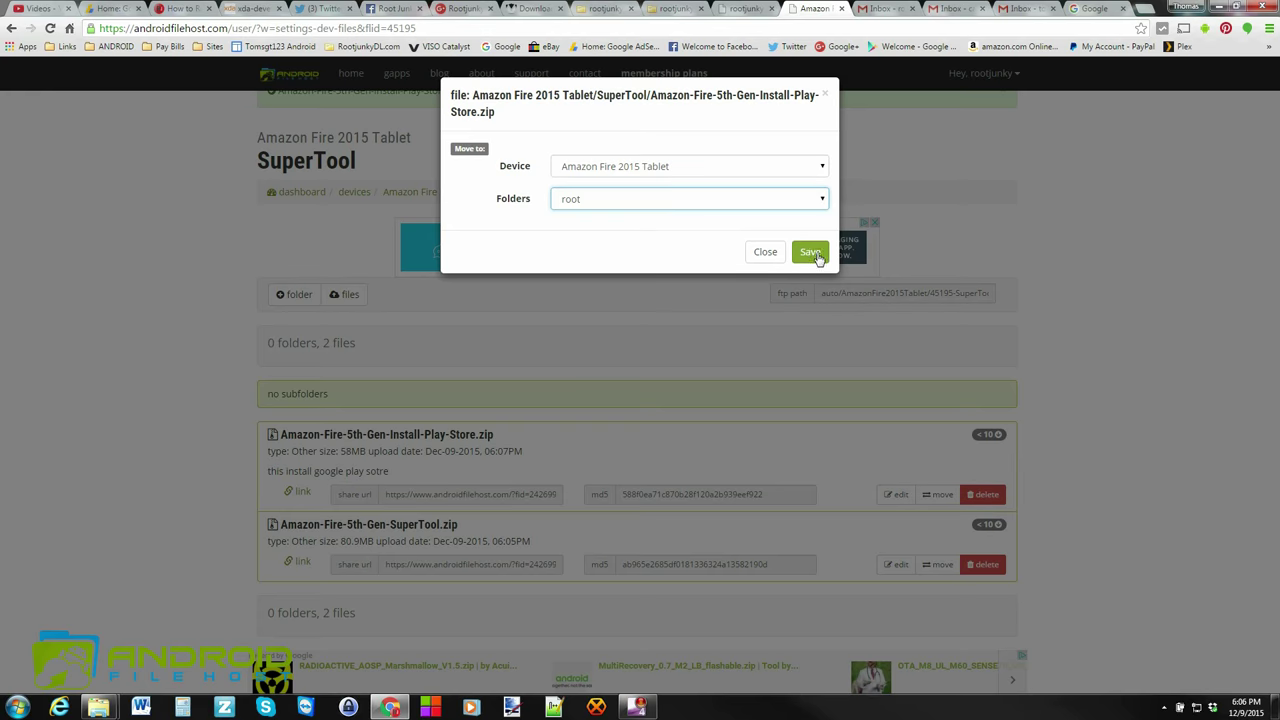
{"action": "left_click", "coordinate": [810, 251]}
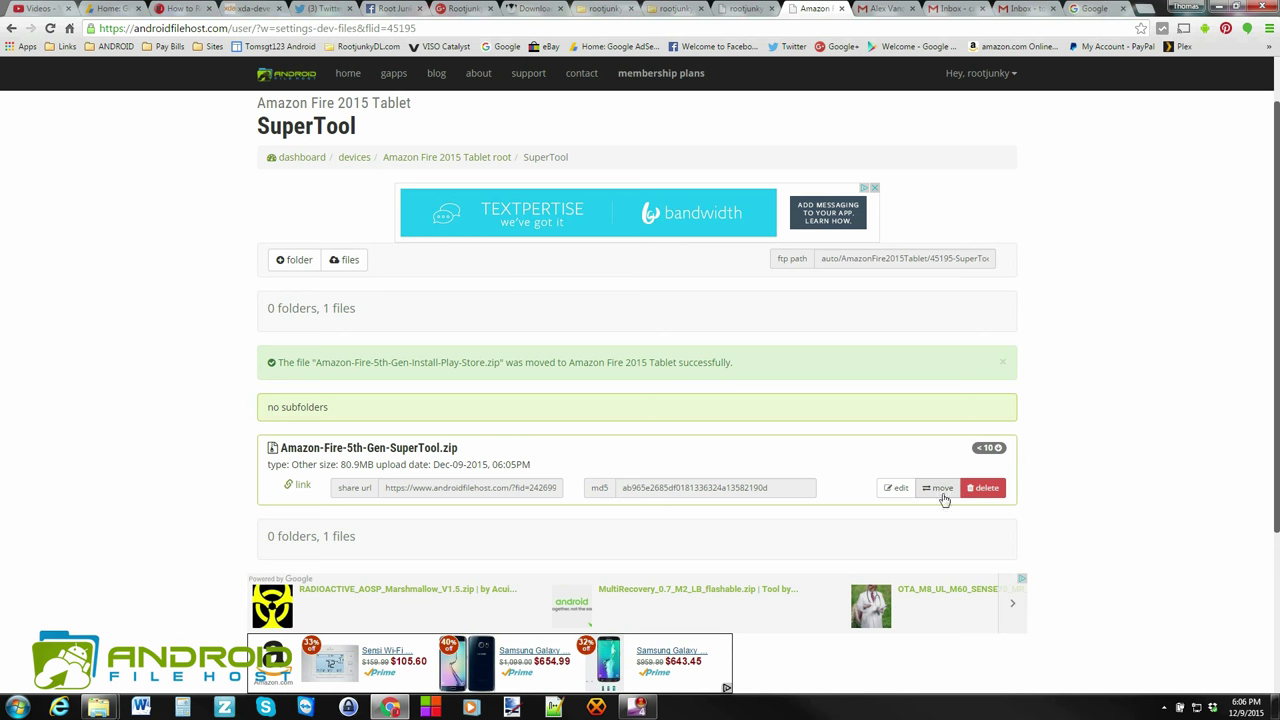
{"action": "mouse_move", "coordinate": [482, 459]}
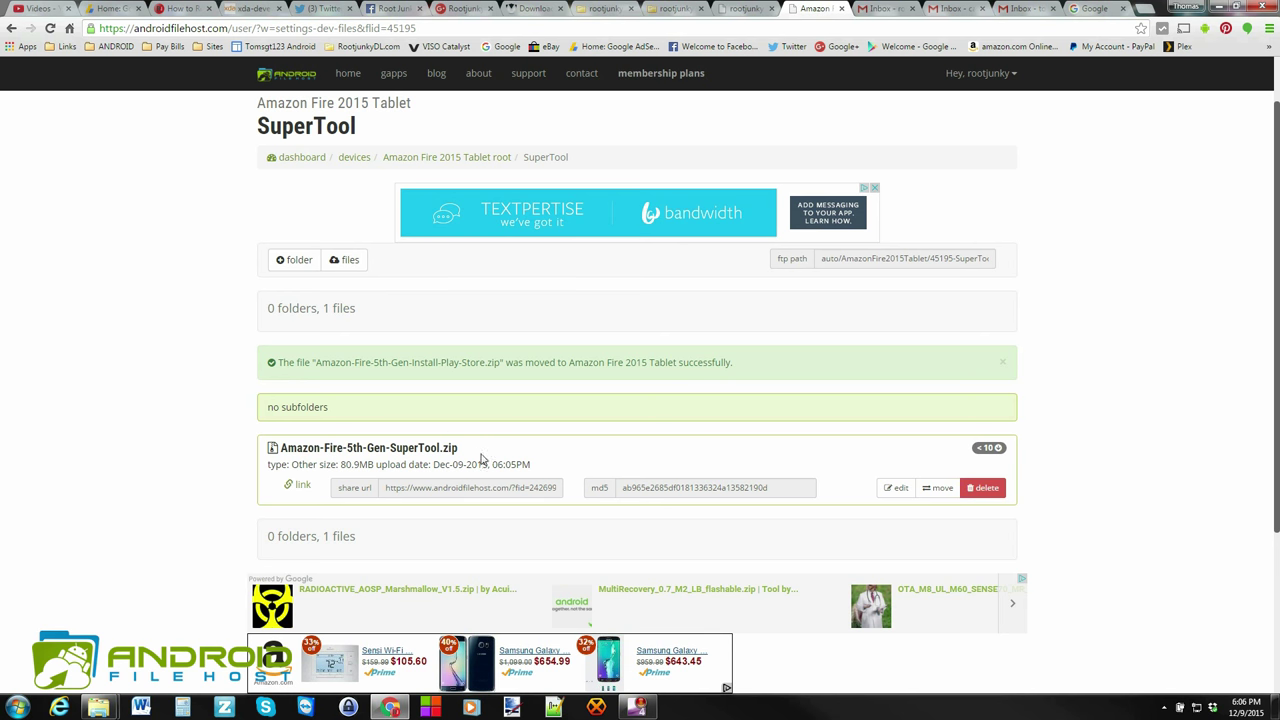
{"action": "left_click", "coordinate": [354, 157]}
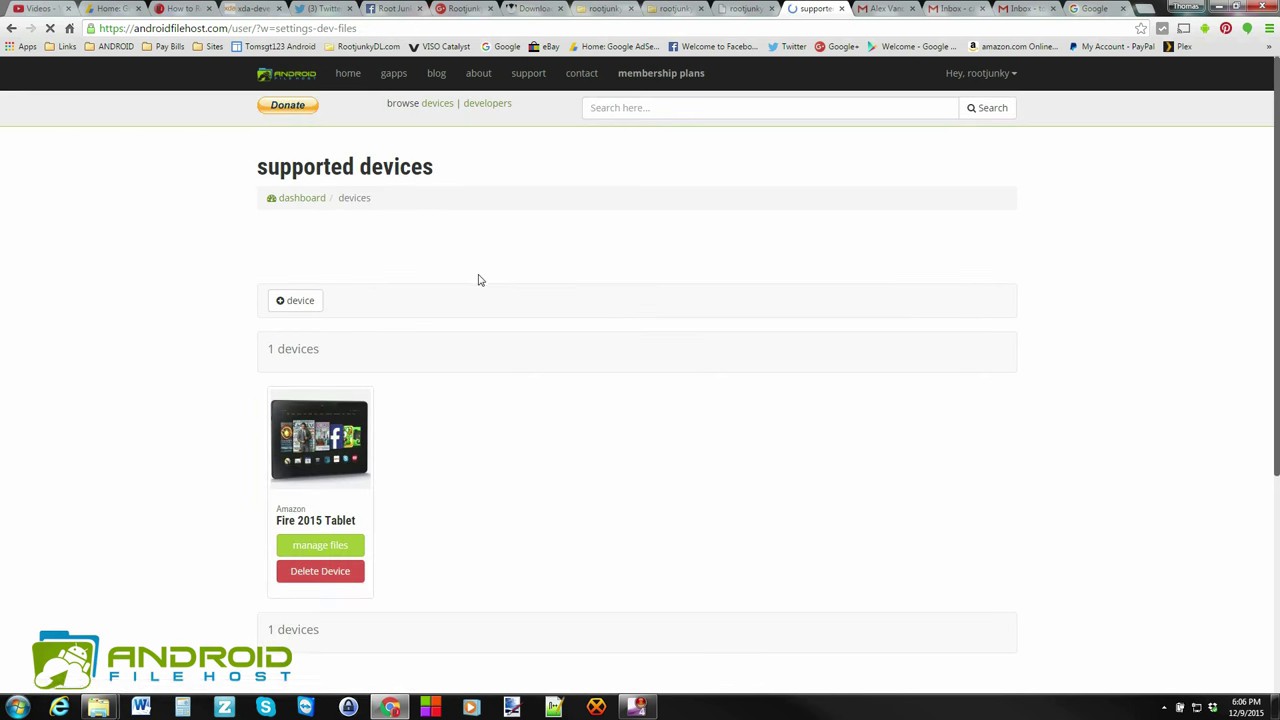
From root, move the Install-Play-Store zip into SuperTool and open that folder.
{"action": "left_click", "coordinate": [320, 545]}
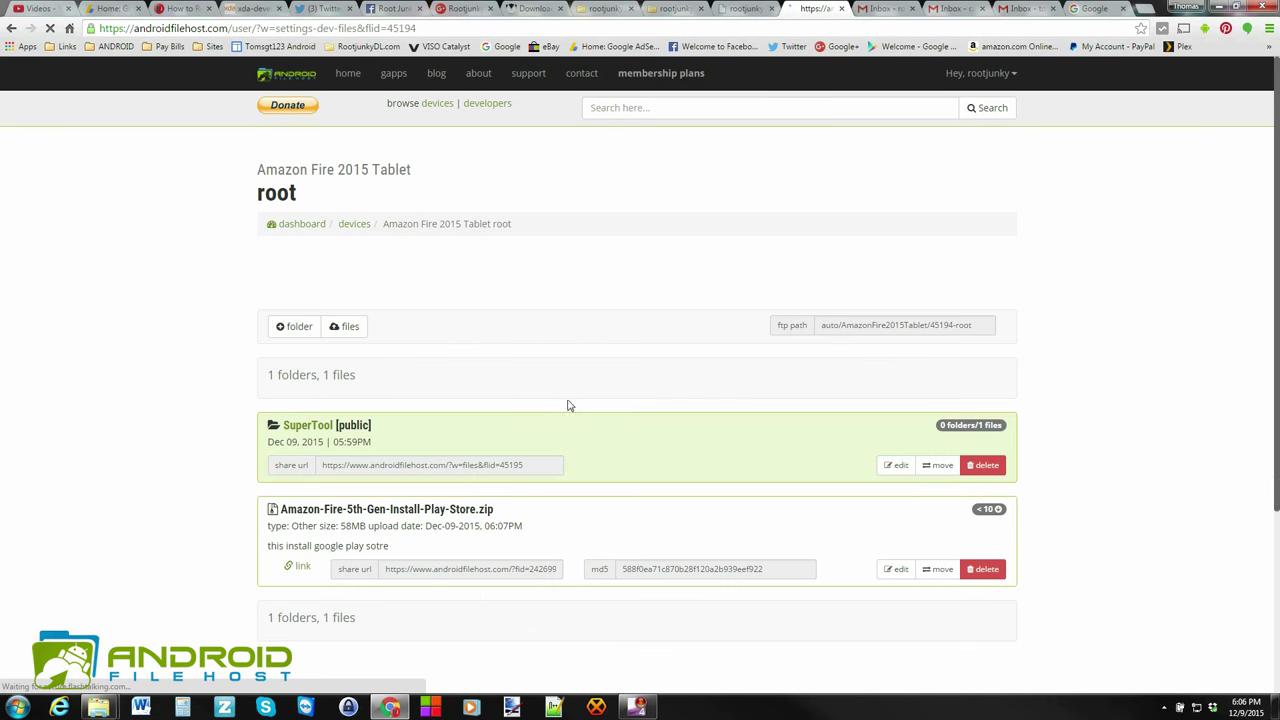
{"action": "scroll", "scroll_direction": "down", "scroll_amount": 3}
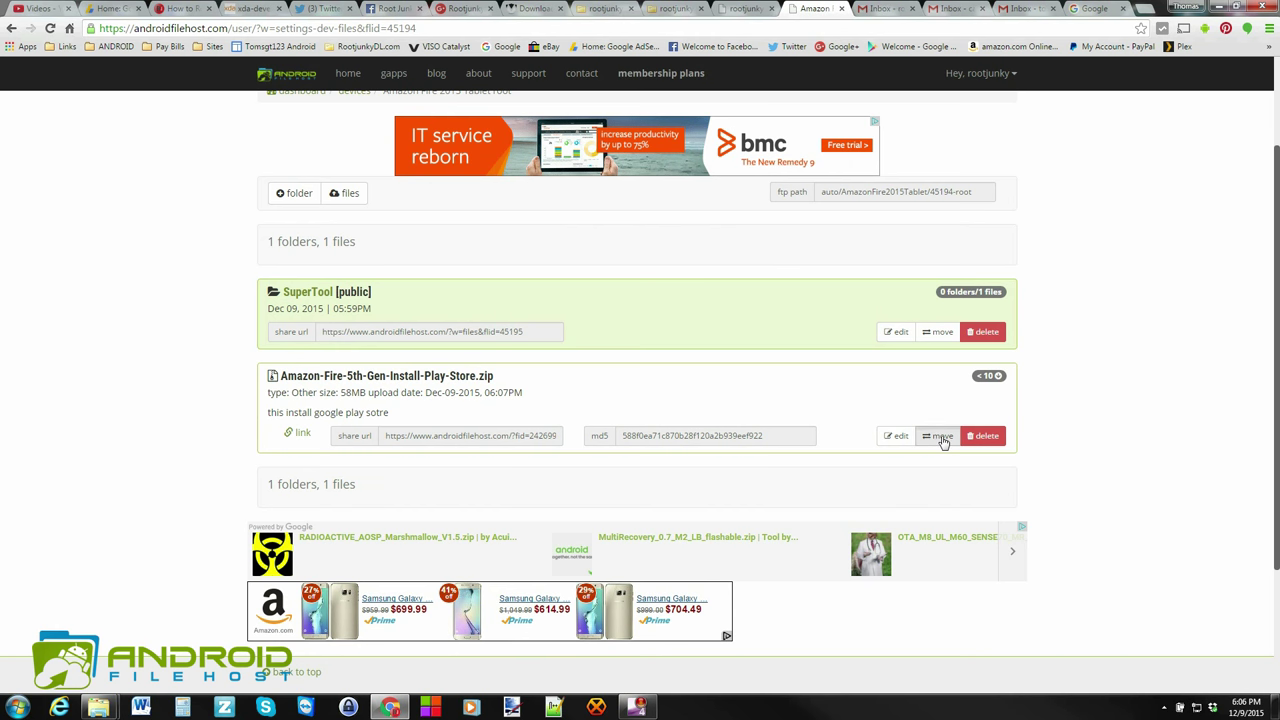
{"action": "left_click", "coordinate": [937, 435]}
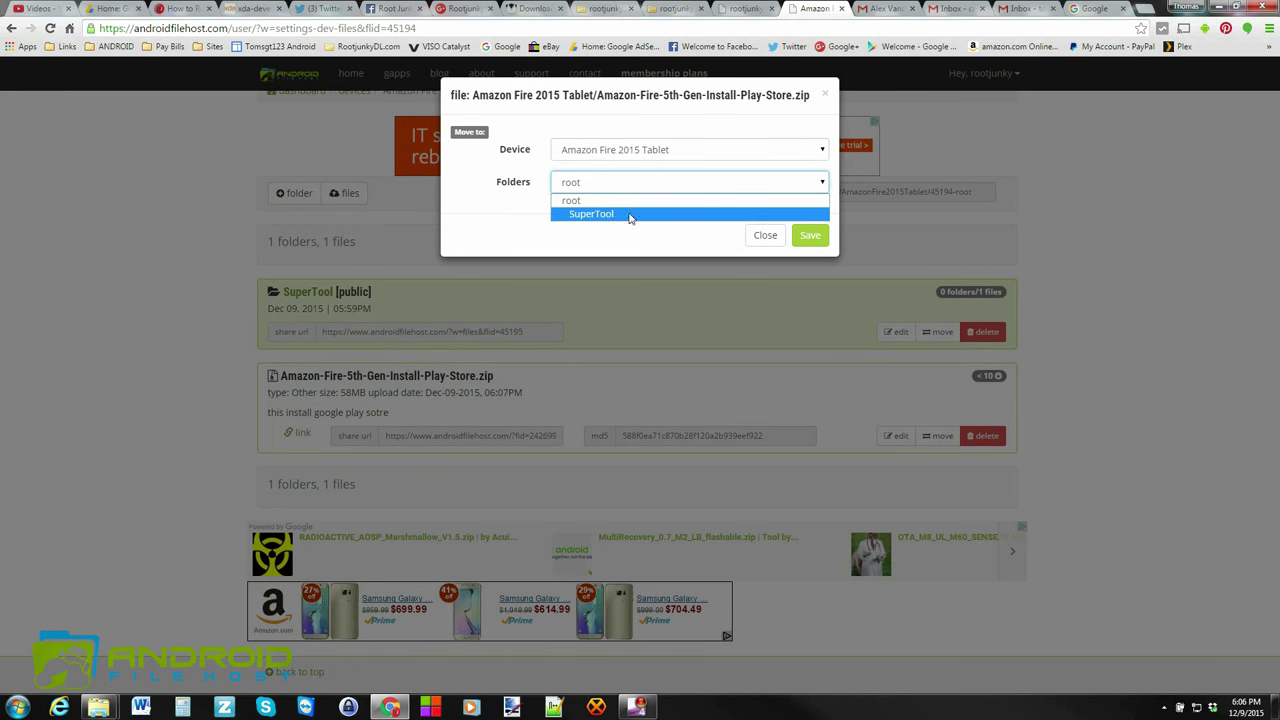
{"action": "left_click", "coordinate": [809, 235]}
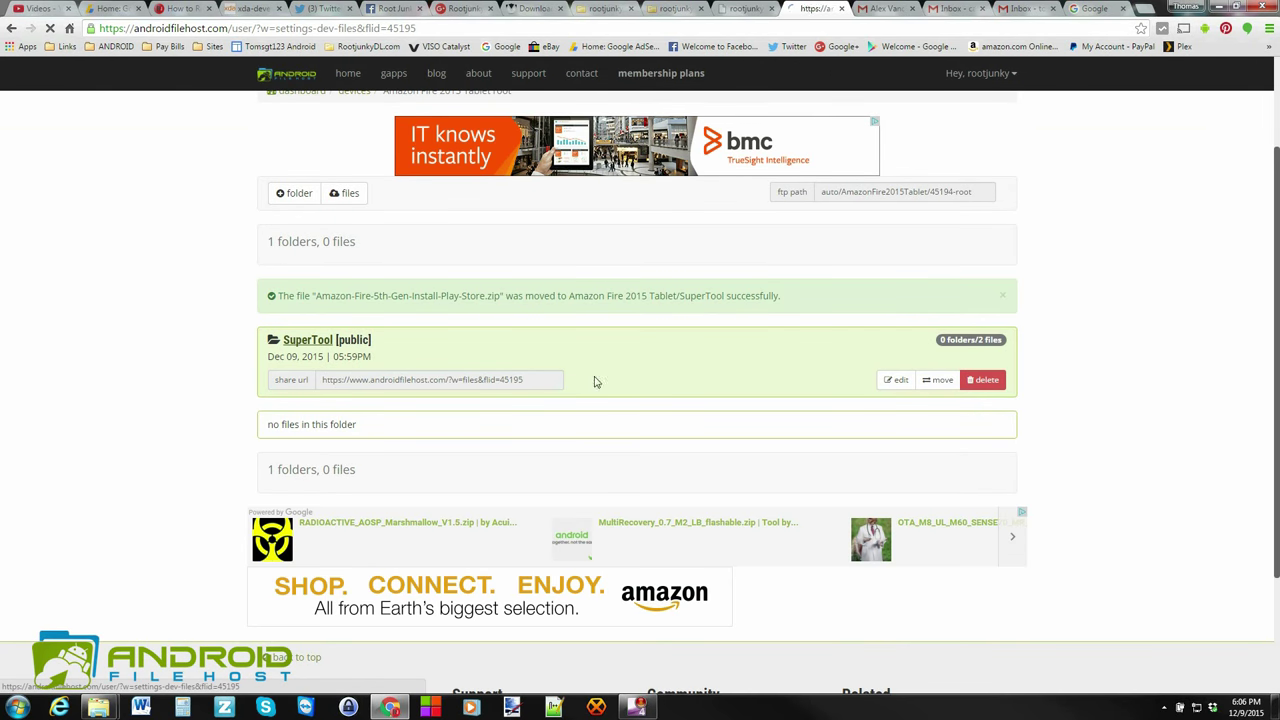
{"action": "left_click", "coordinate": [308, 339]}
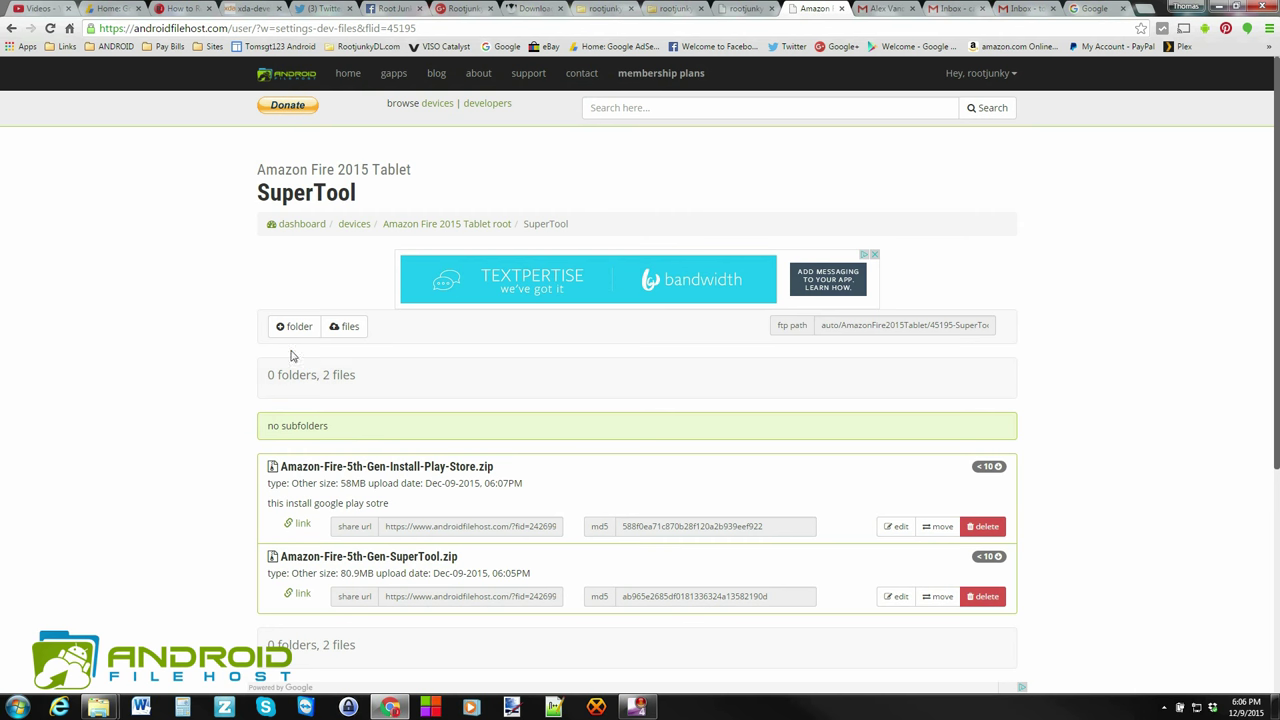
{"action": "scroll", "scroll_direction": "down", "scroll_amount": 3}
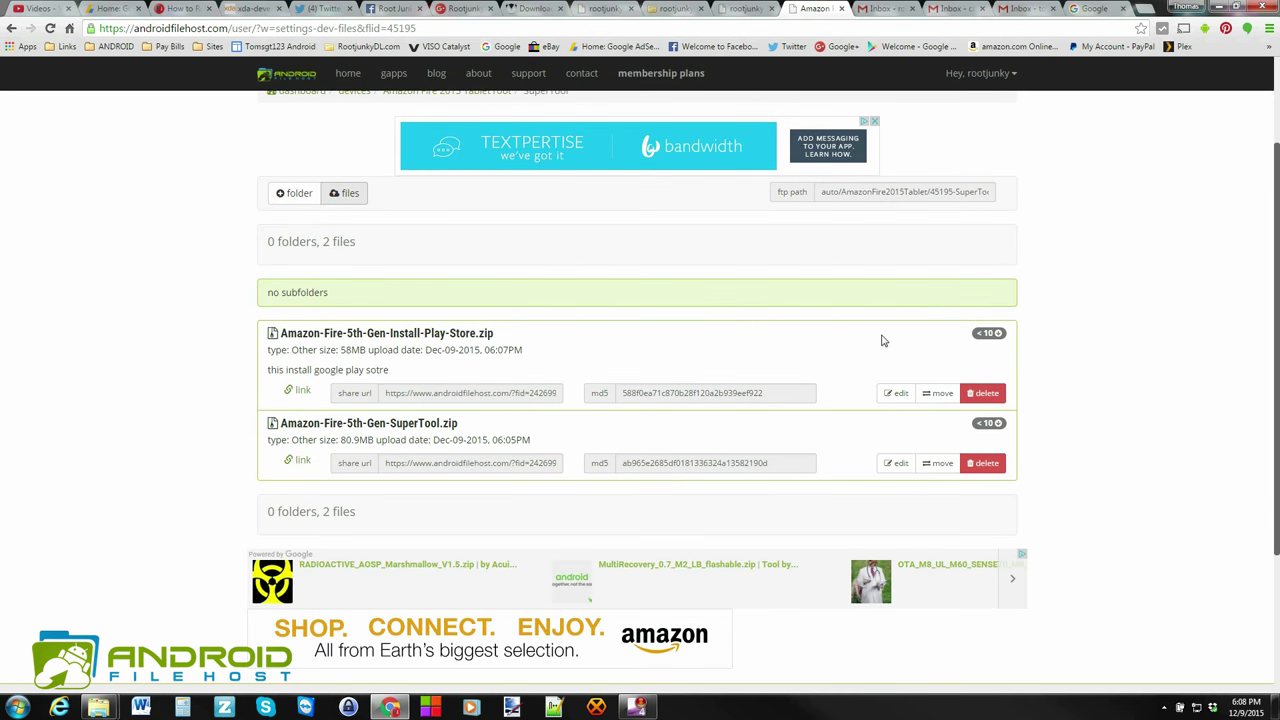
{"action": "mouse_move", "coordinate": [785, 349]}
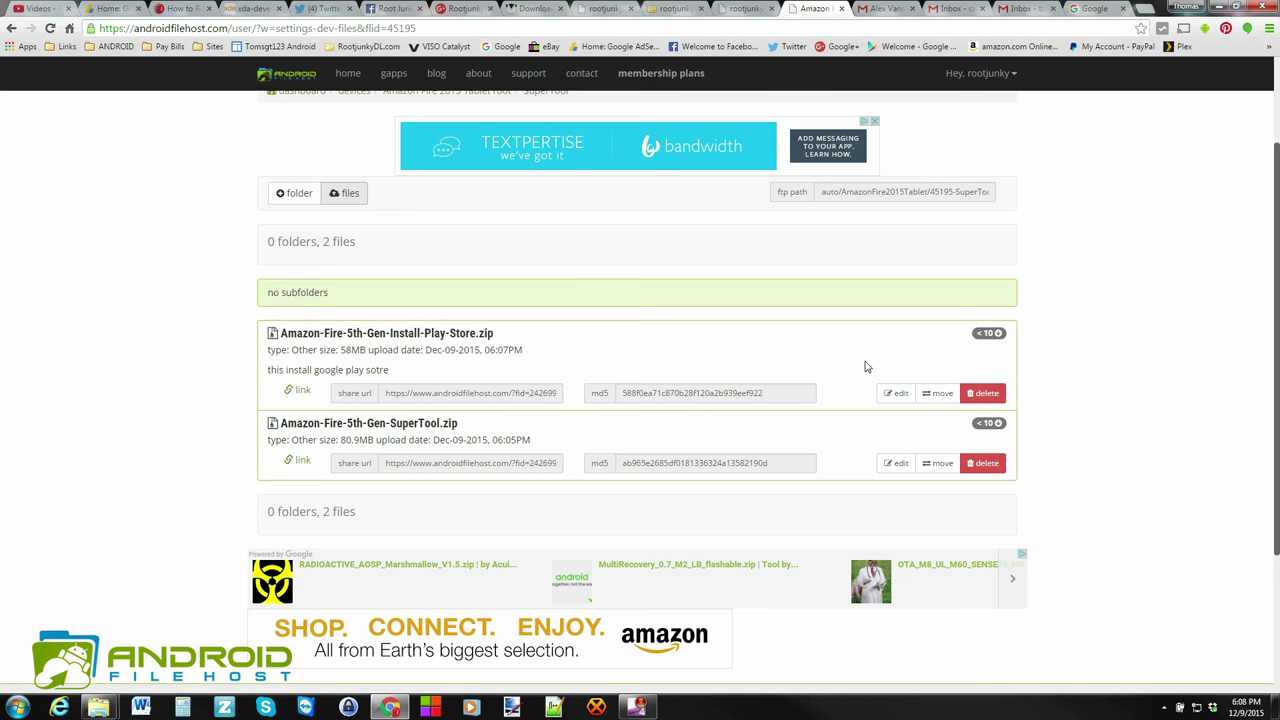
{"action": "scroll", "scroll_direction": "up", "scroll_amount": 3}
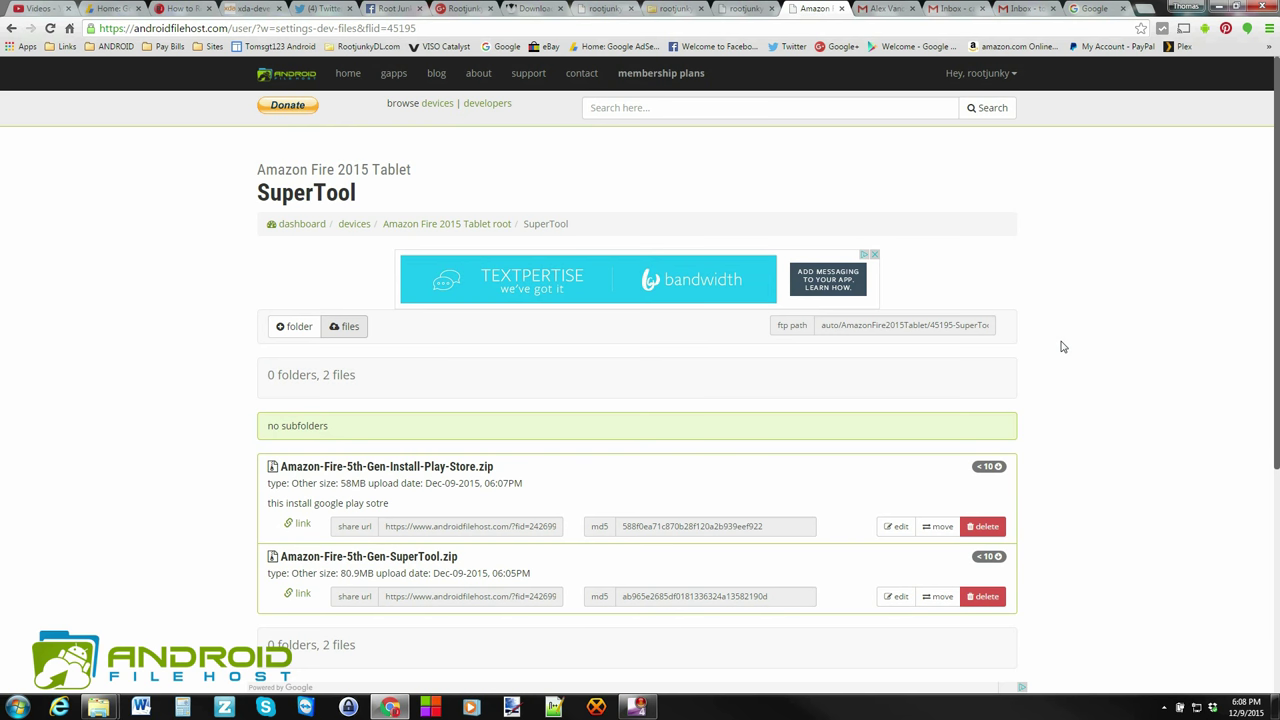
{"action": "scroll", "scroll_direction": "down", "scroll_amount": 3}
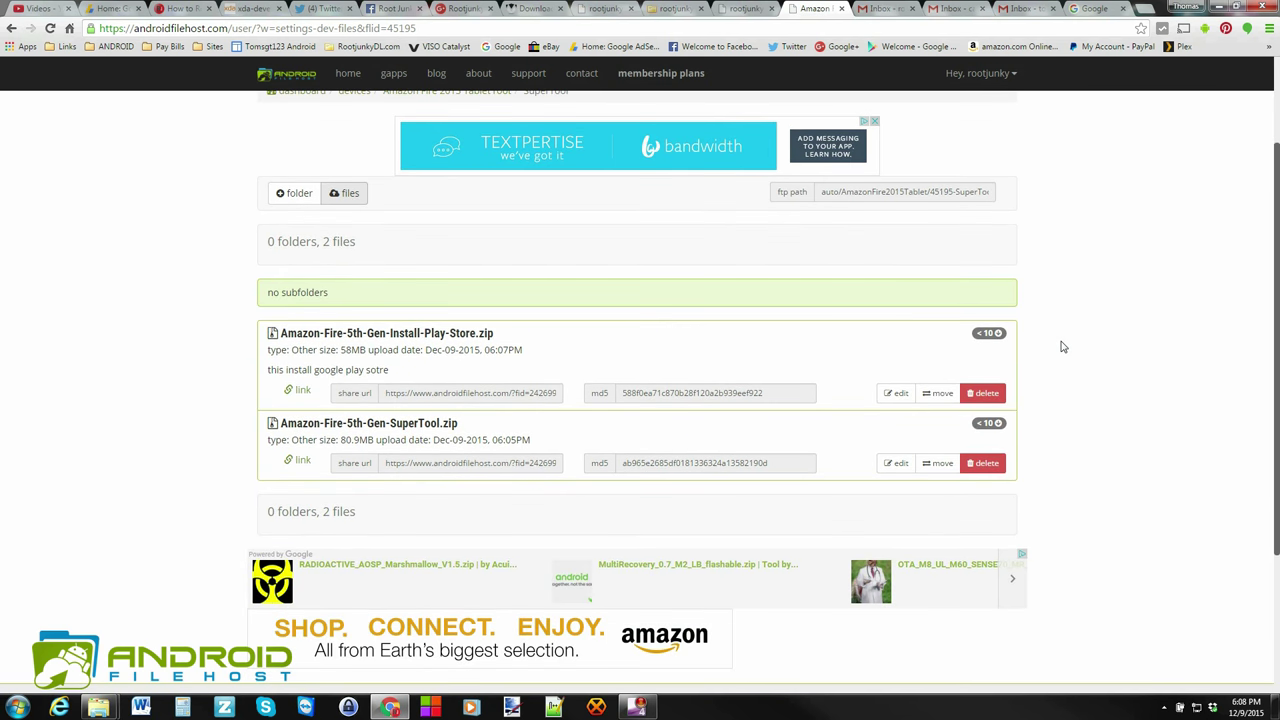
{"action": "scroll", "scroll_direction": "up", "scroll_amount": 3}
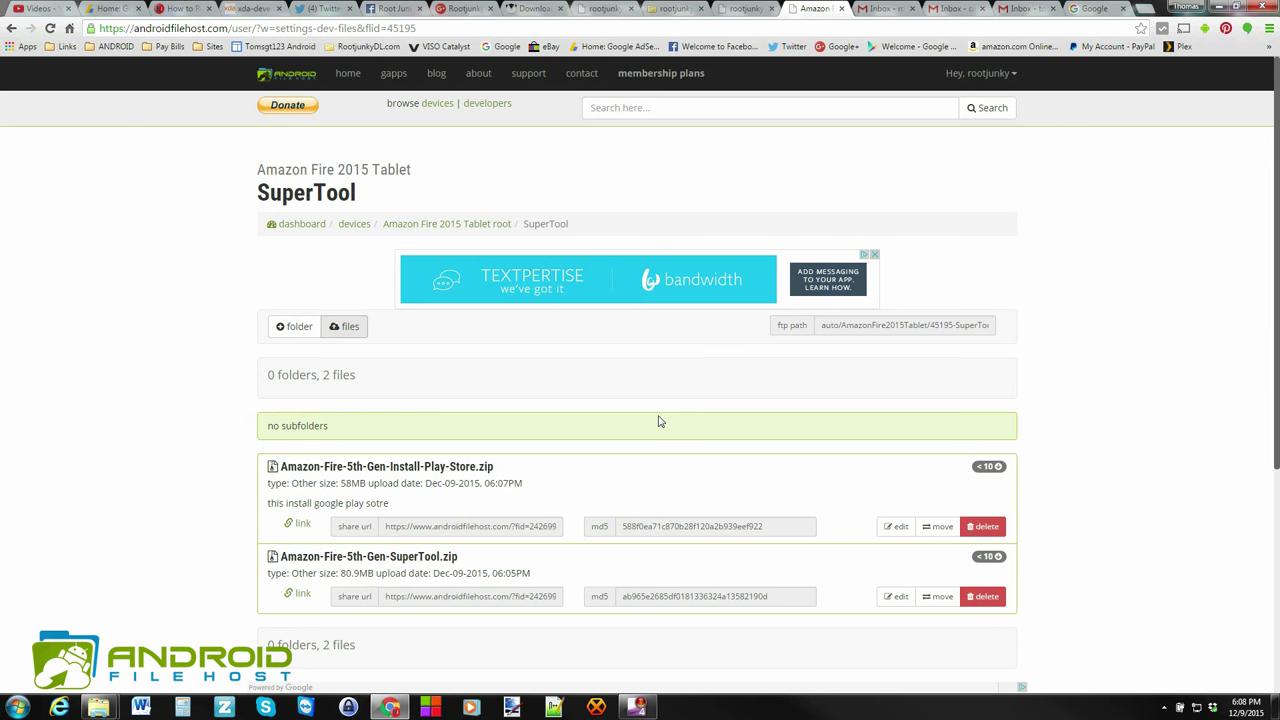
{"action": "mouse_move", "coordinate": [625, 397]}
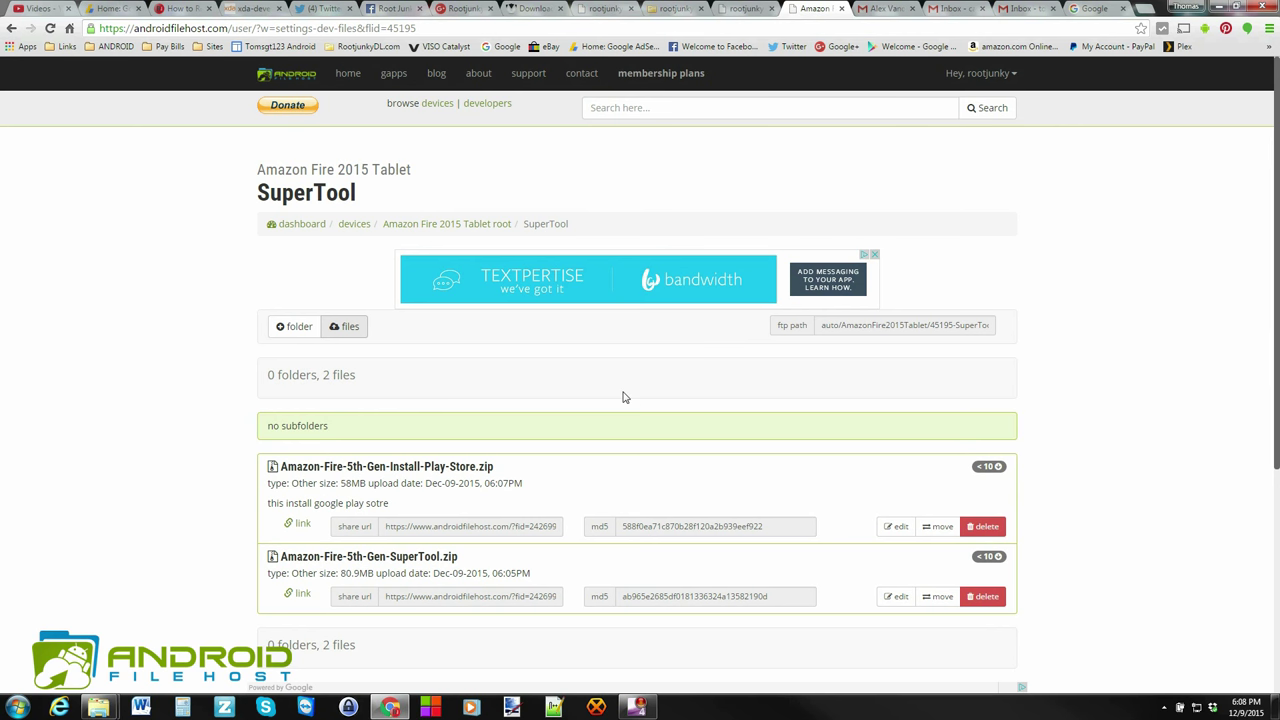